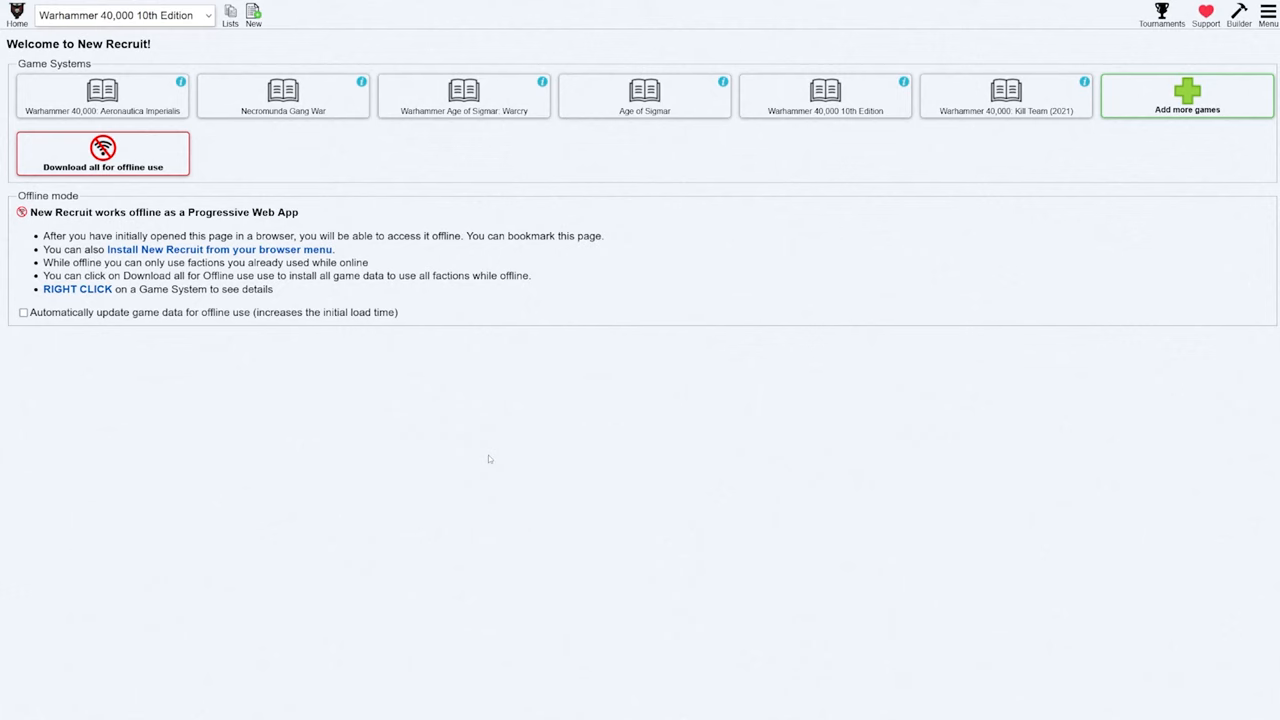
mouse_move(496, 464)
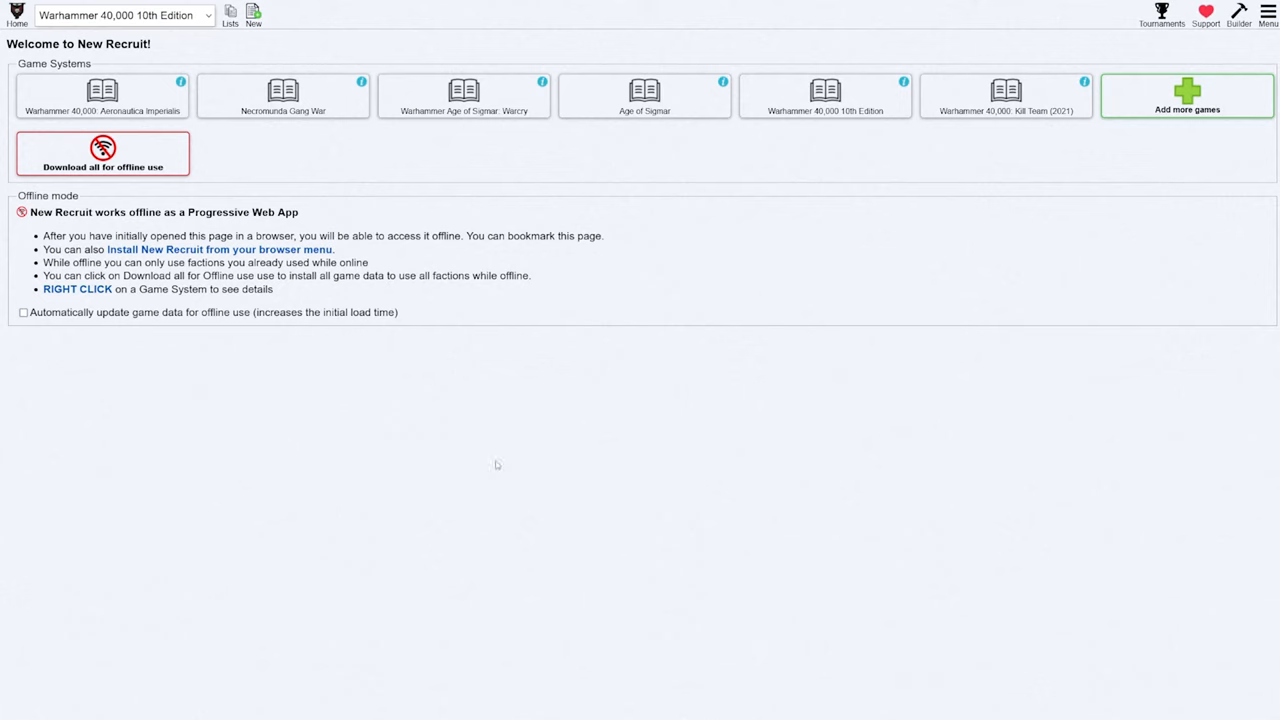
mouse_move(520, 478)
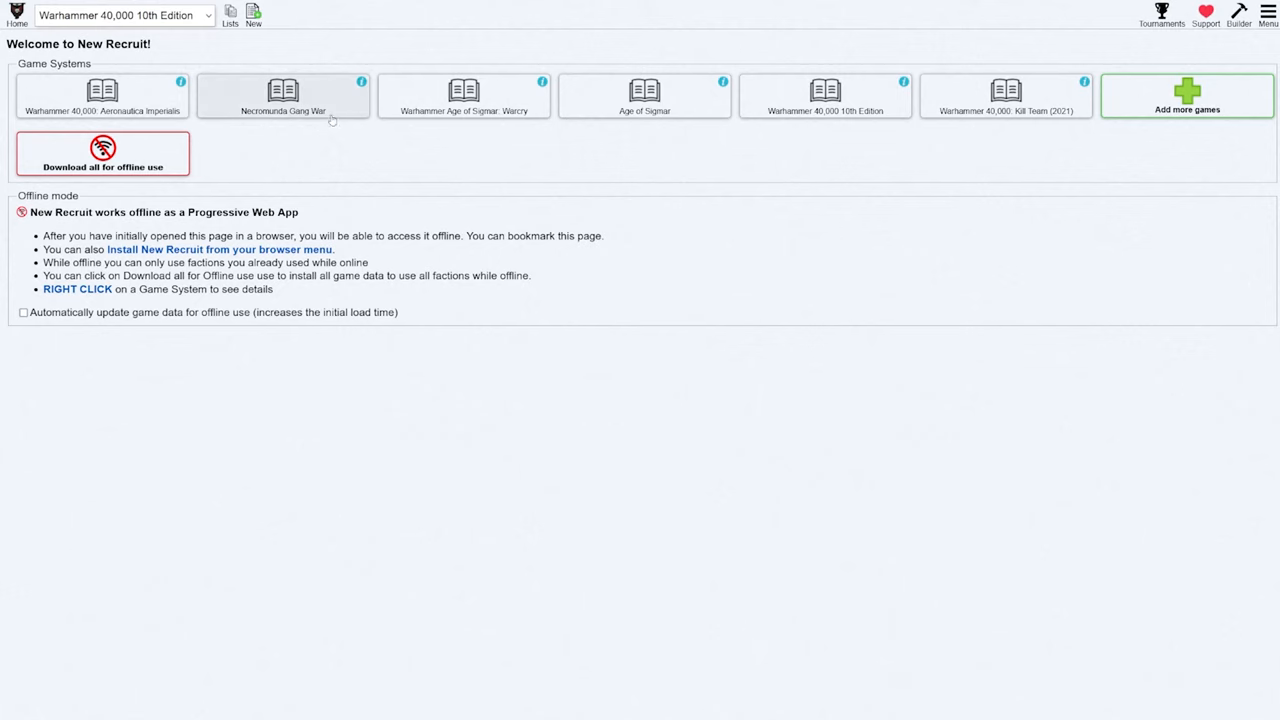
mouse_move(716, 142)
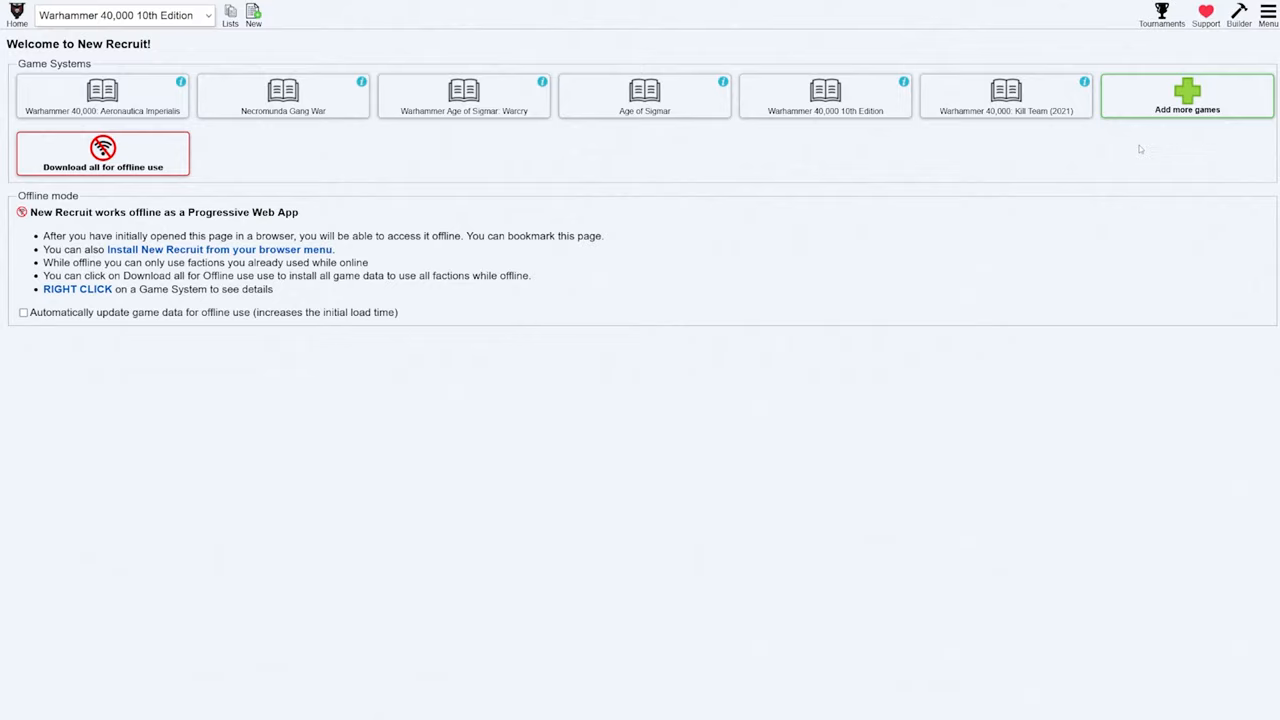
Bring up the full checklist of game systems via the 'Add more games' tile
click(1188, 96)
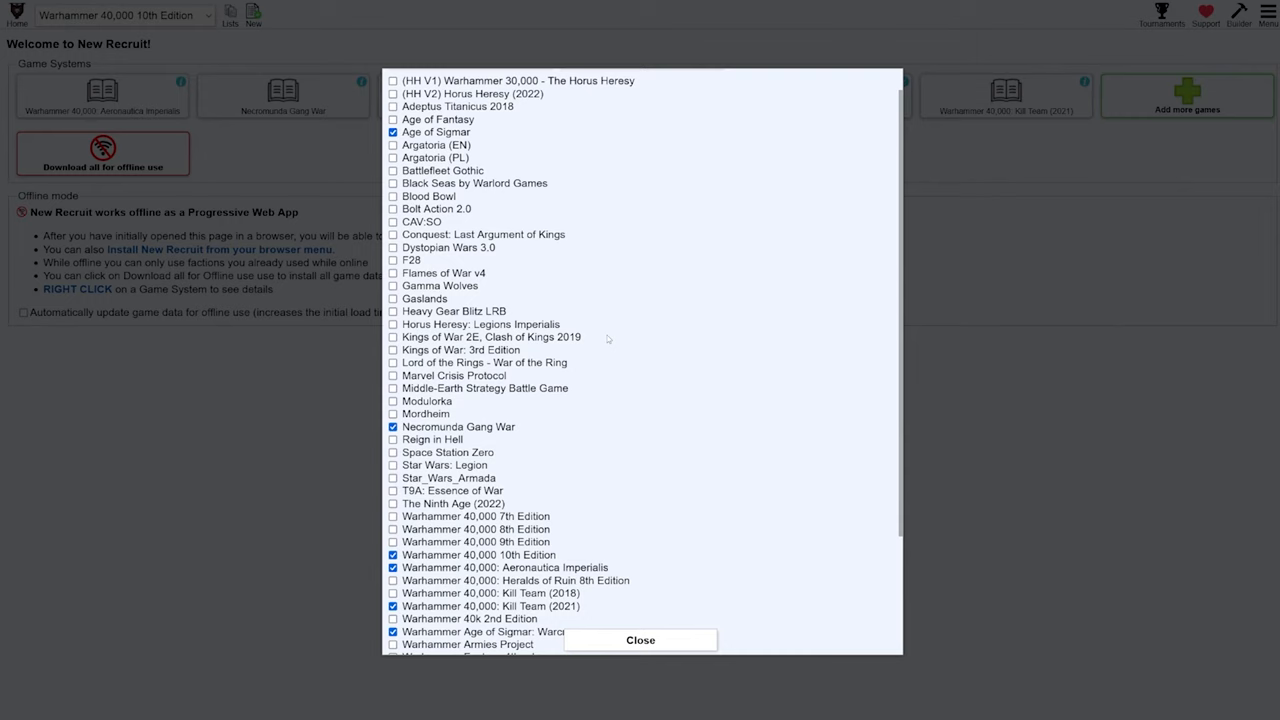
mouse_move(592, 386)
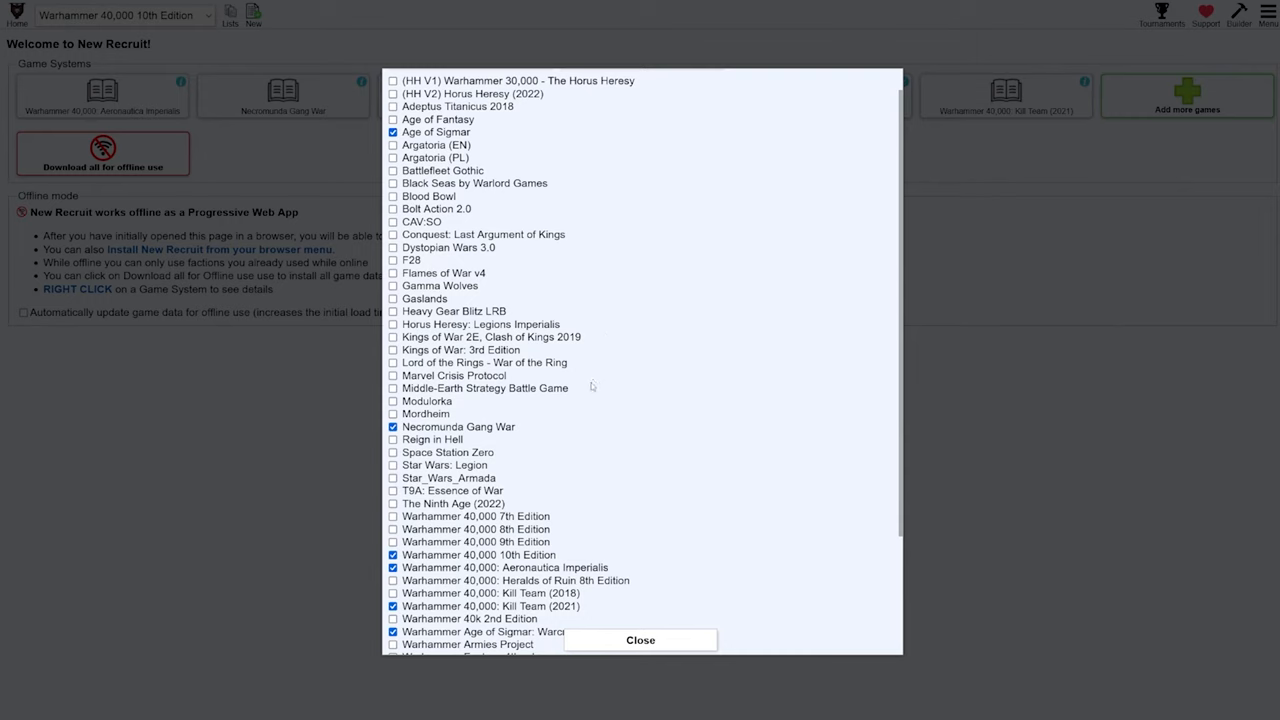
mouse_move(698, 642)
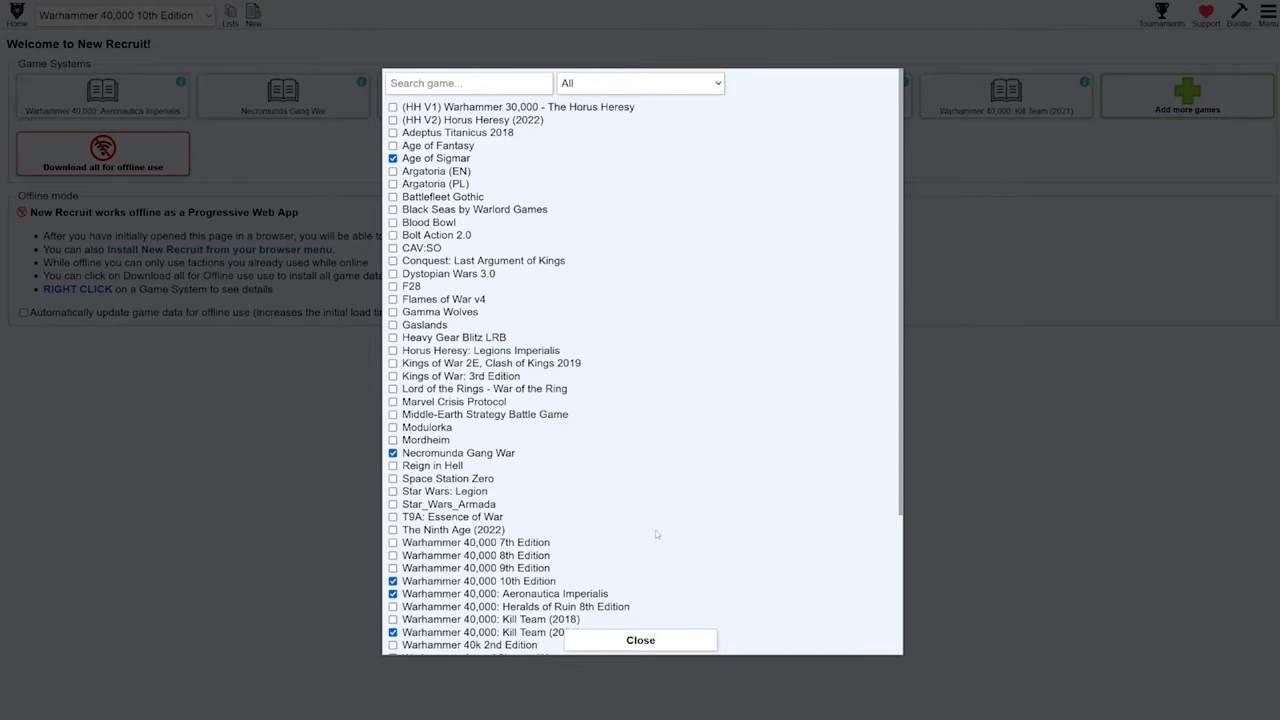
Close the checklist, go to the Warhammer 40,000 10th Edition lists and delete all six saved lists
click(640, 640)
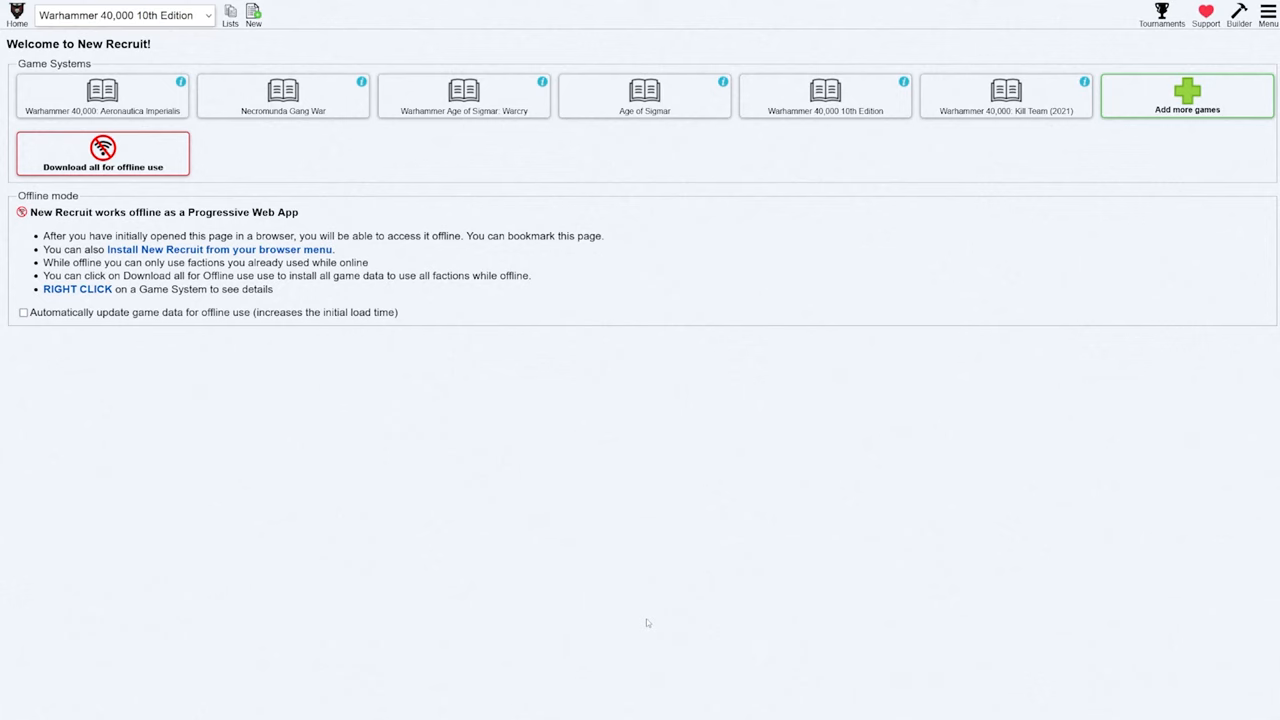
mouse_move(948, 320)
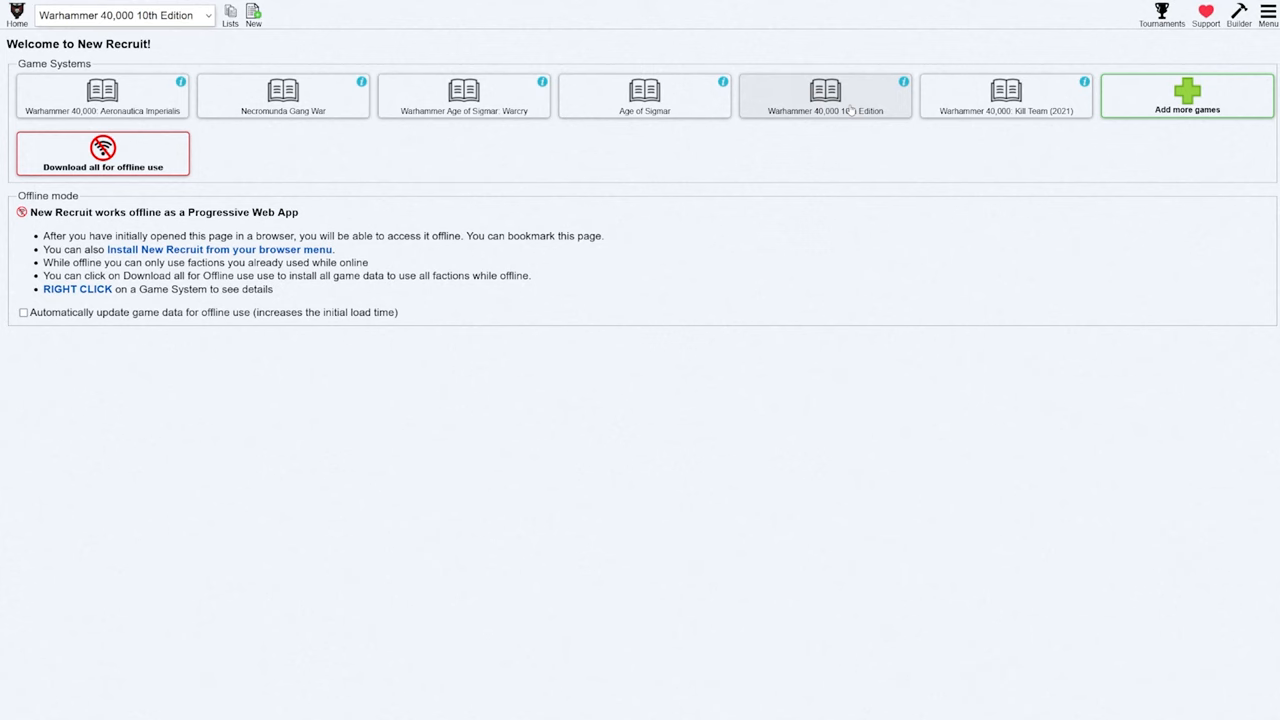
click(230, 12)
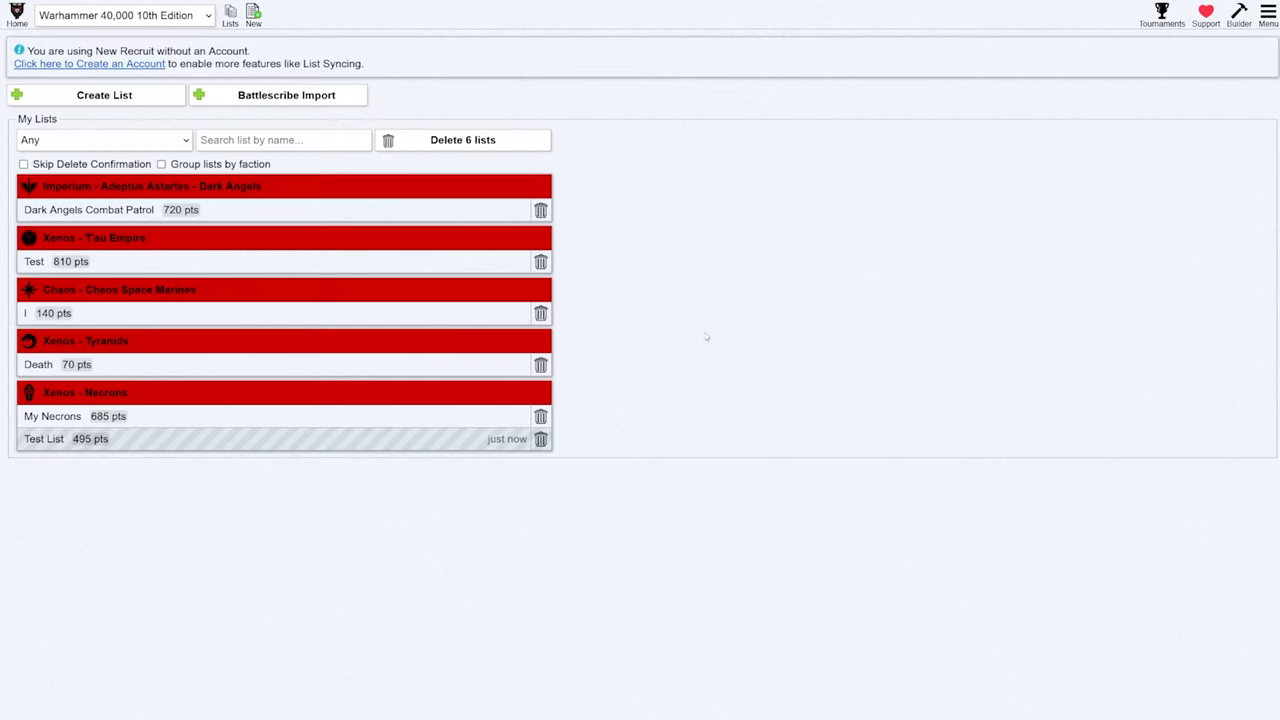
mouse_move(688, 336)
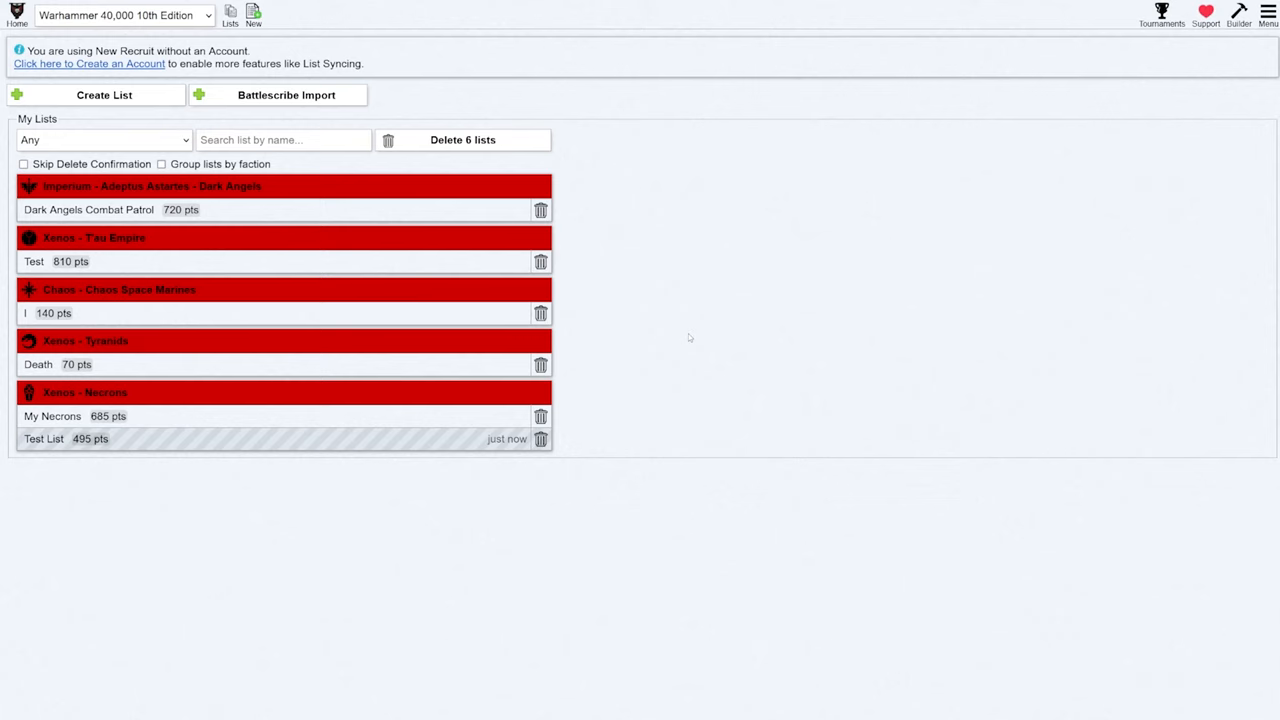
mouse_move(254, 468)
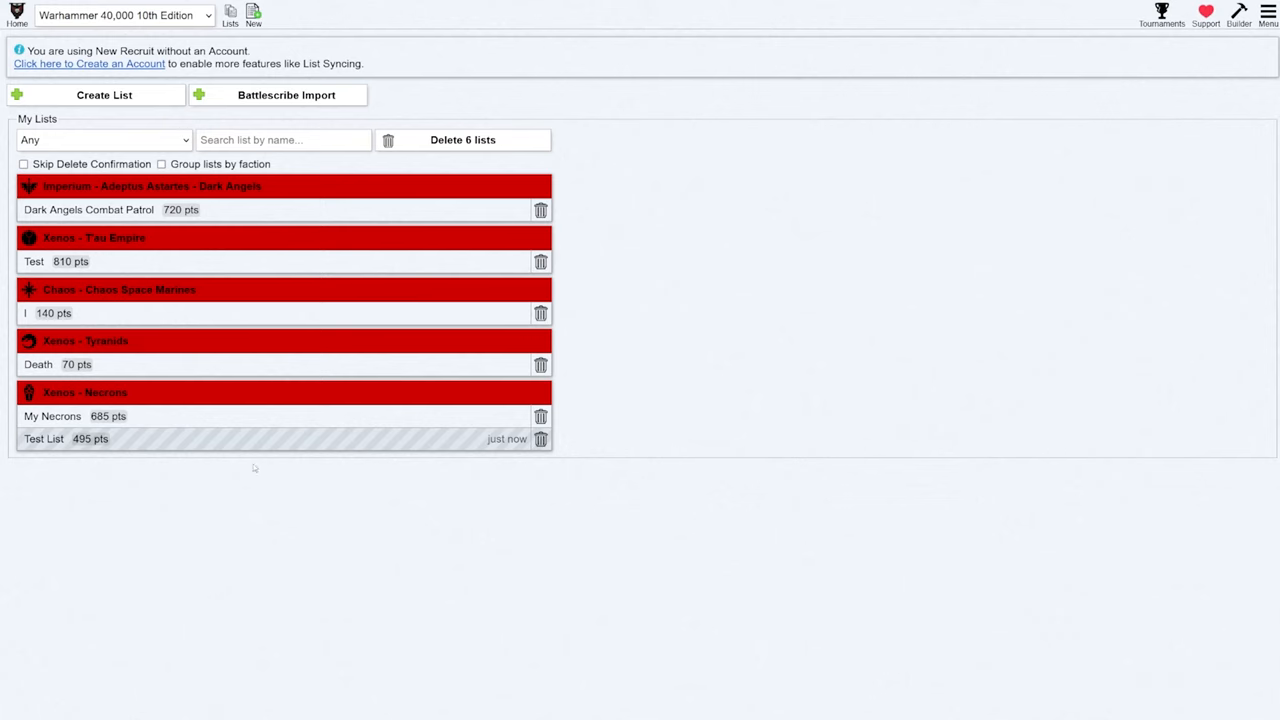
mouse_move(260, 480)
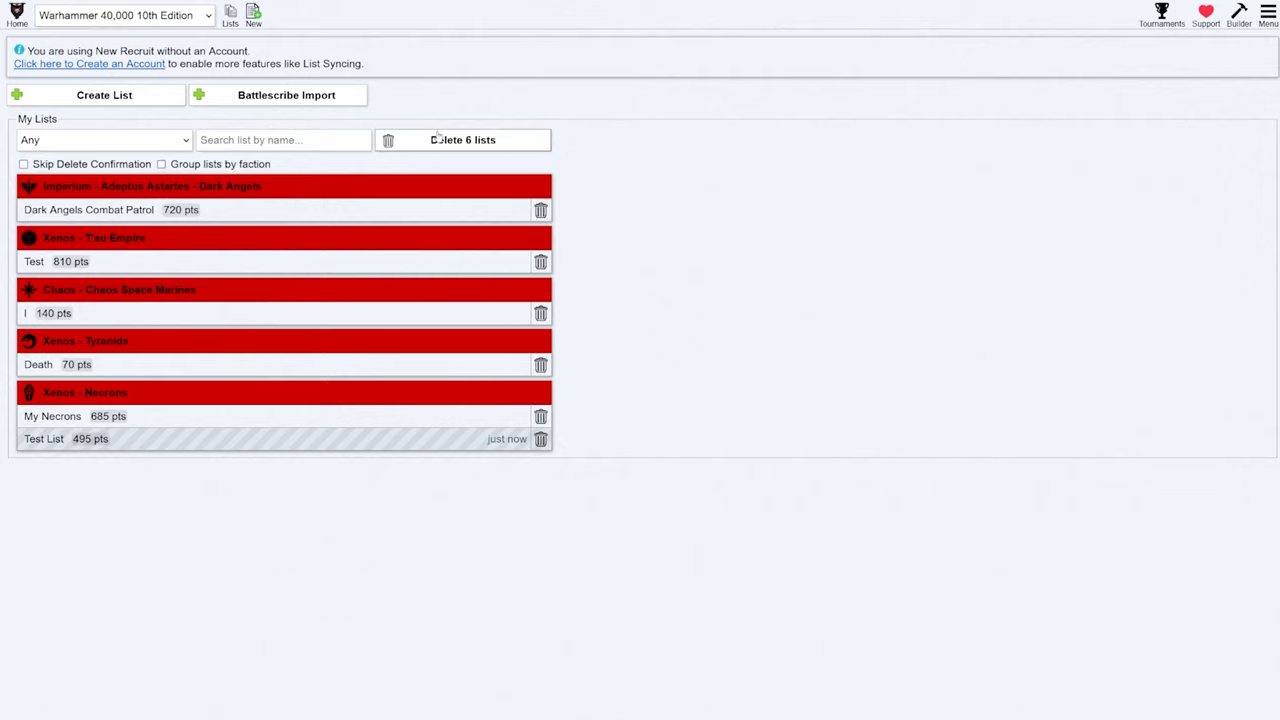
click(462, 140)
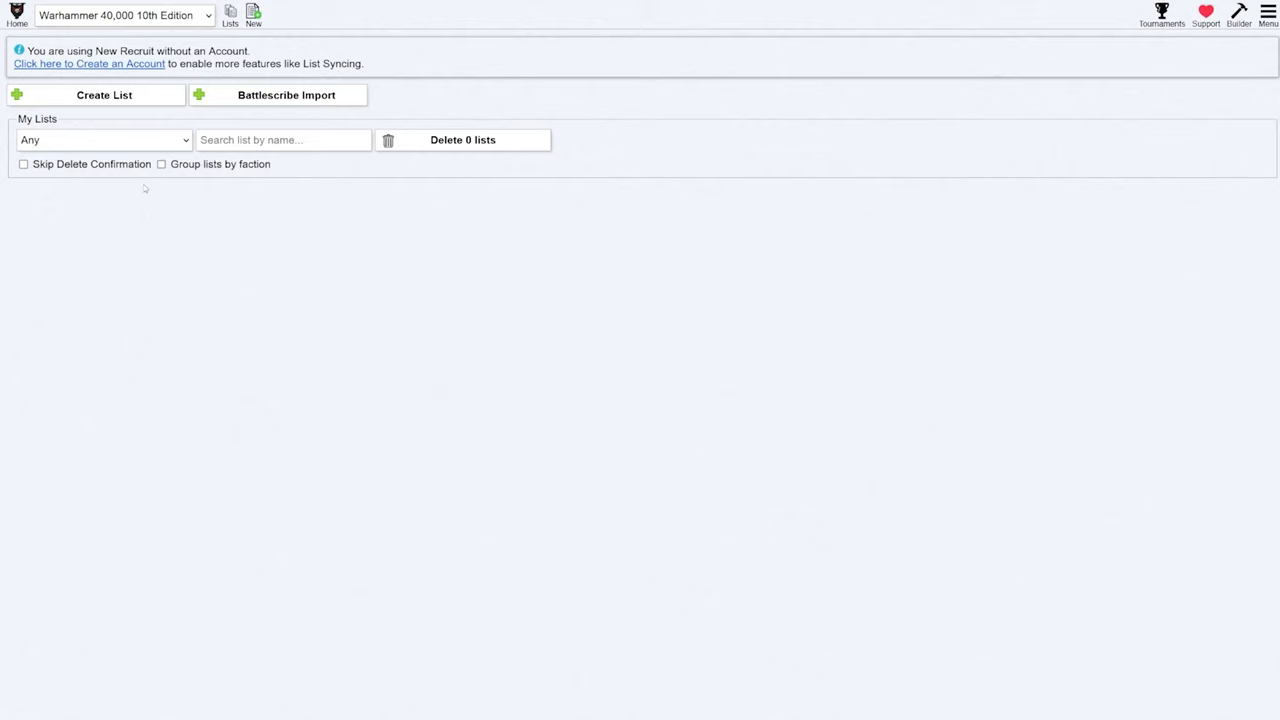
mouse_move(276, 108)
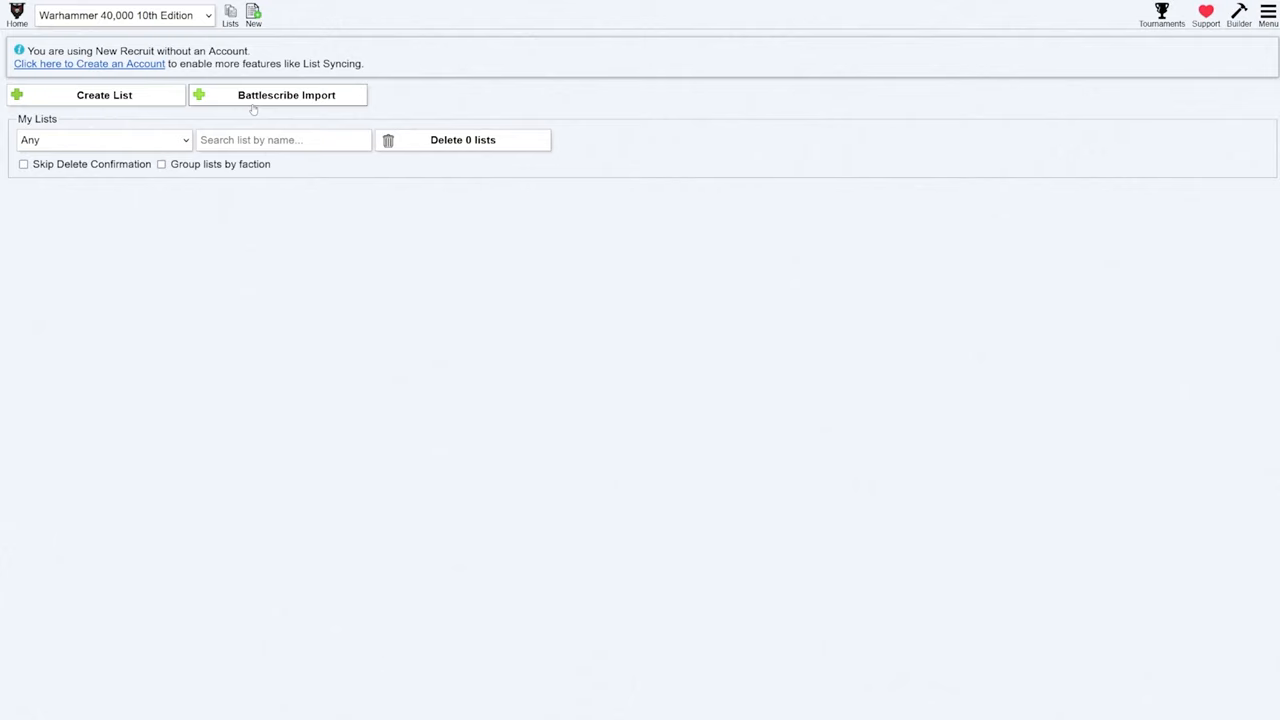
mouse_move(250, 110)
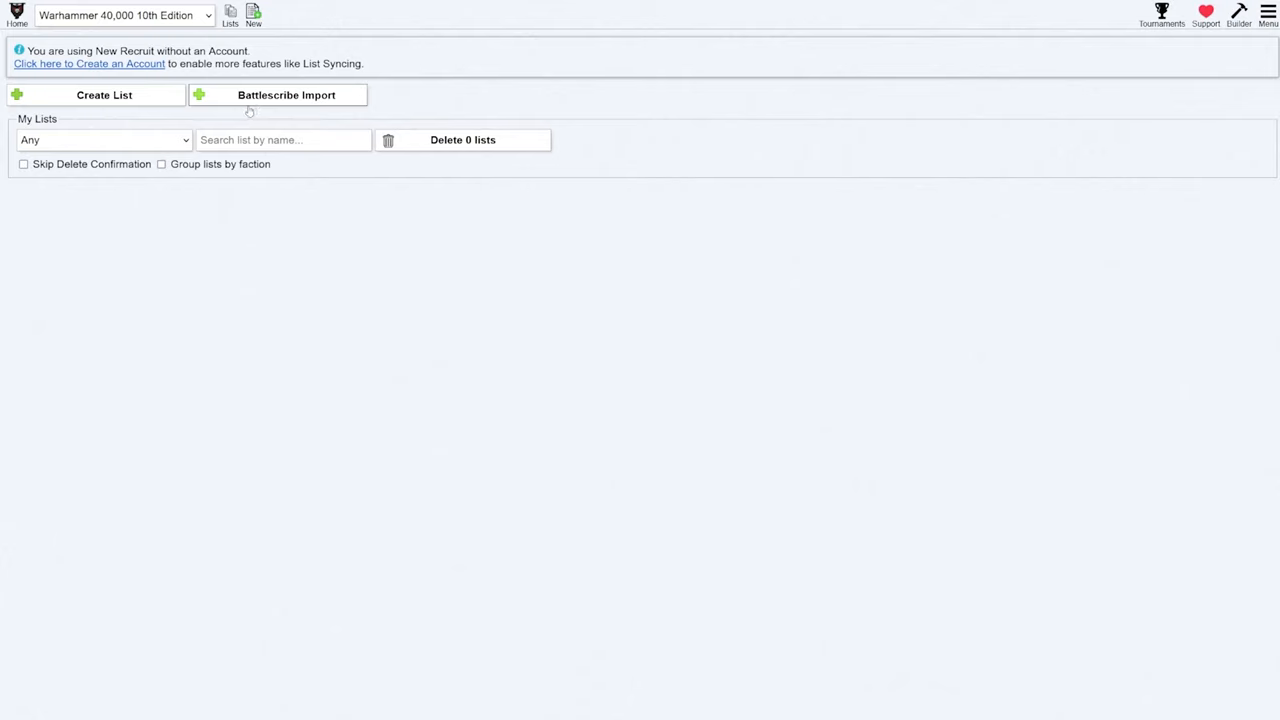
Start a new list named 'Test List' with Xenos - Necrons faction and a Necrons Army Roster force
click(104, 96)
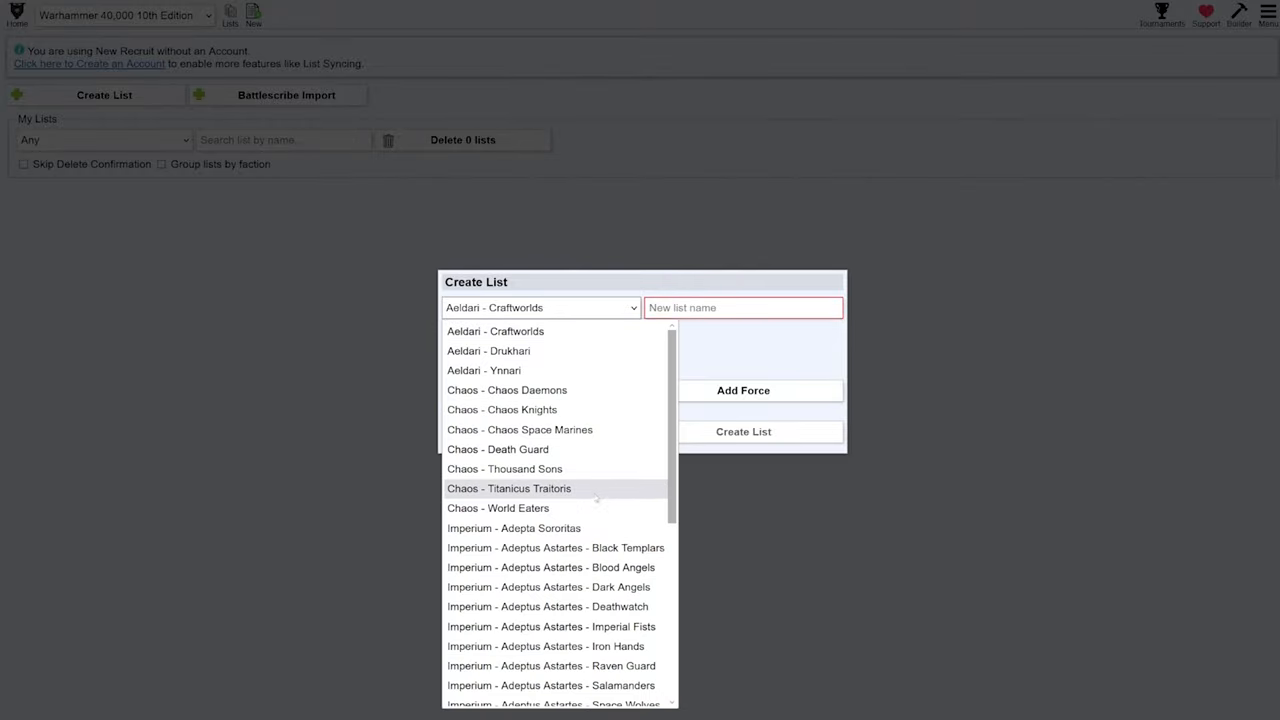
scroll(down, 3)
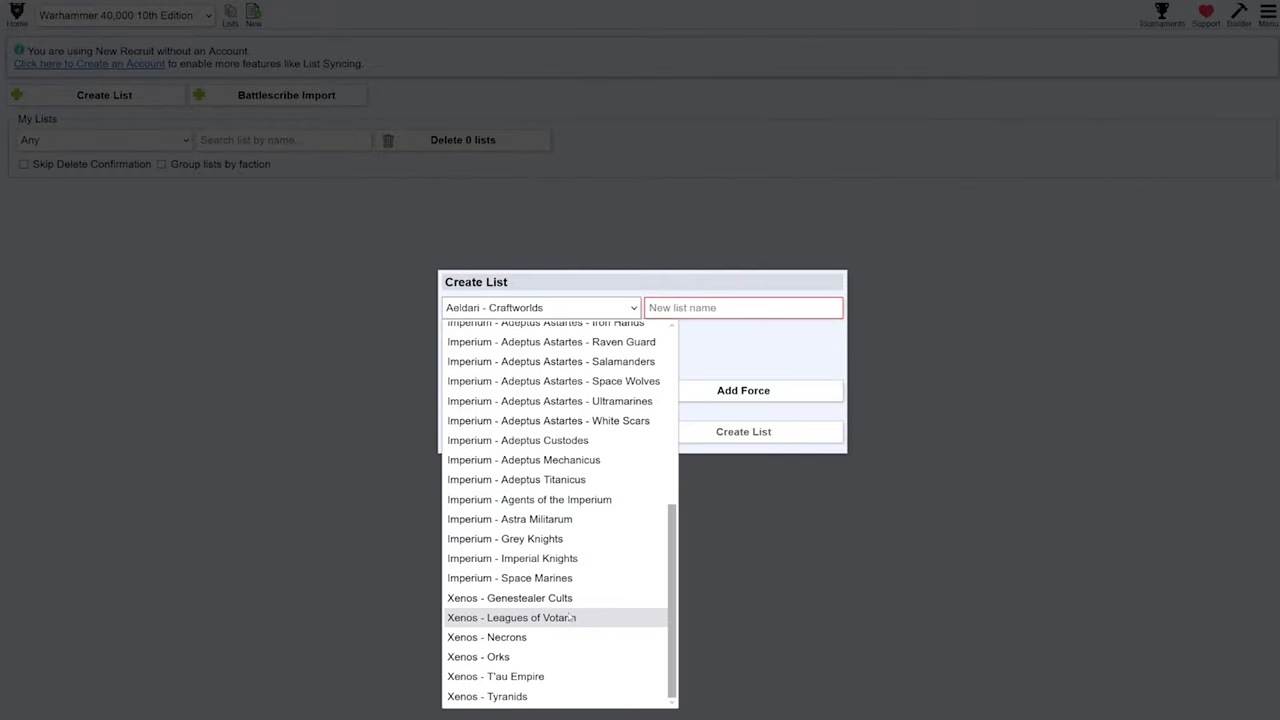
click(486, 636)
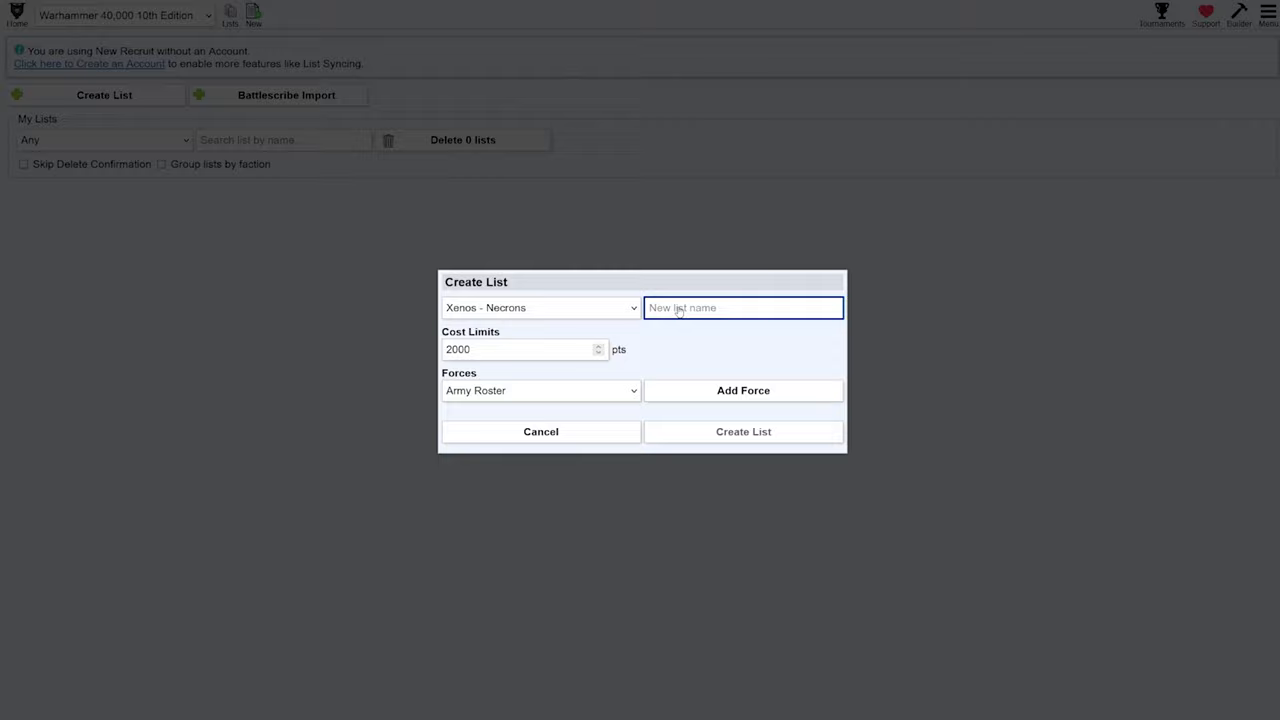
text(Test List)
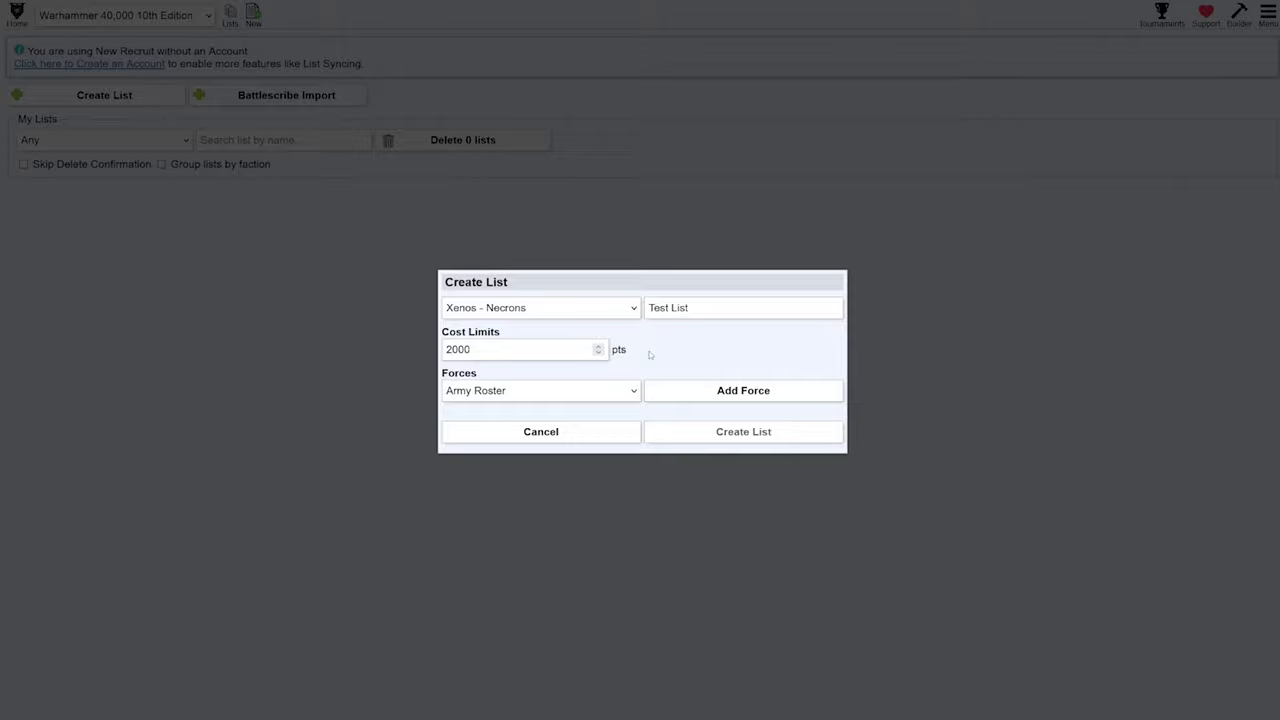
mouse_move(680, 396)
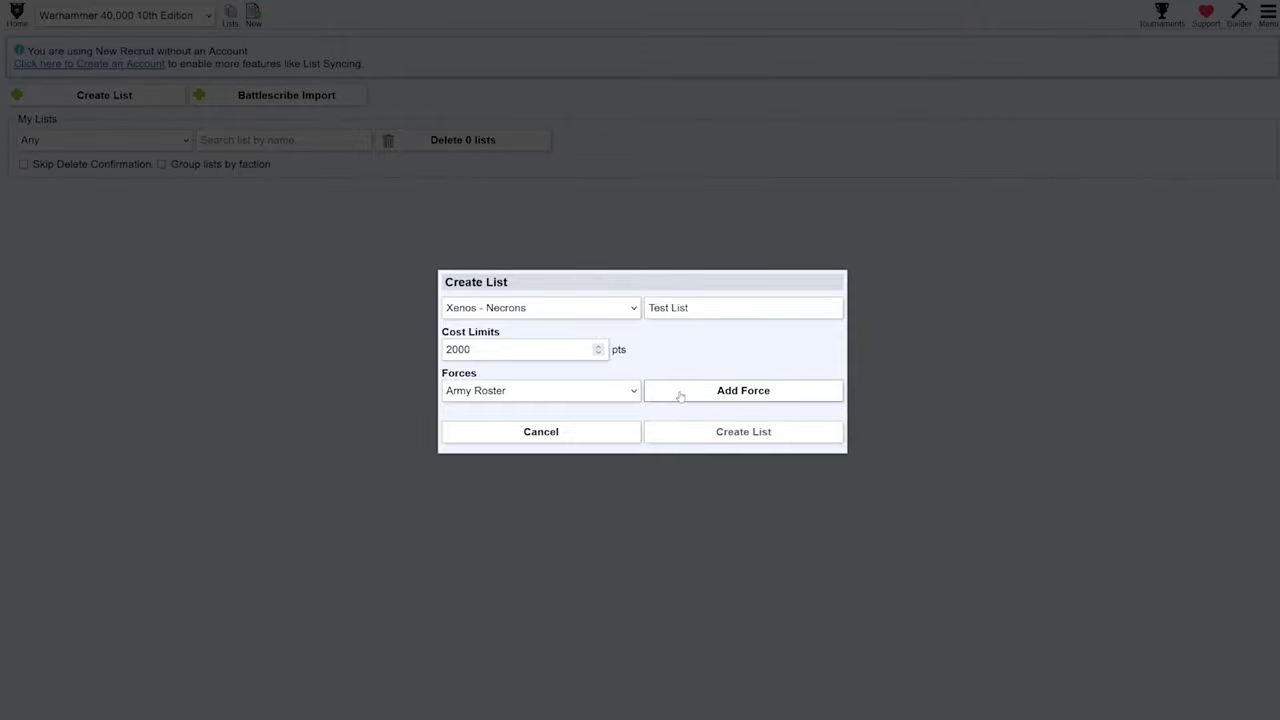
click(744, 390)
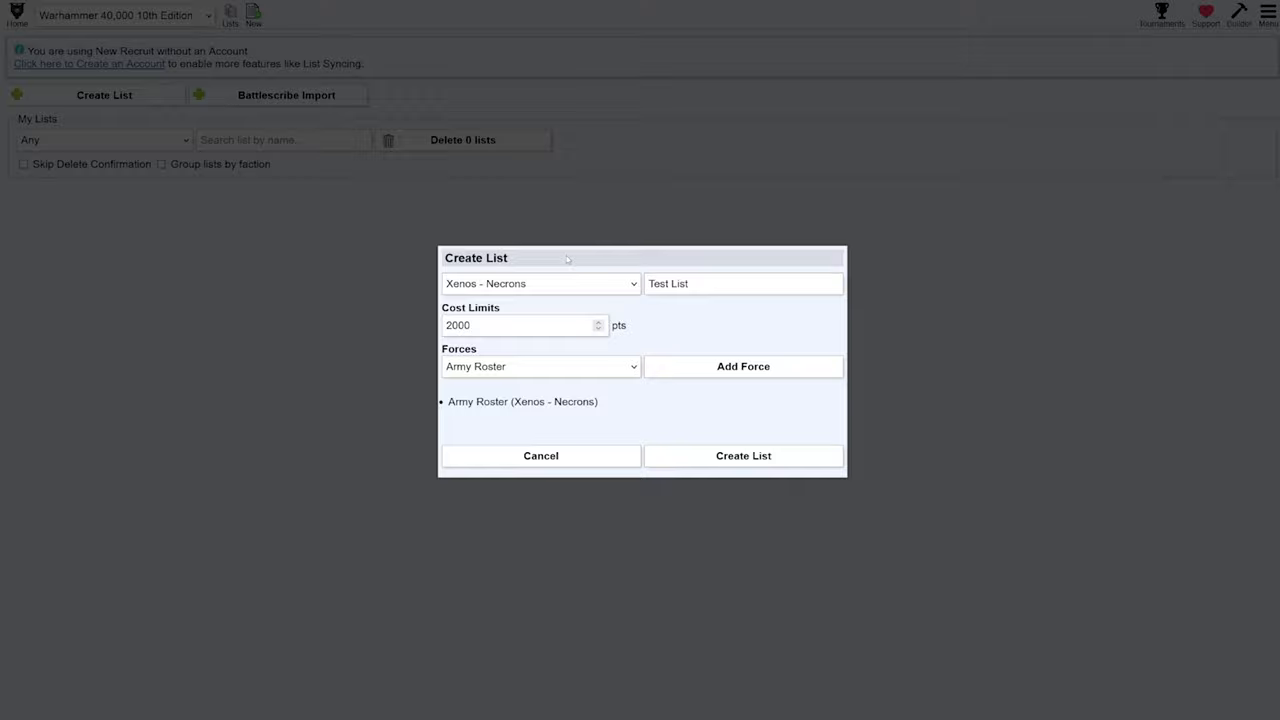
click(540, 284)
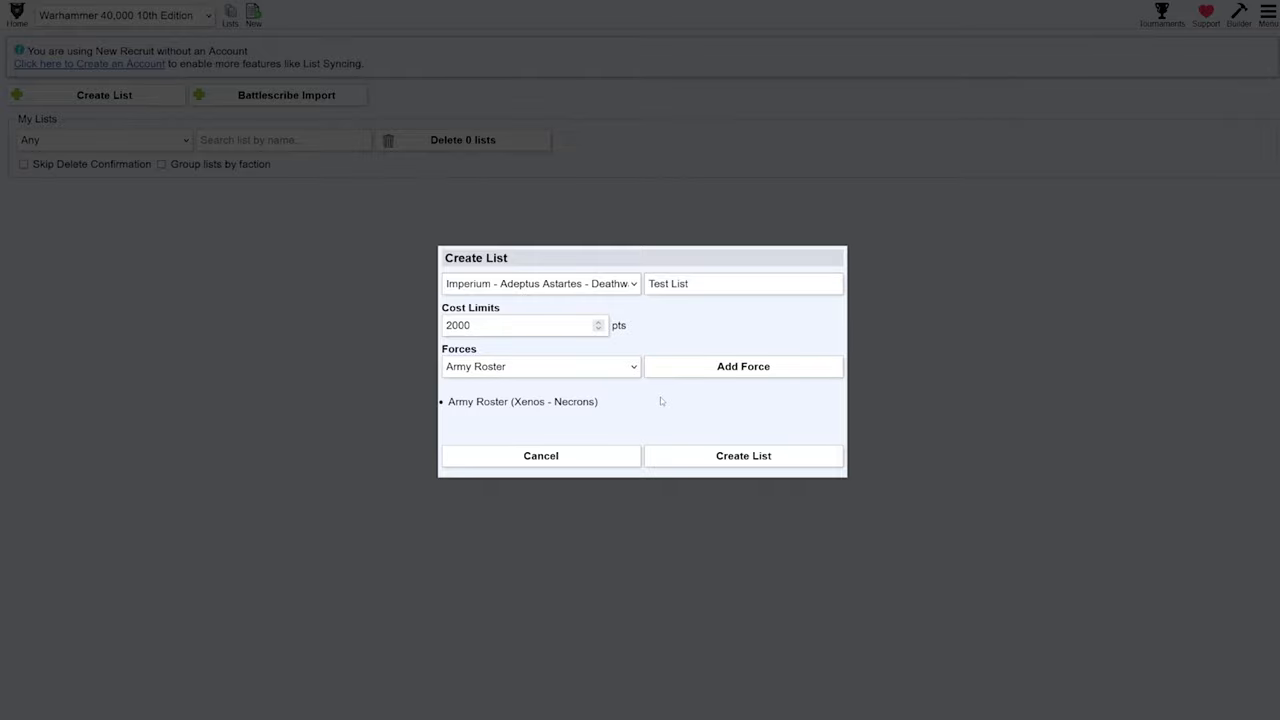
mouse_move(708, 428)
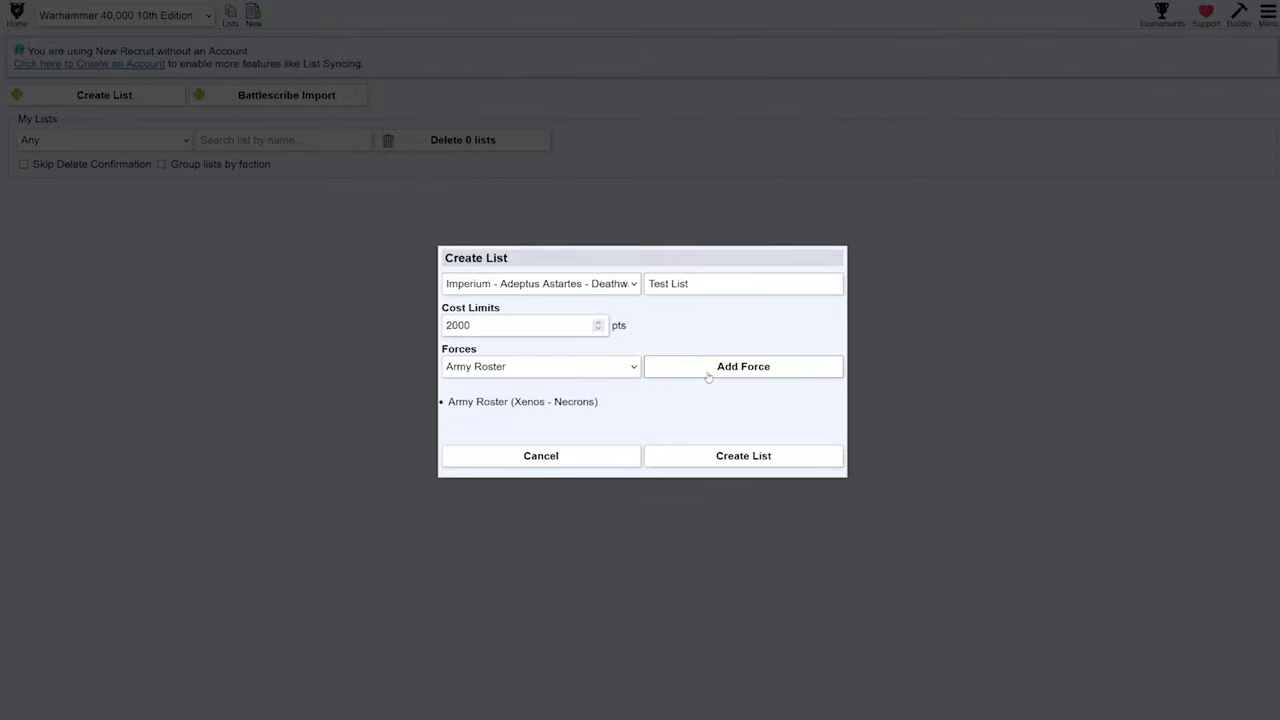
mouse_move(708, 380)
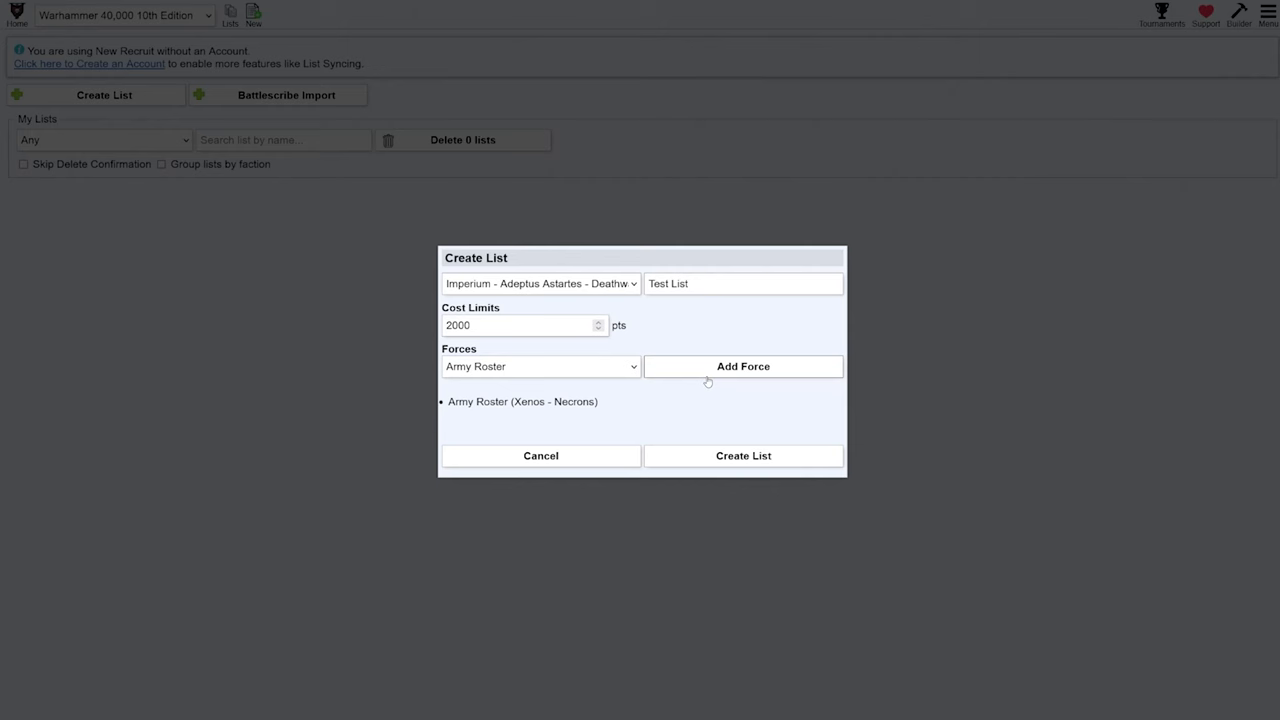
Create Test List and, after trying Canoptek Court and Obeisance Phalanx, set the detachment to Hypercrypt Legion
click(744, 456)
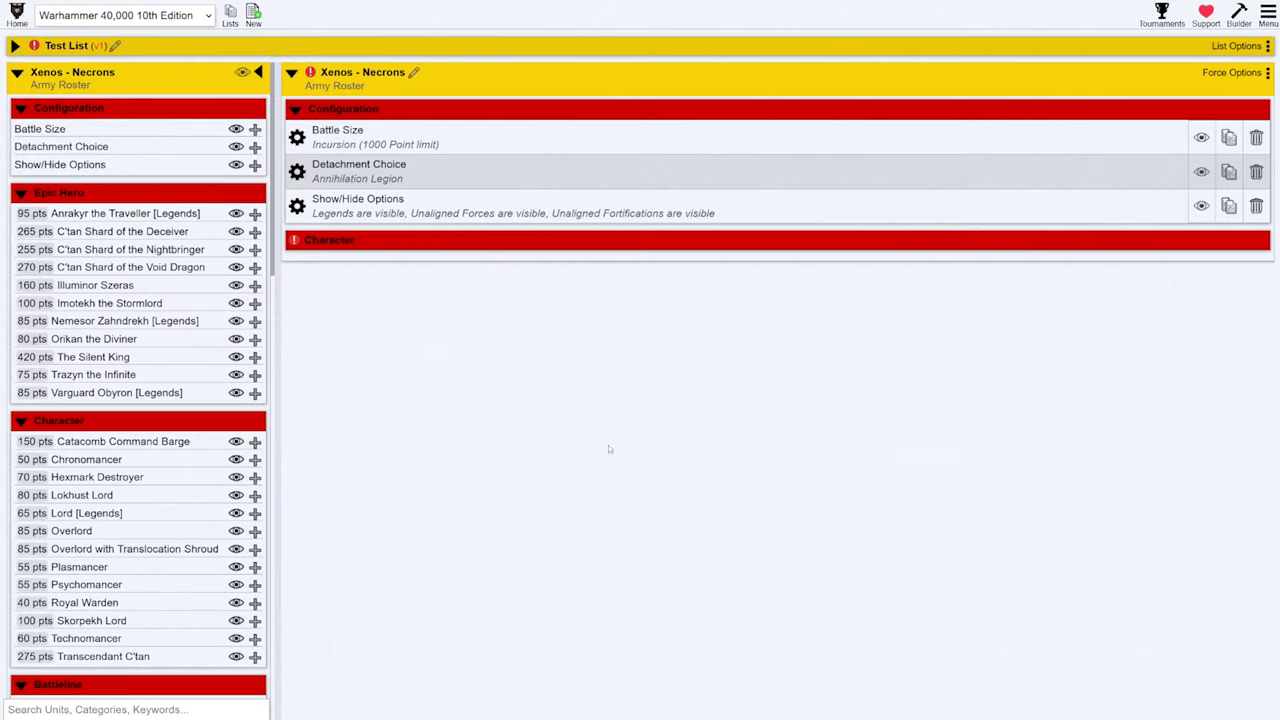
mouse_move(588, 440)
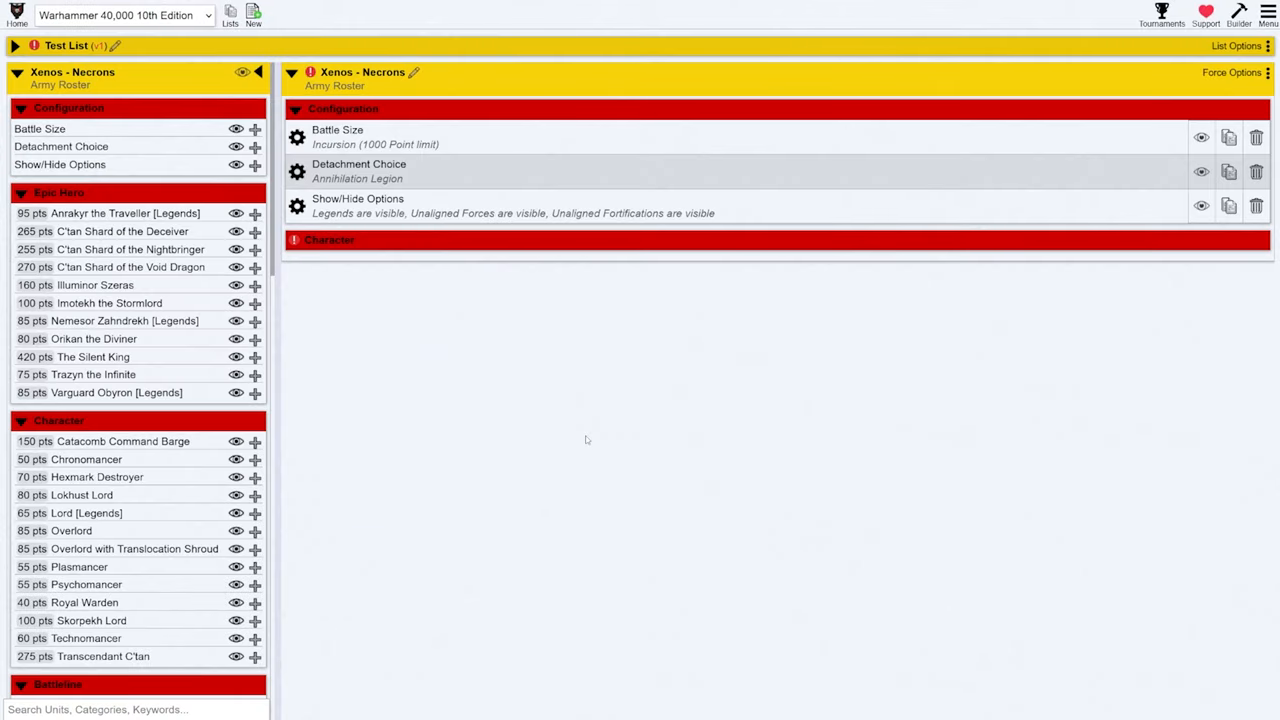
mouse_move(552, 348)
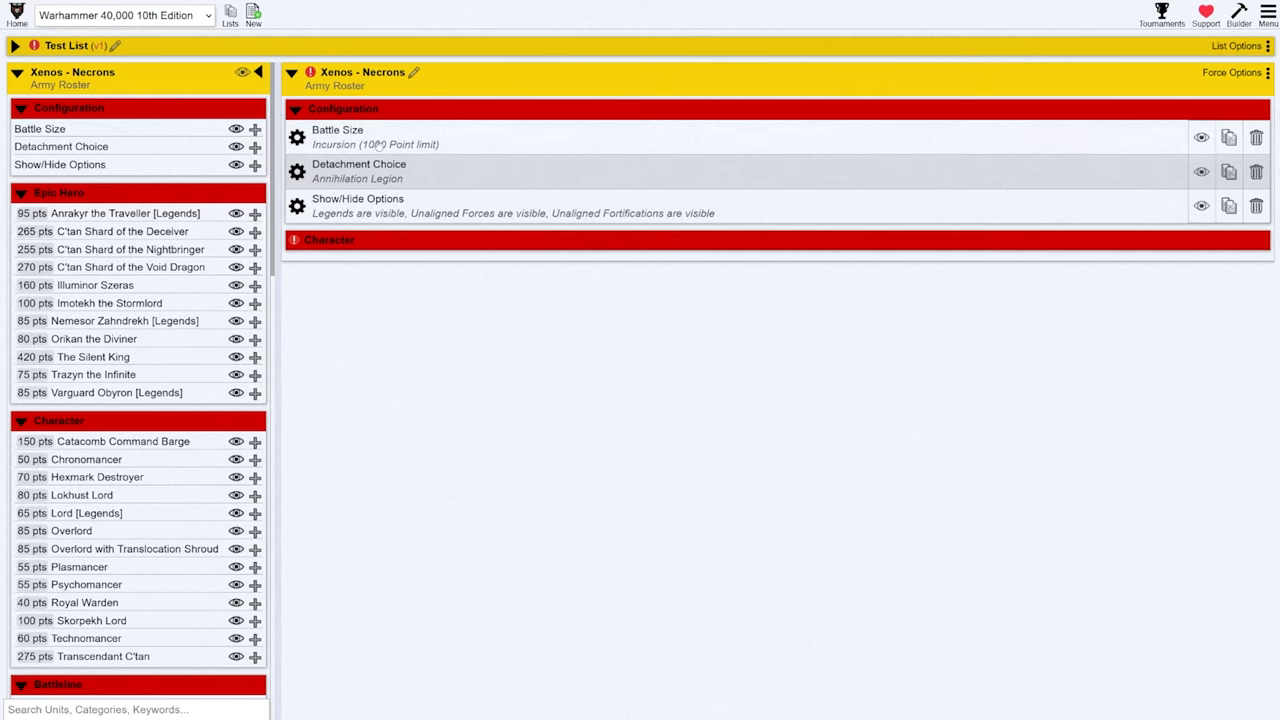
click(336, 136)
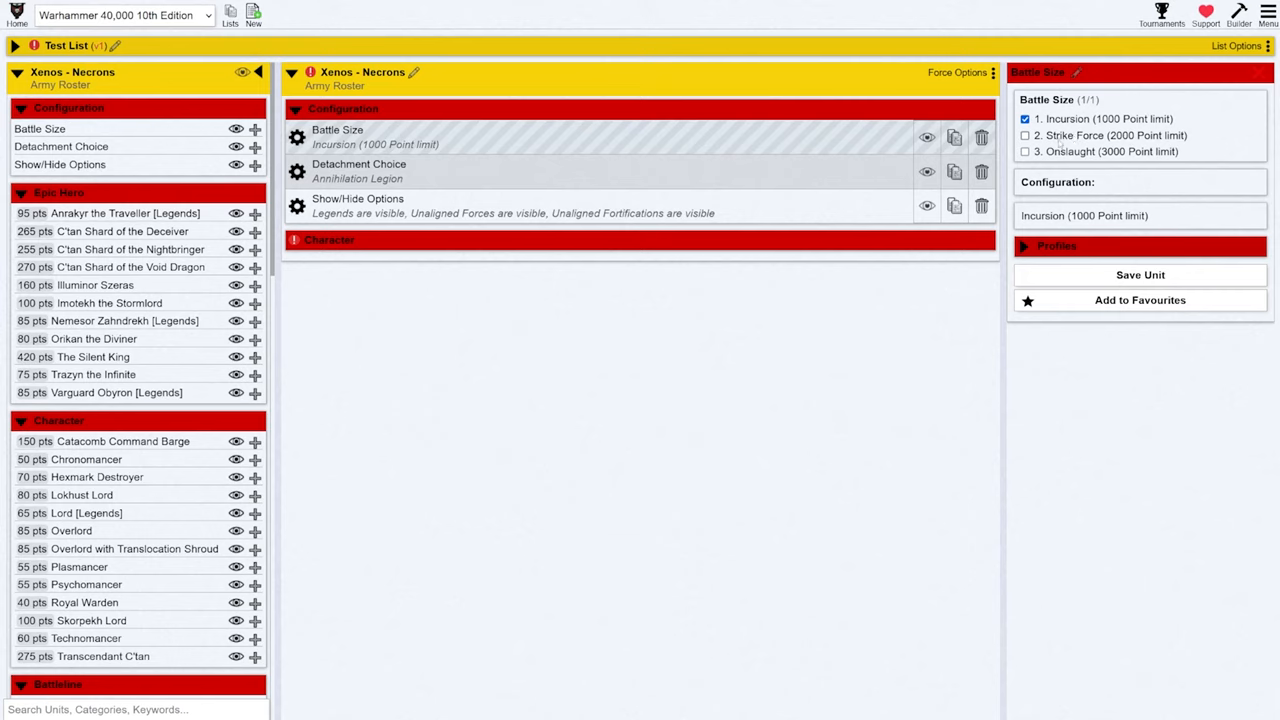
click(358, 172)
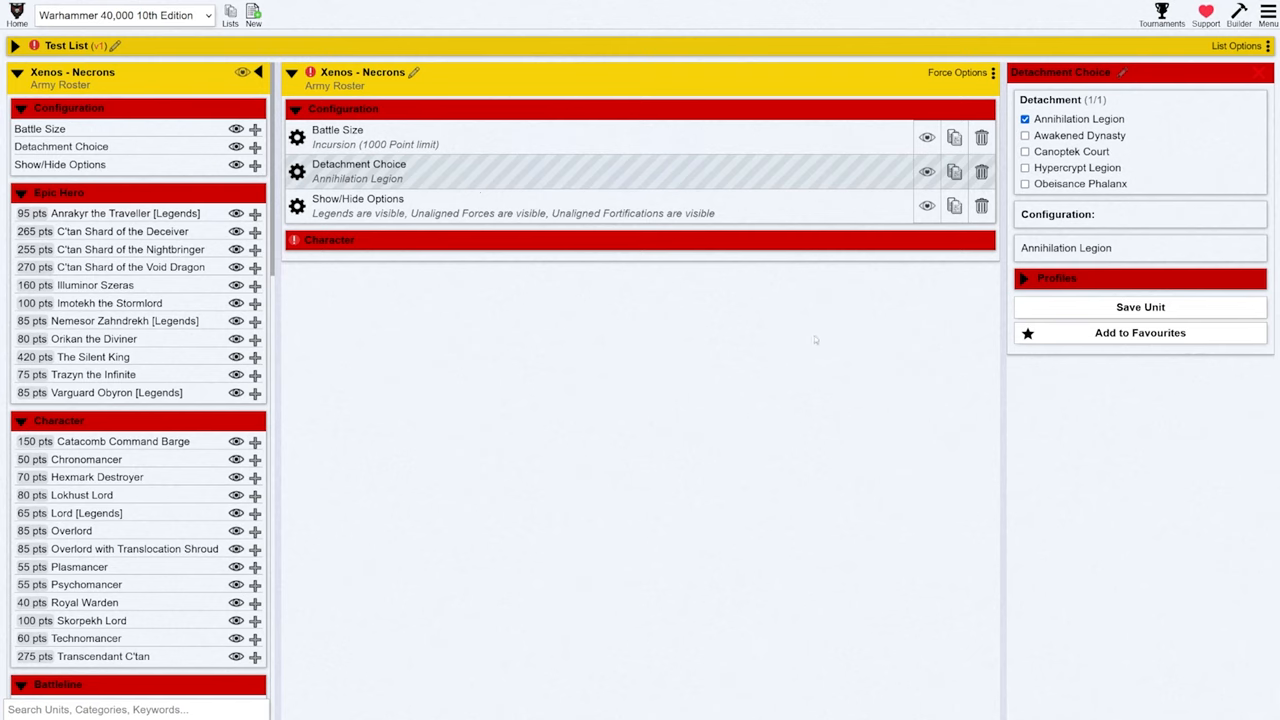
mouse_move(812, 344)
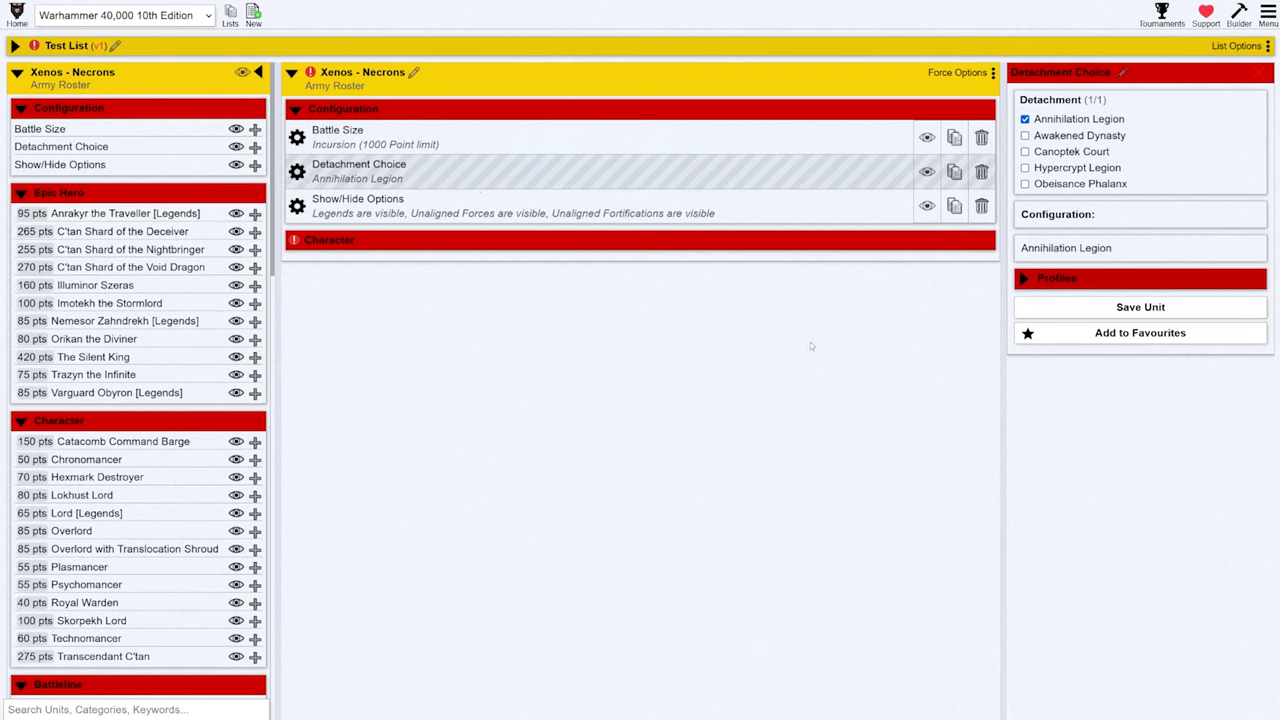
click(1024, 152)
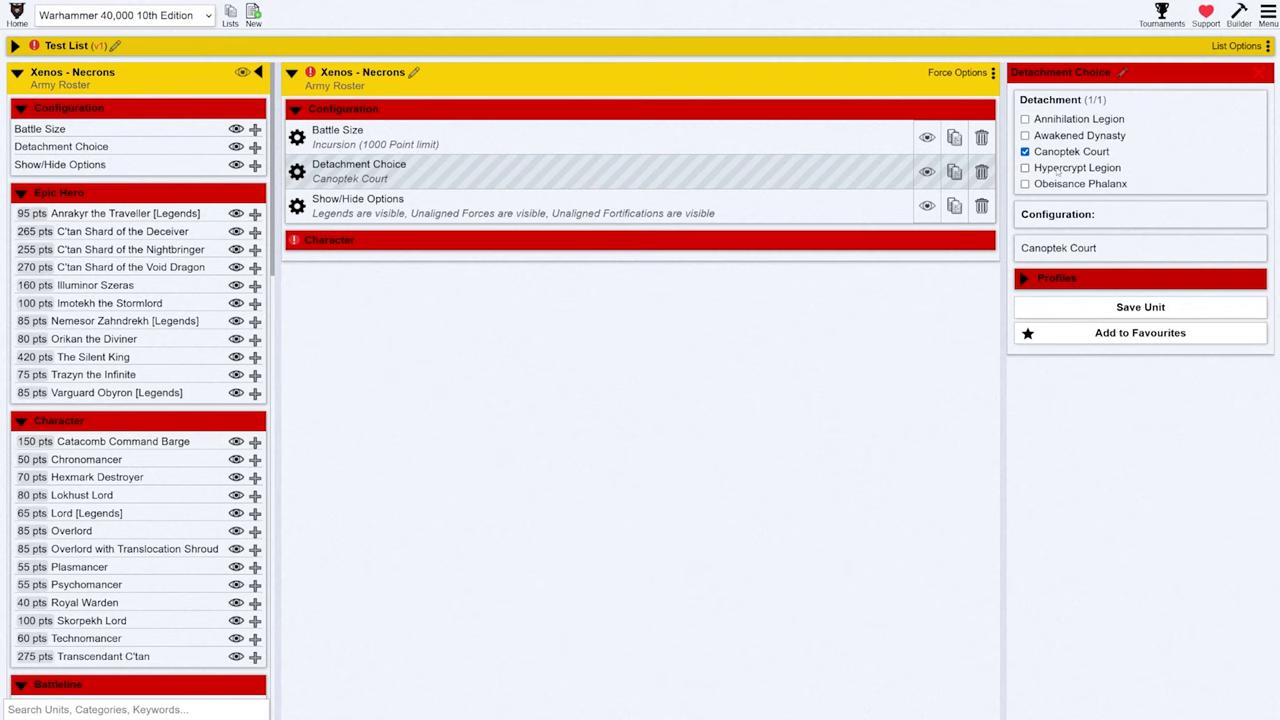
click(1024, 184)
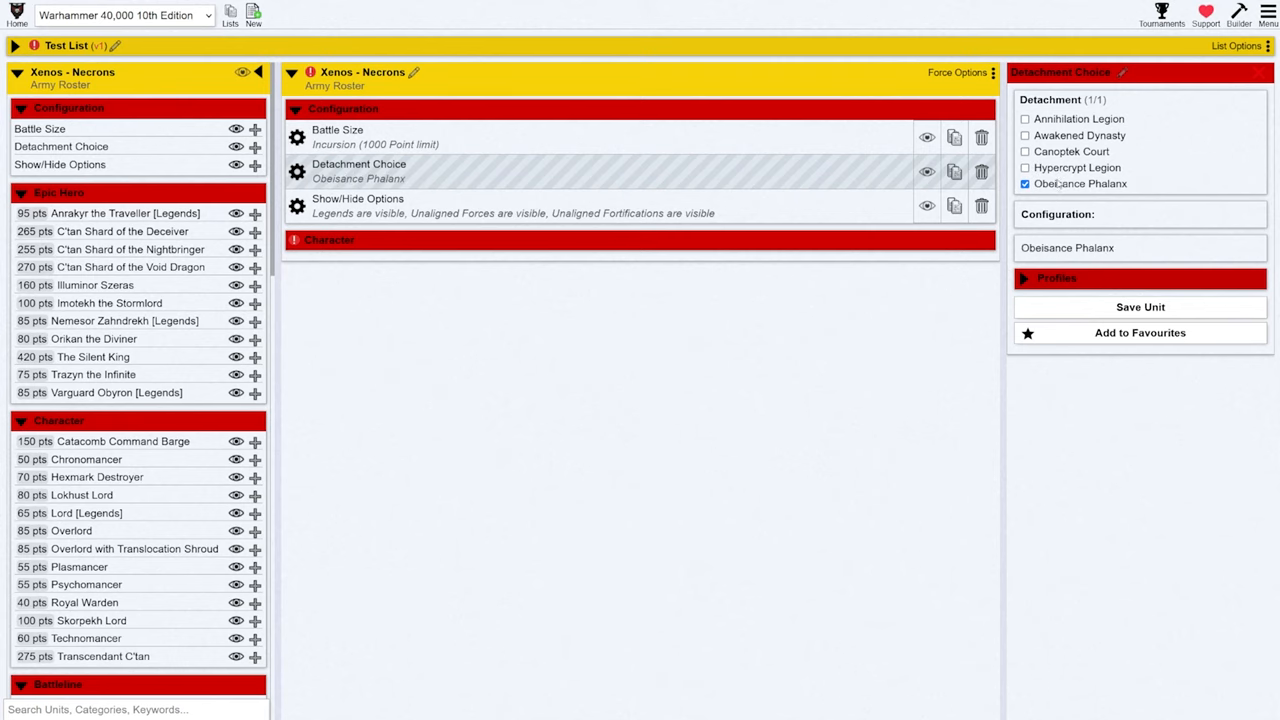
click(356, 204)
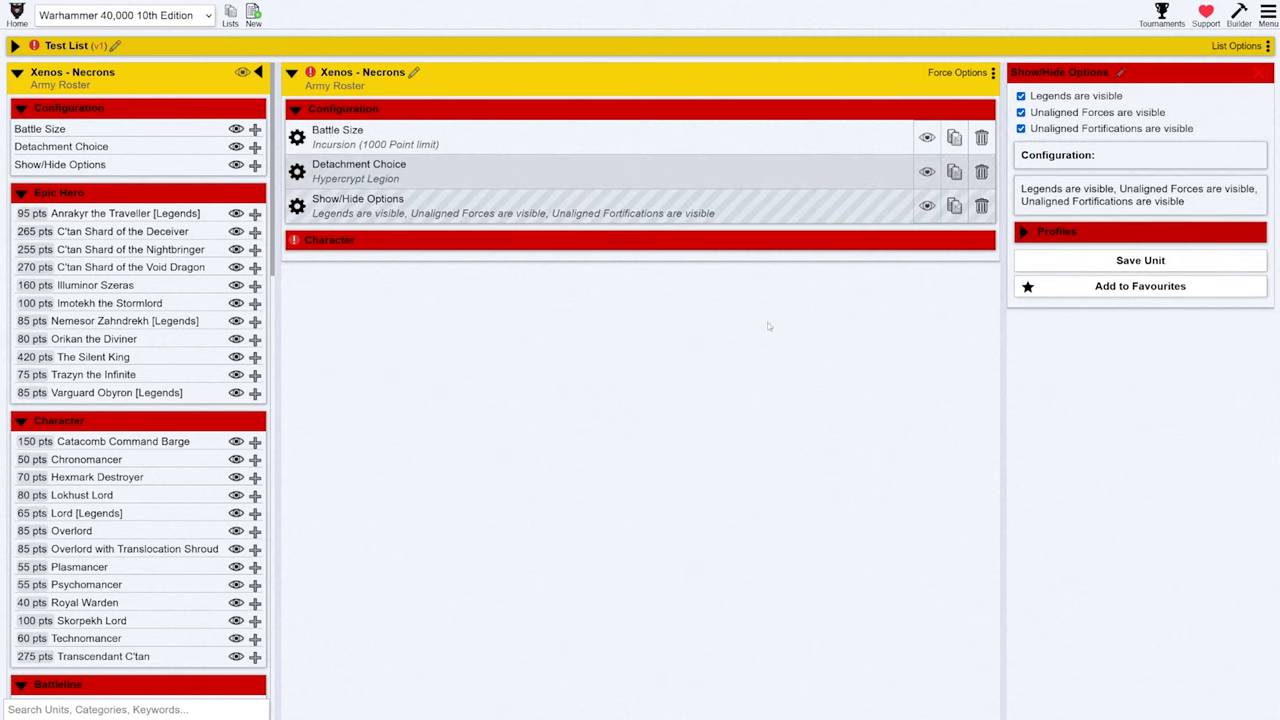
mouse_move(852, 336)
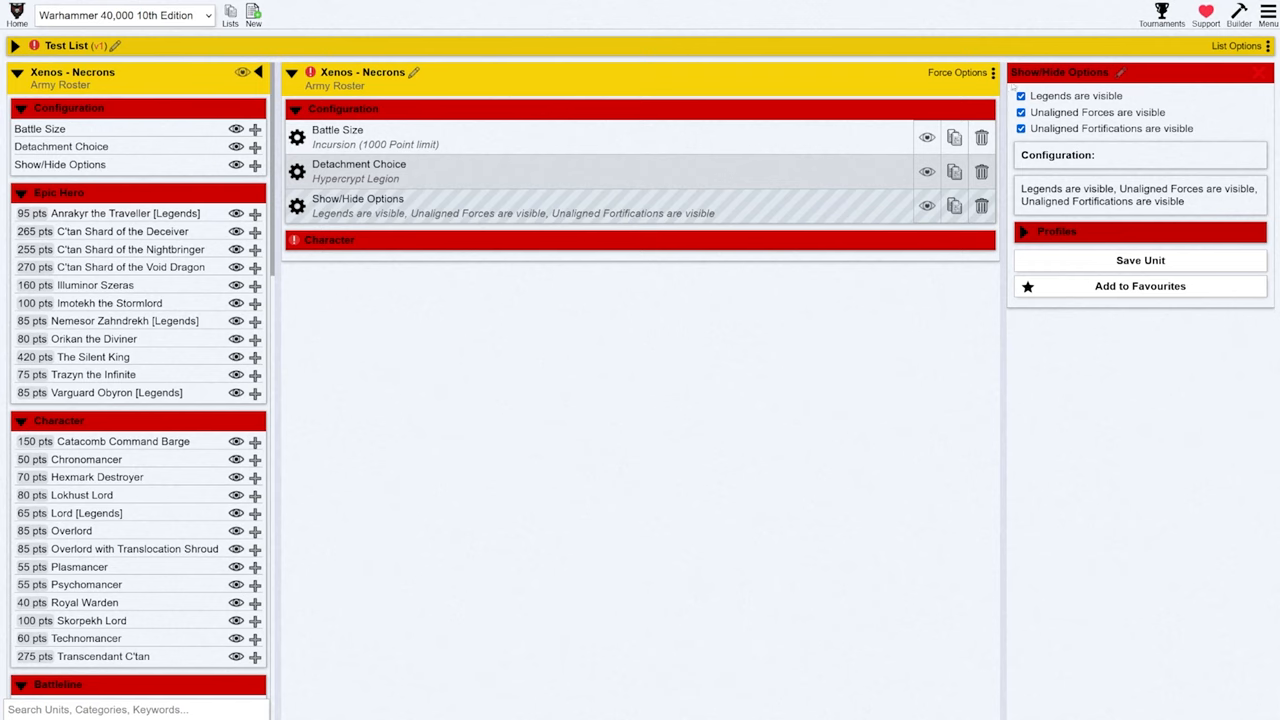
Hide Legends units from the available units via Show/Hide Options
click(1020, 96)
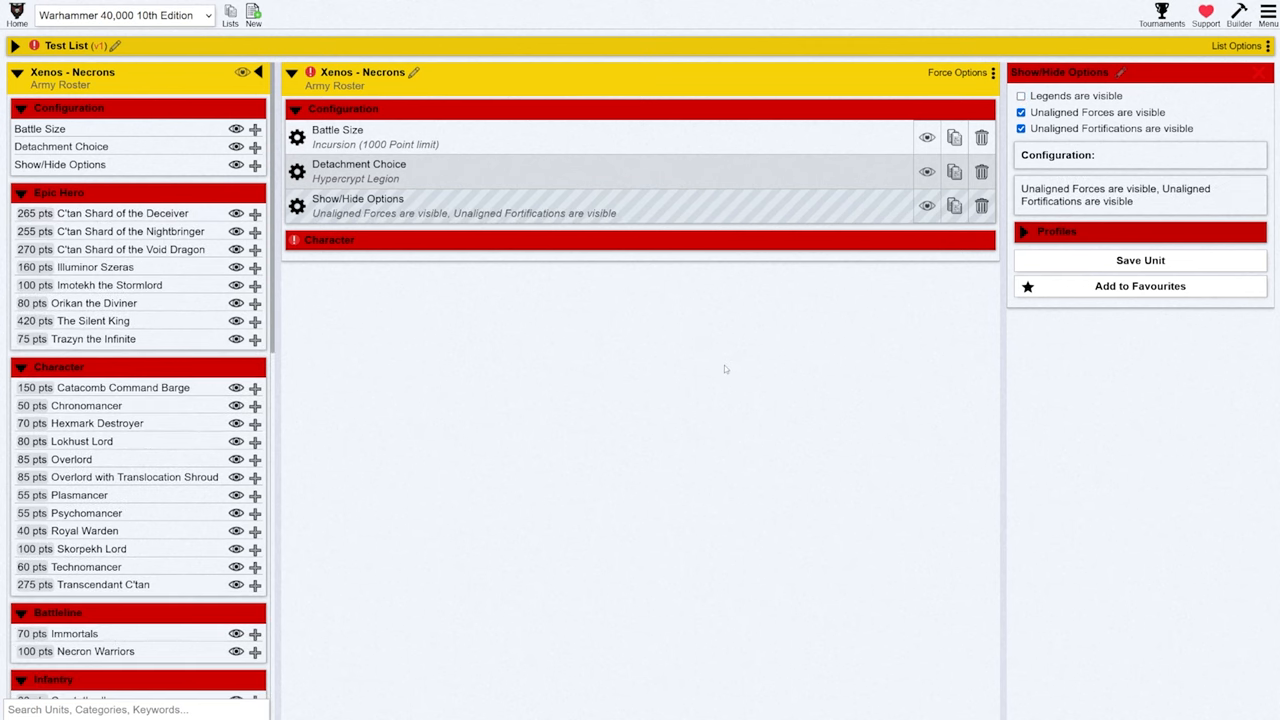
mouse_move(716, 374)
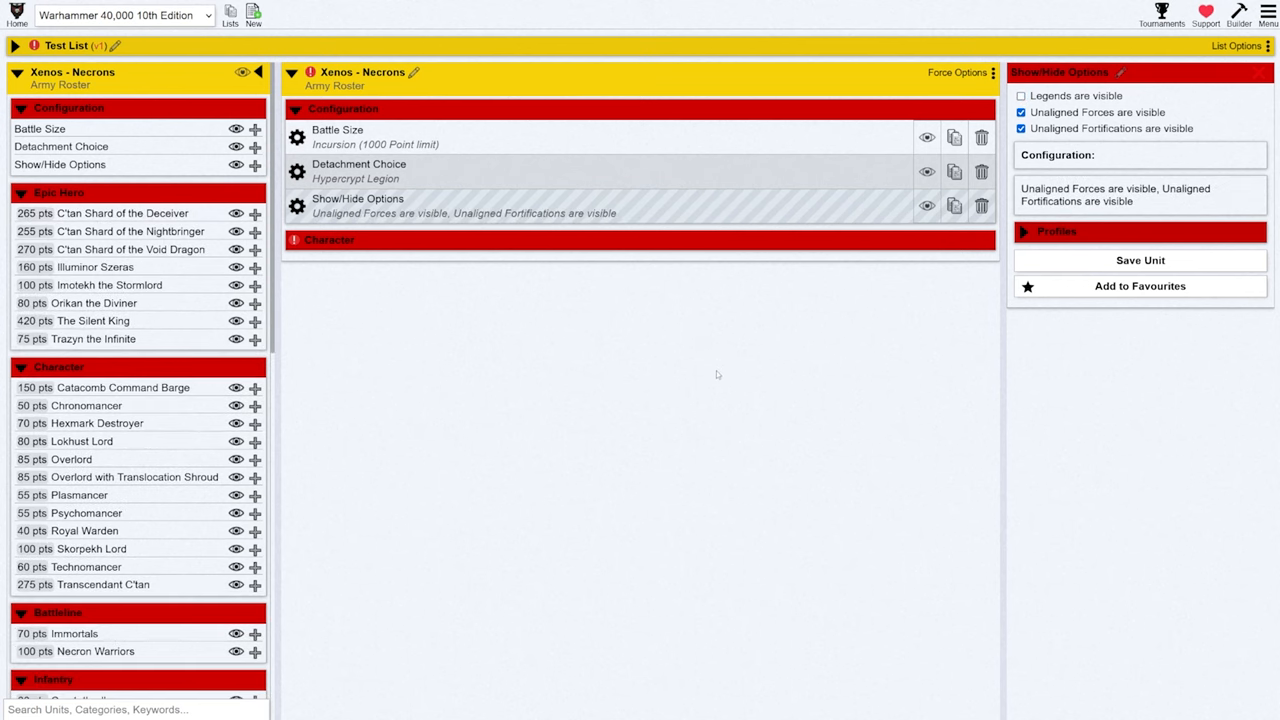
mouse_move(290, 348)
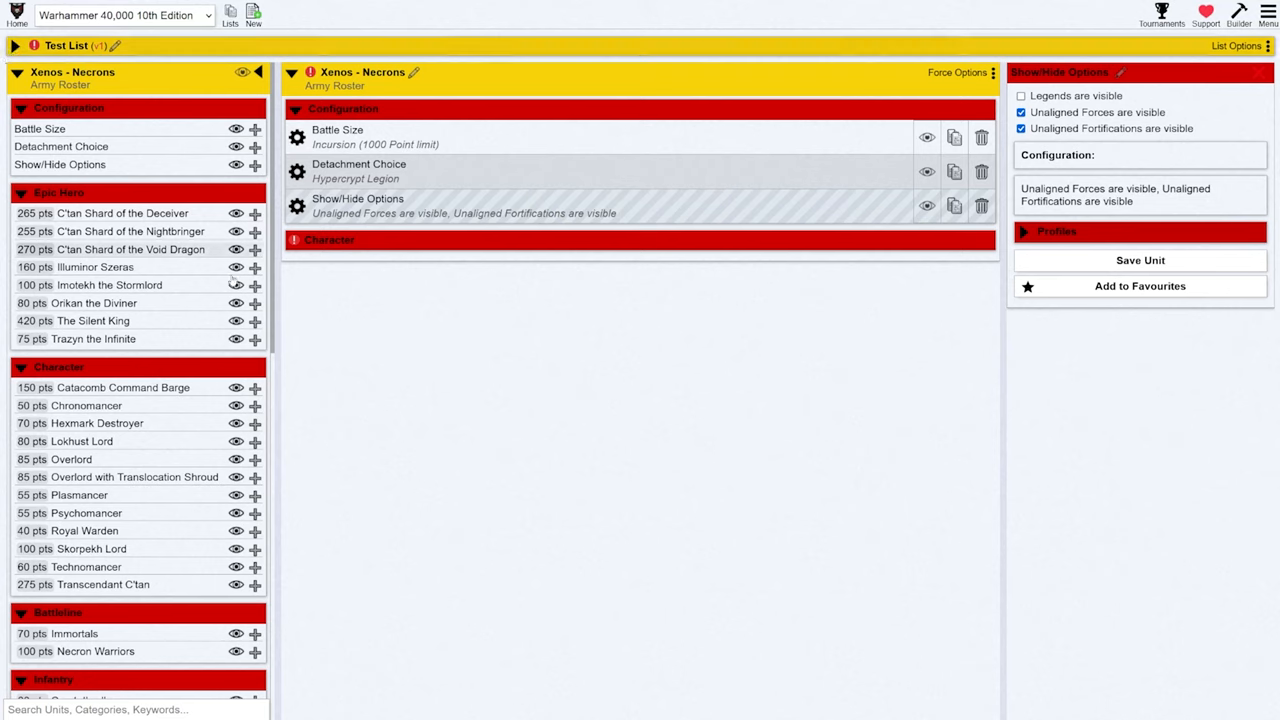
mouse_move(576, 306)
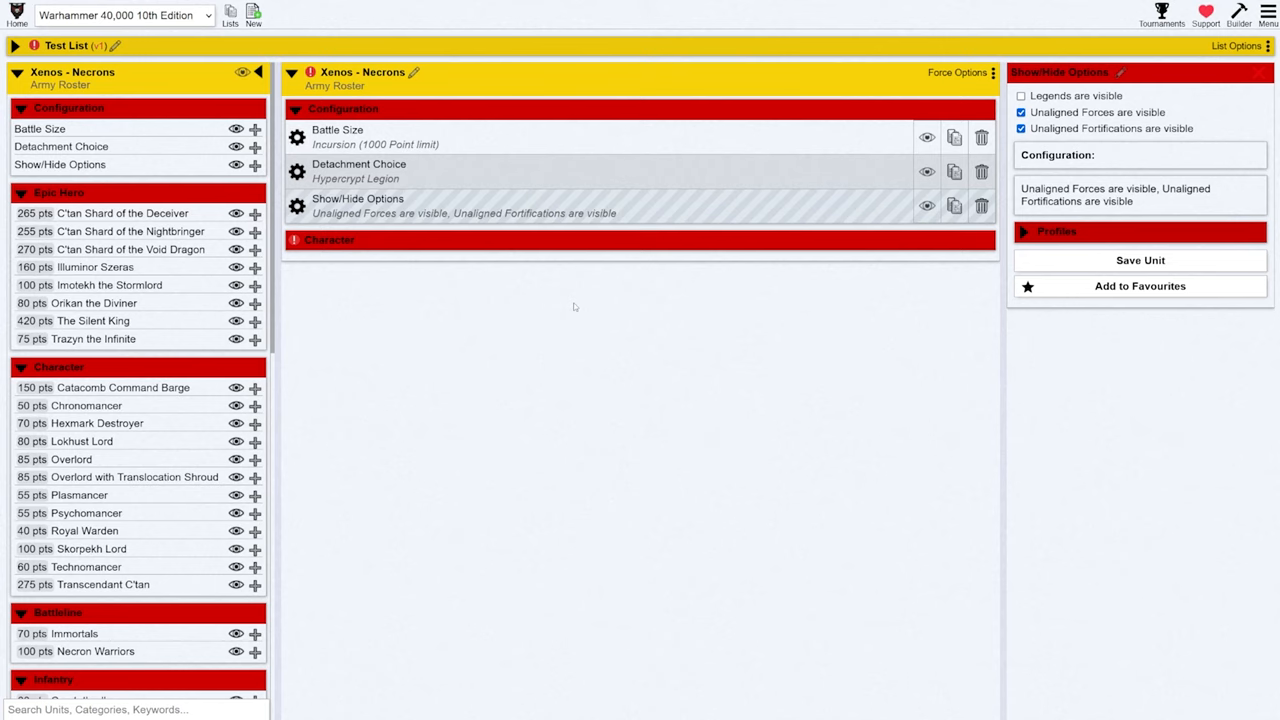
mouse_move(550, 306)
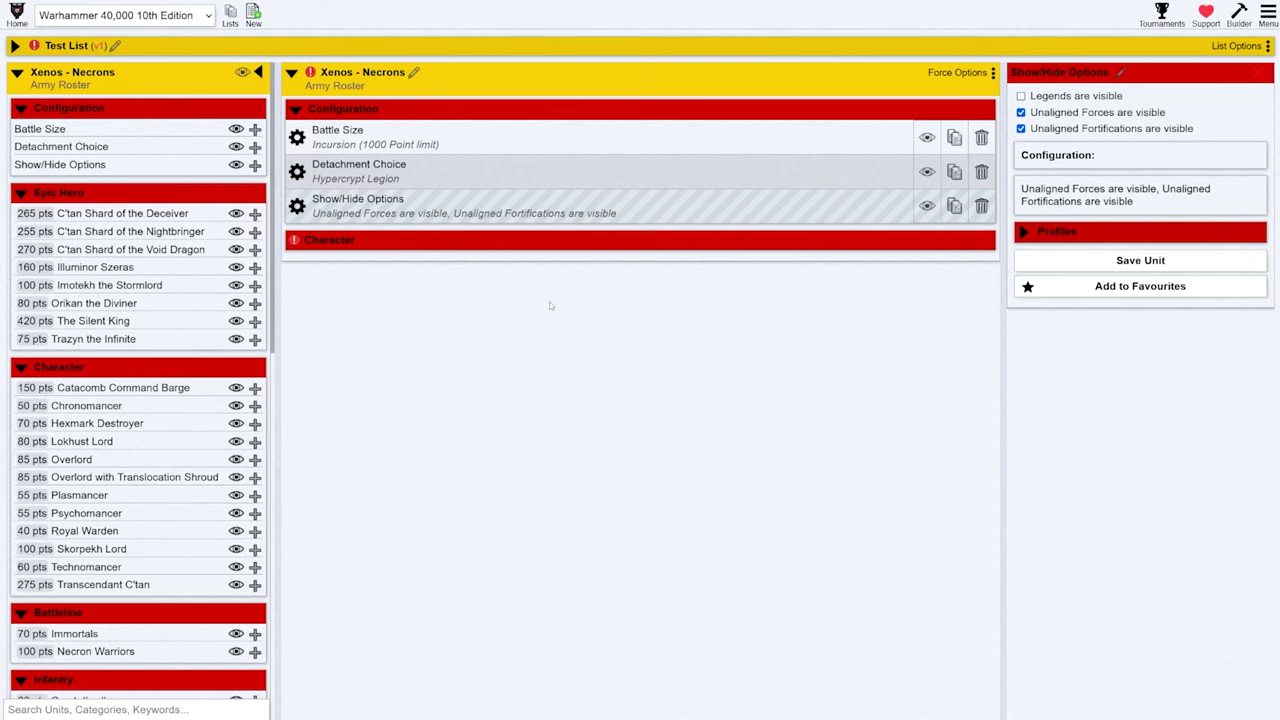
mouse_move(396, 296)
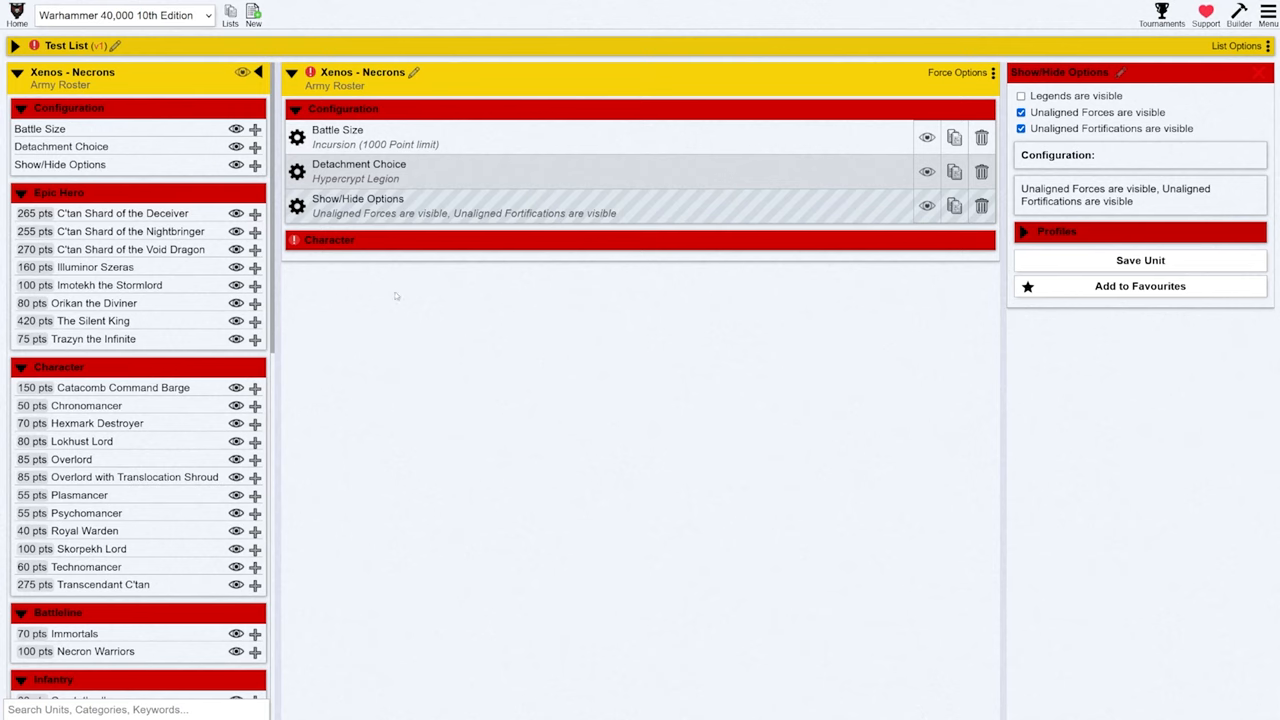
mouse_move(330, 296)
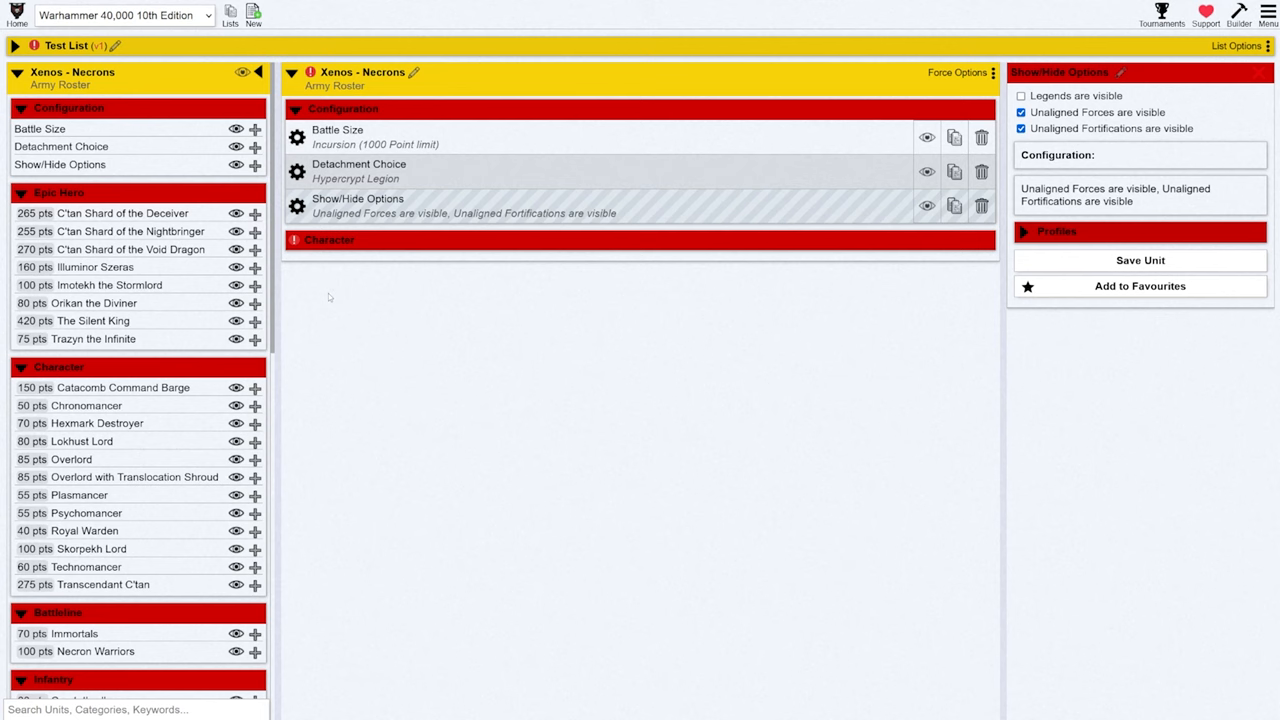
mouse_move(176, 372)
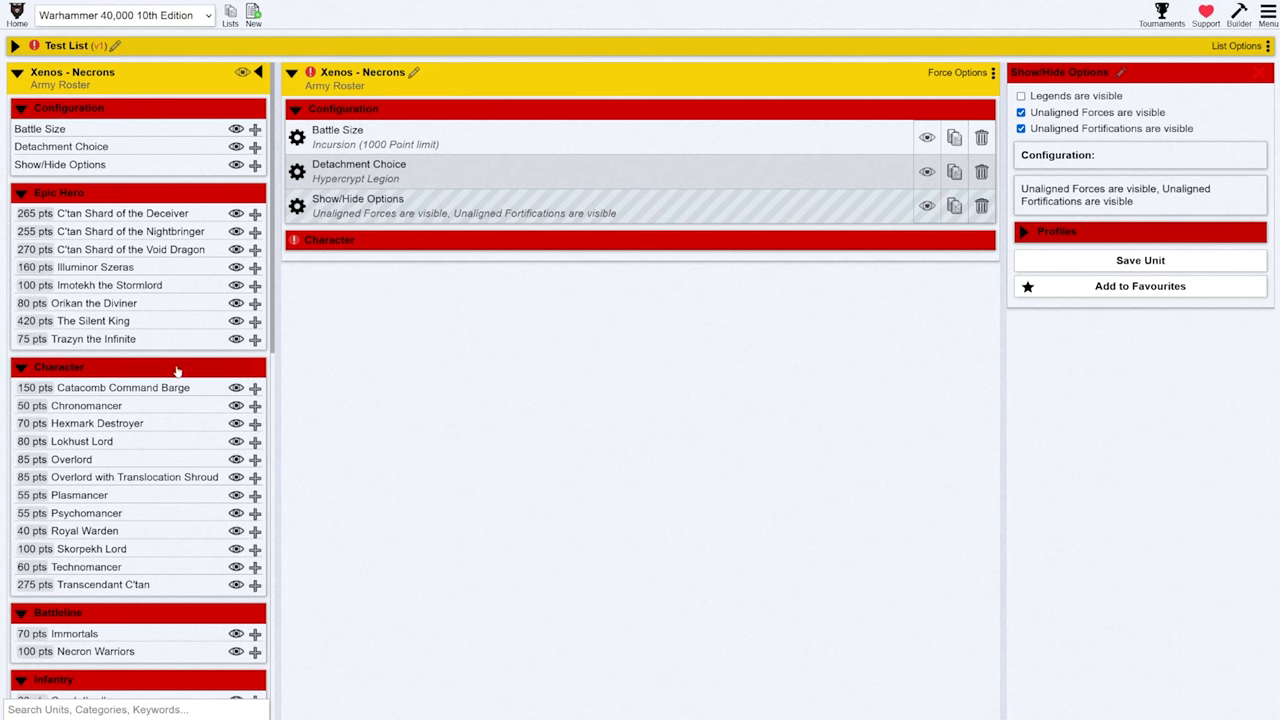
scroll(down, 3)
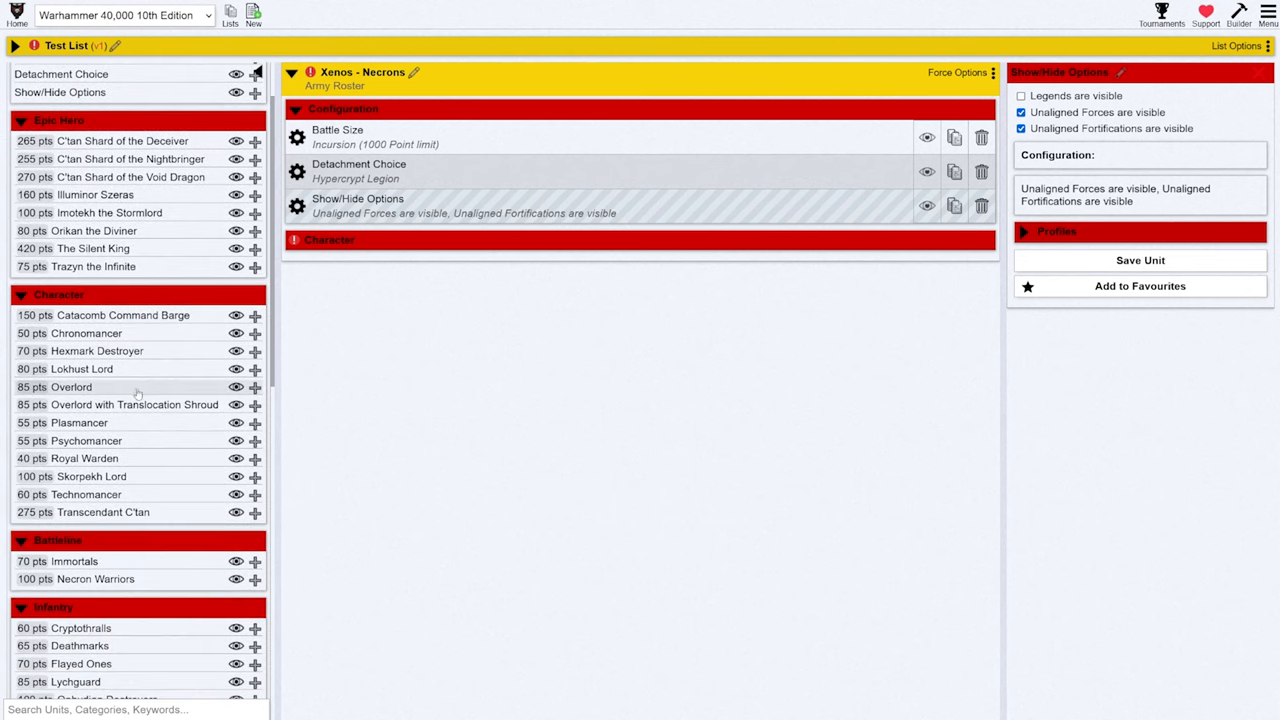
Add an 85-point Overlord to the roster and designate it as the army's Warlord
click(256, 386)
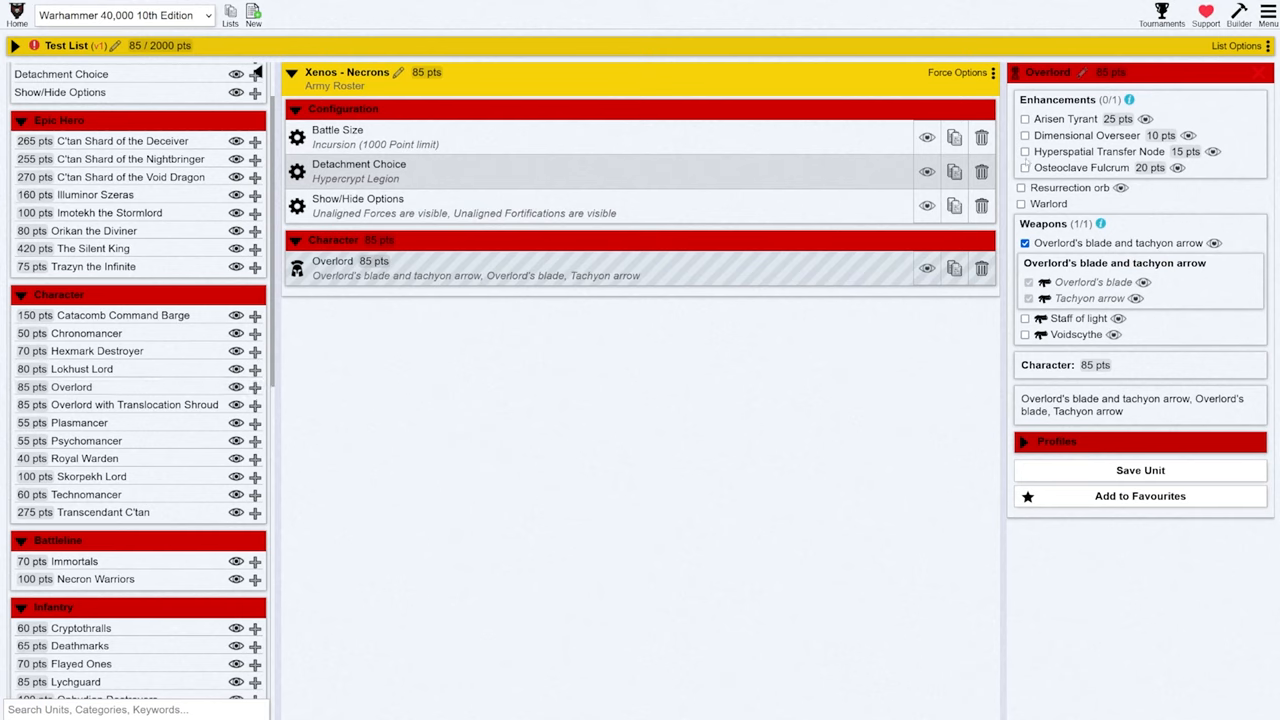
mouse_move(600, 276)
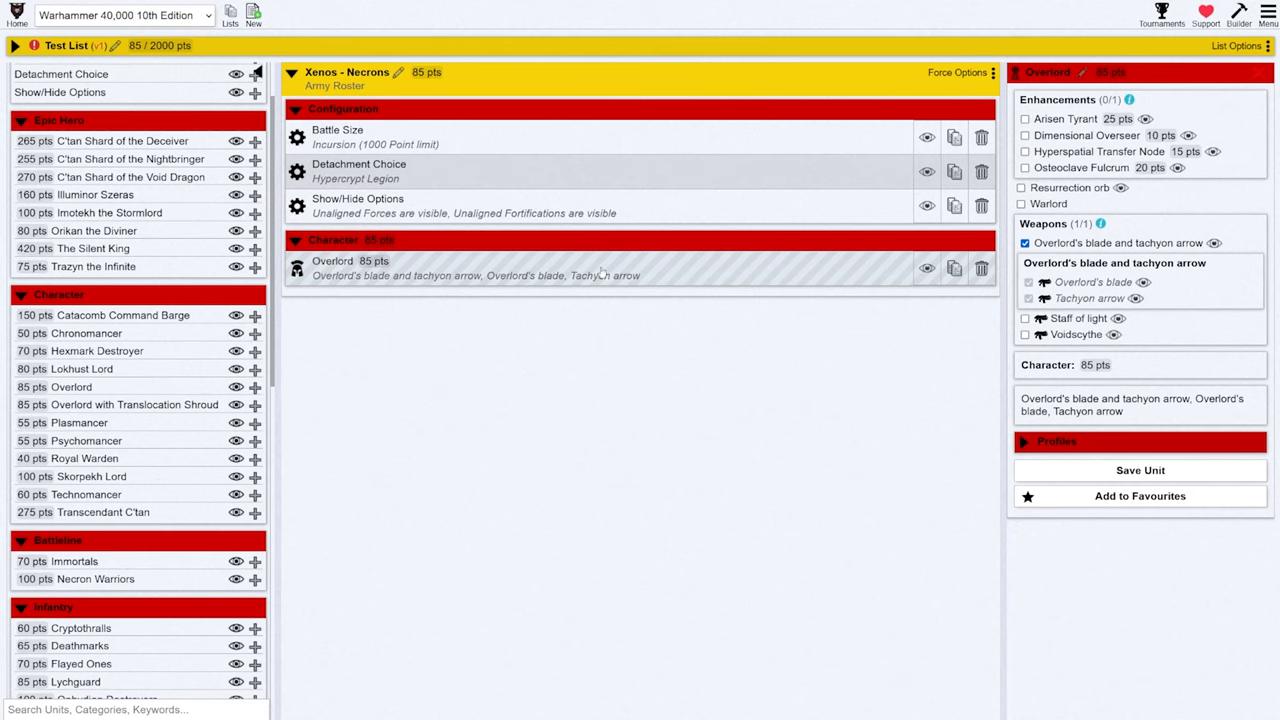
mouse_move(644, 216)
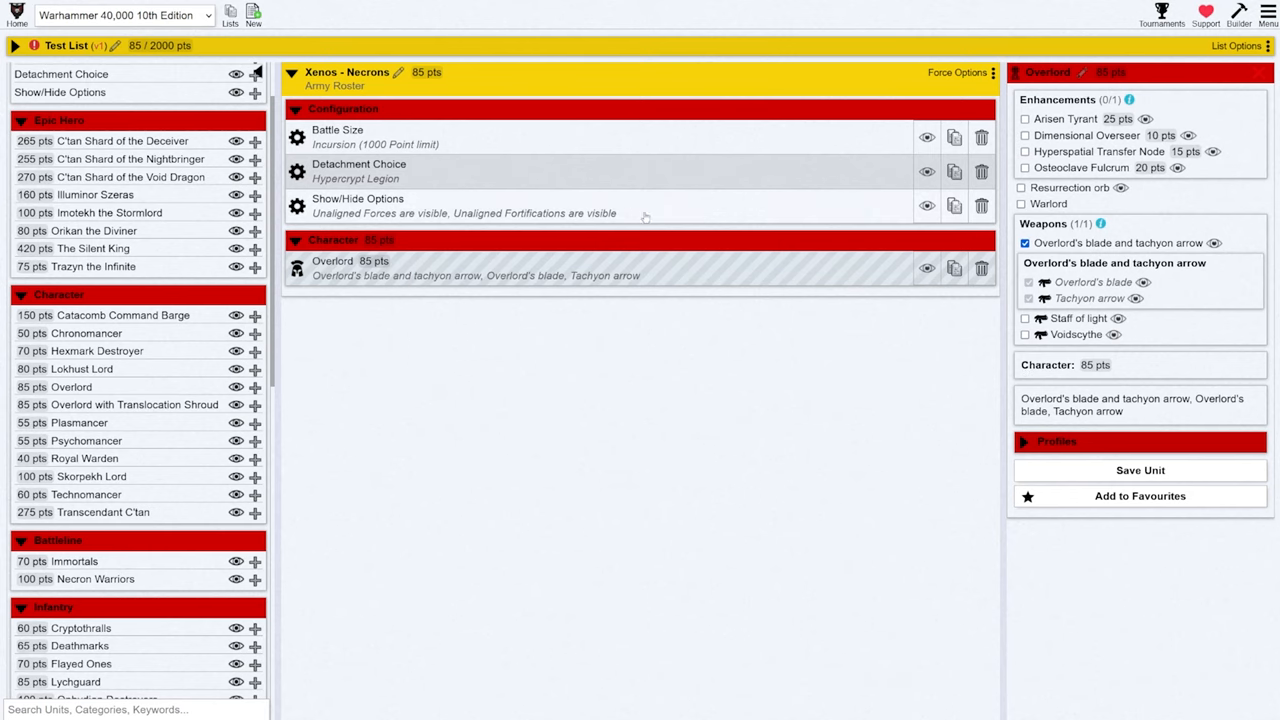
click(356, 204)
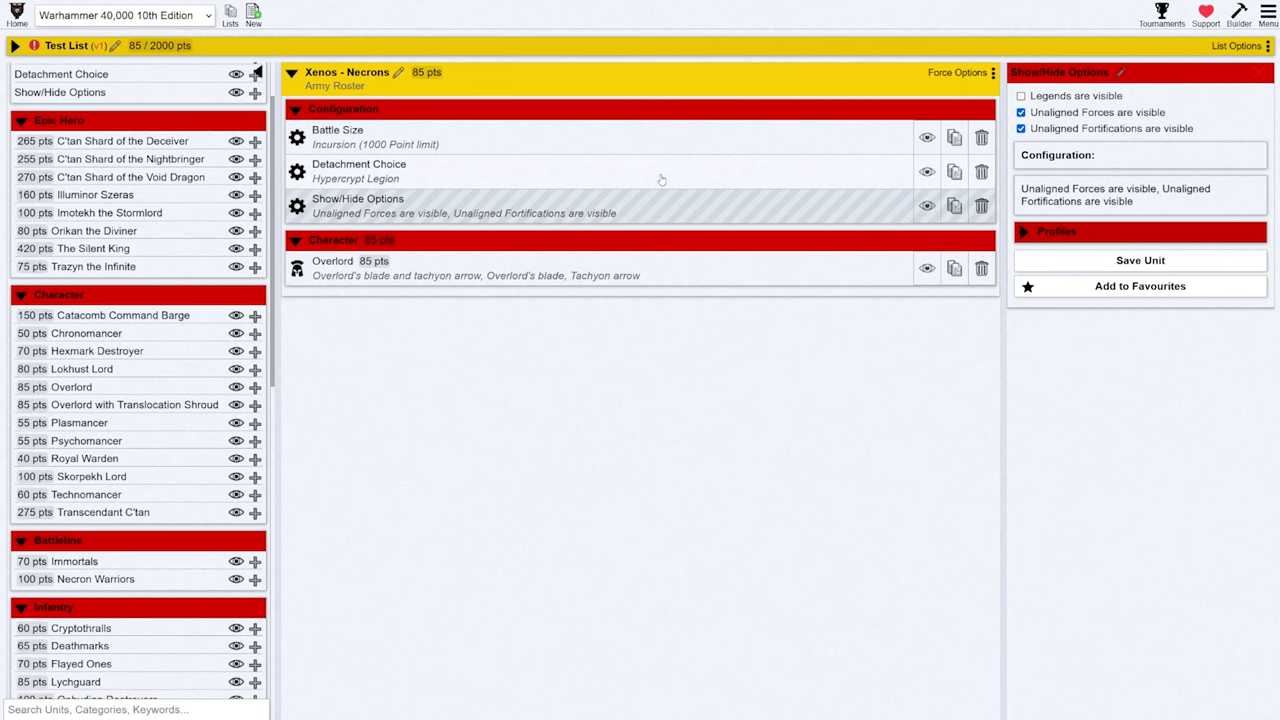
click(336, 136)
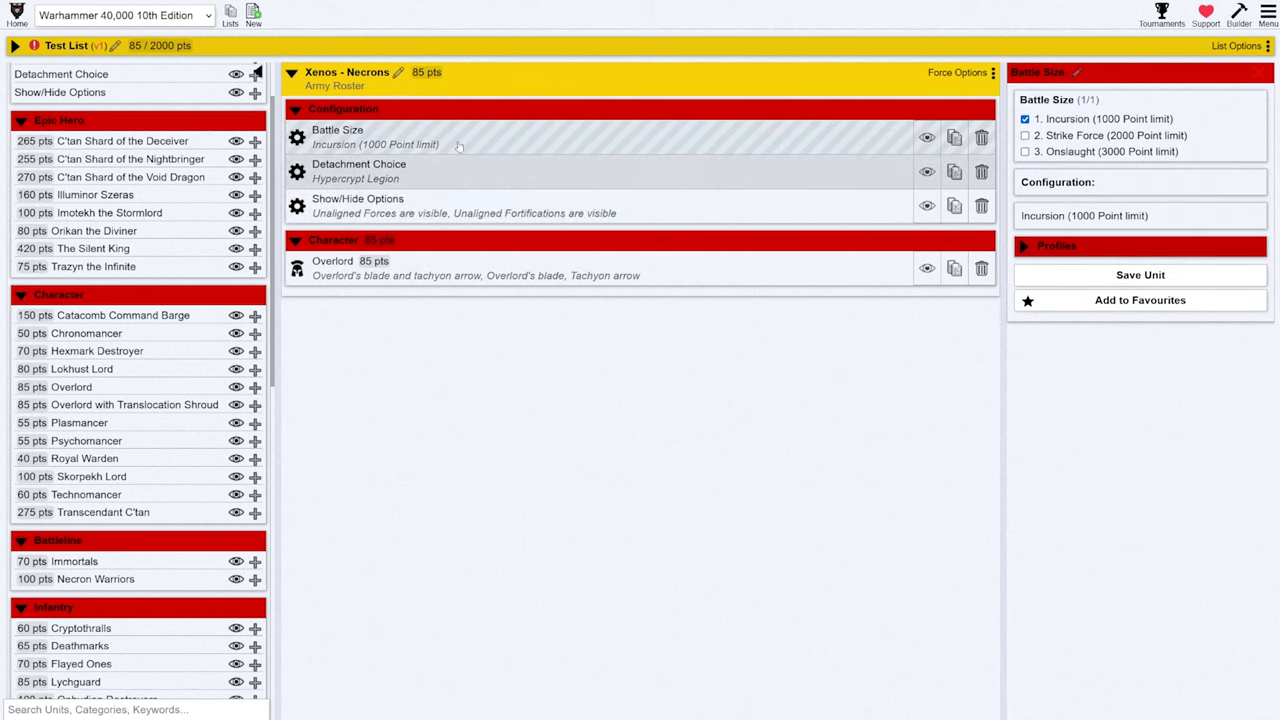
click(358, 172)
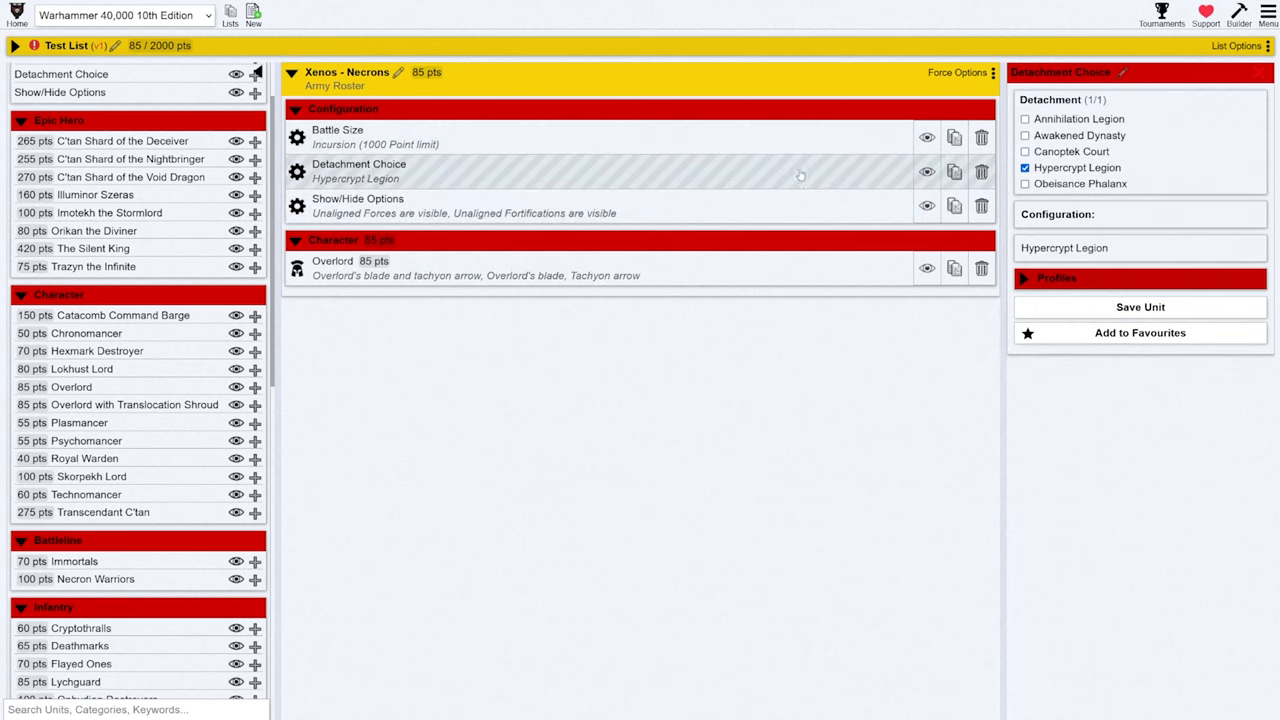
click(350, 260)
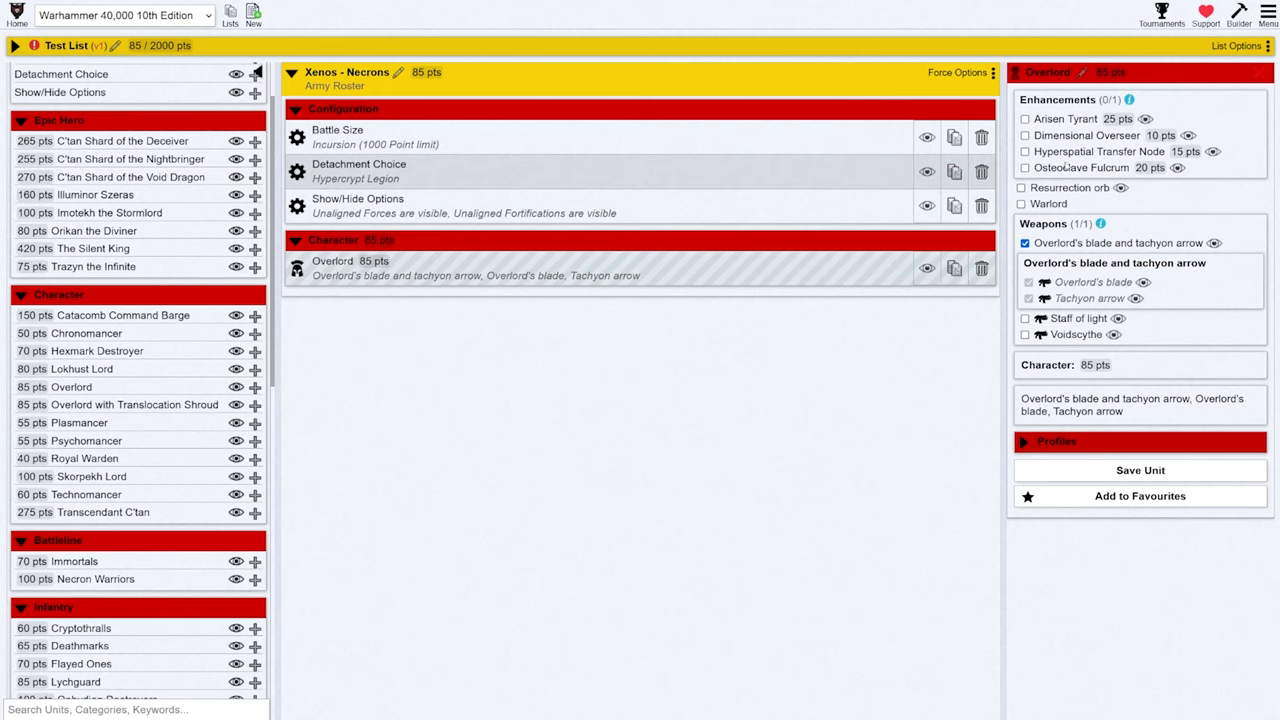
mouse_move(968, 370)
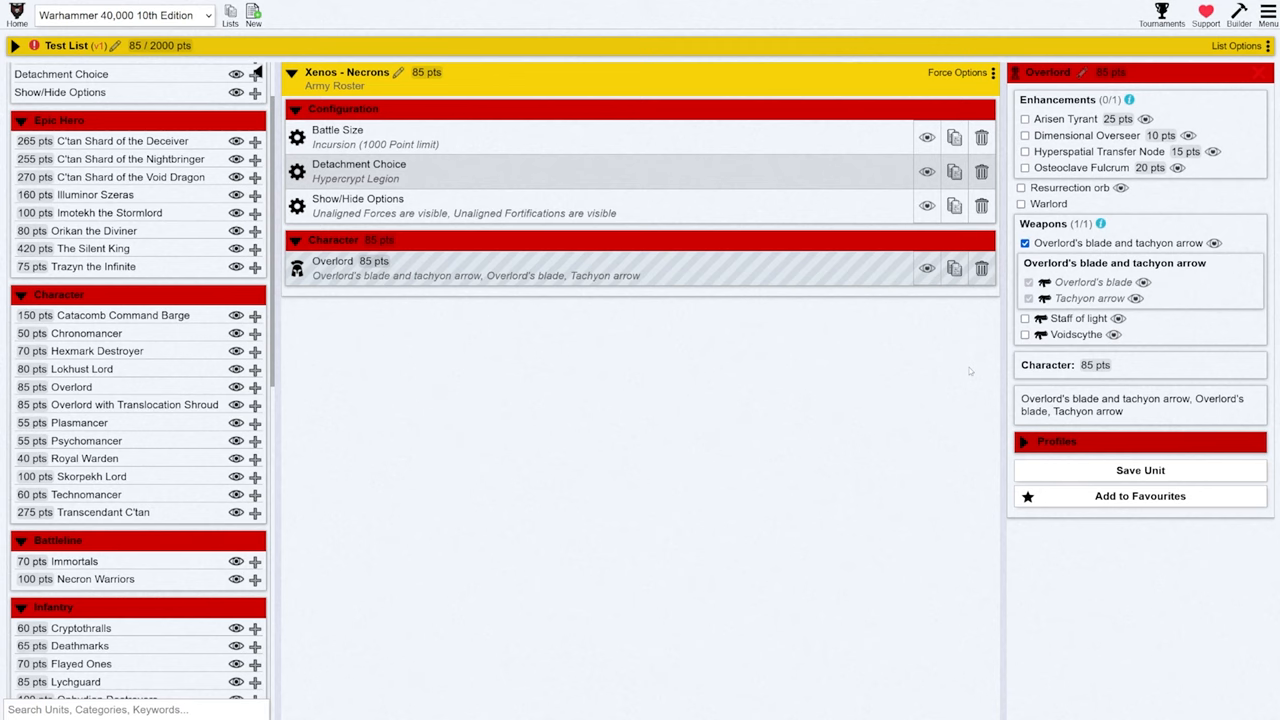
mouse_move(1148, 458)
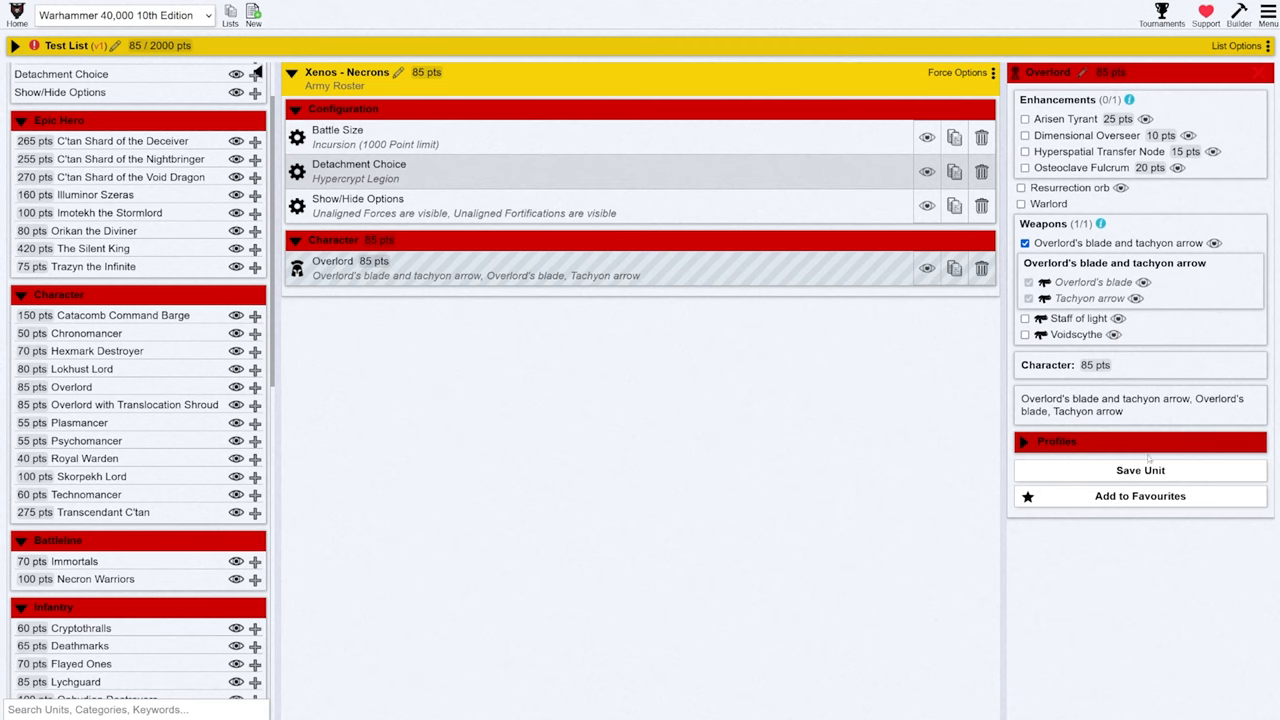
mouse_move(818, 378)
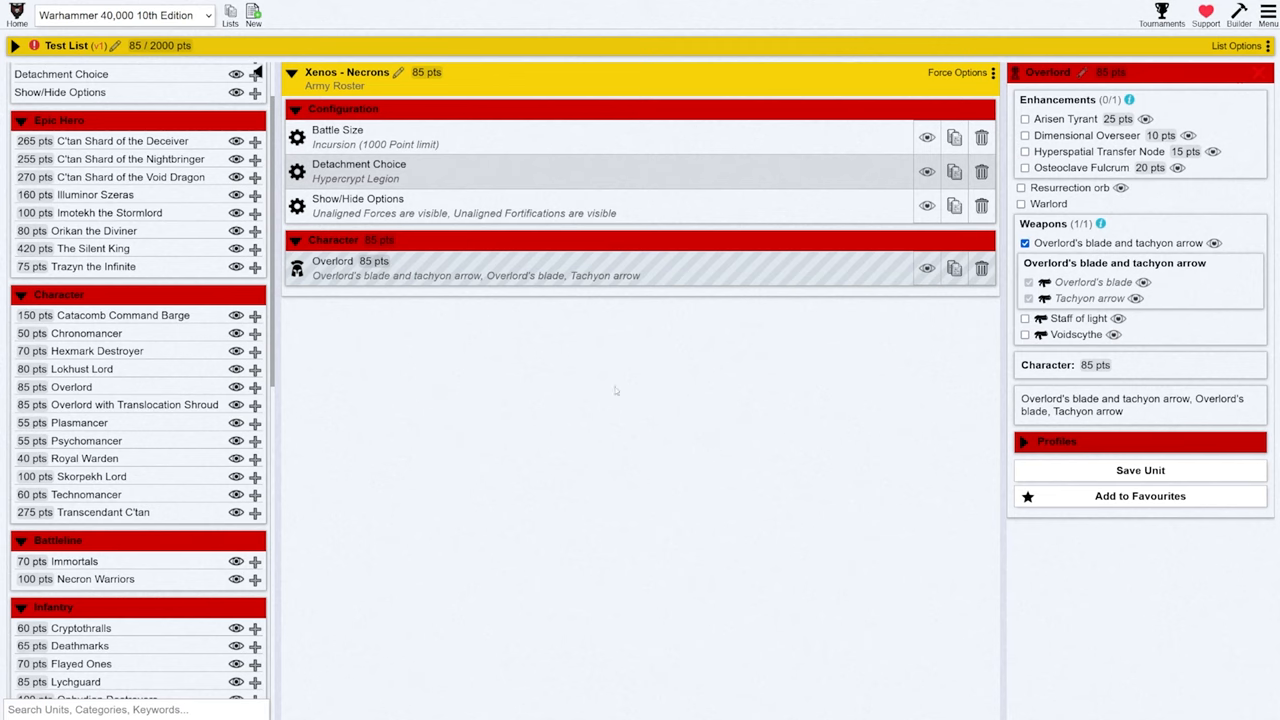
mouse_move(546, 268)
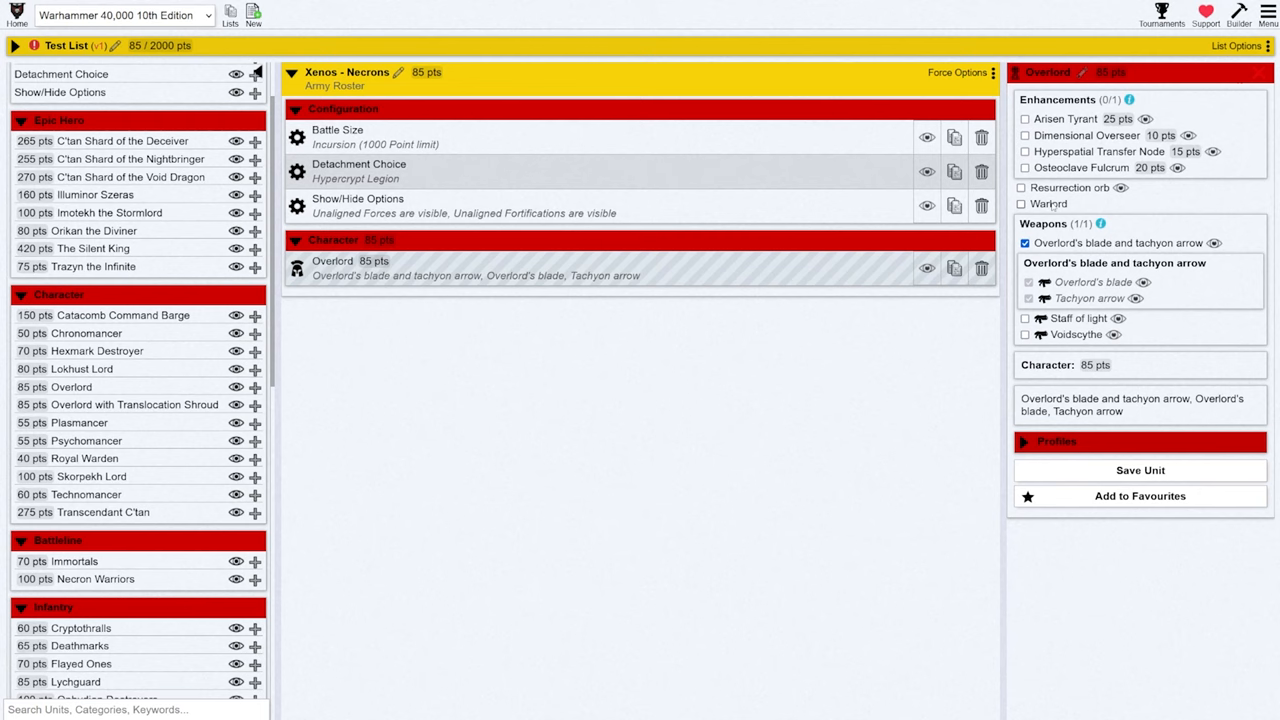
click(1020, 204)
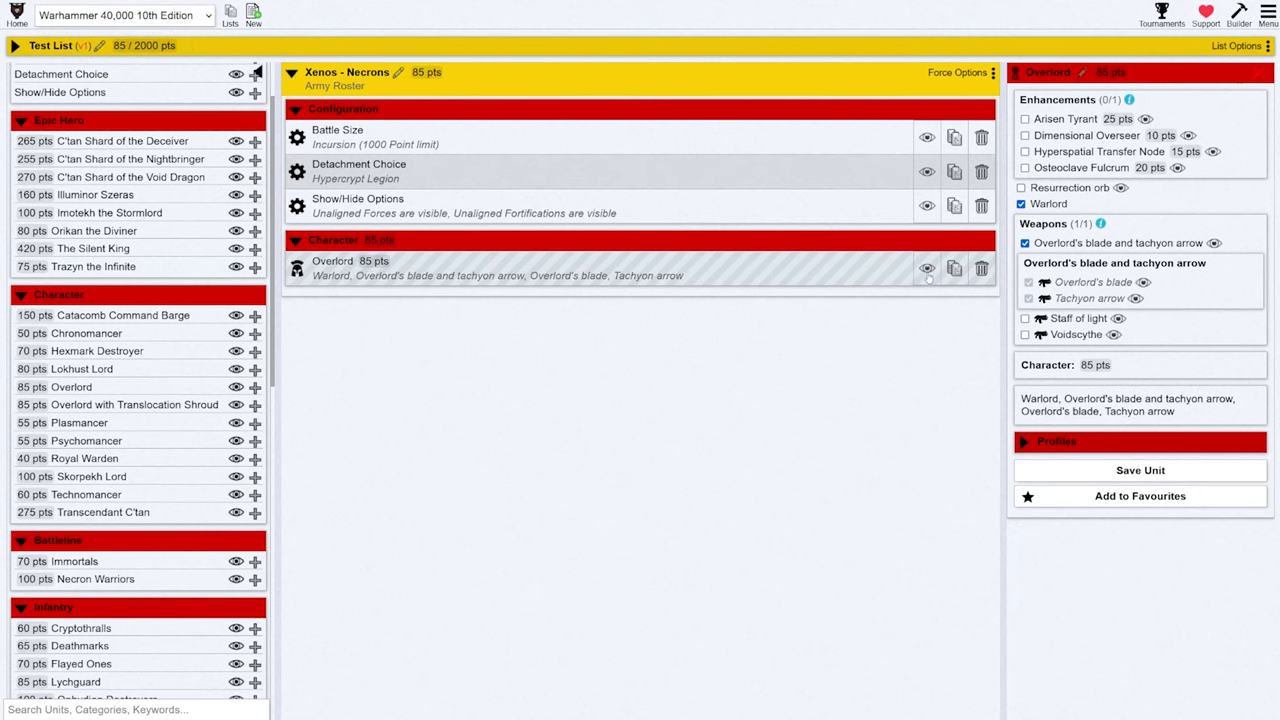
mouse_move(928, 268)
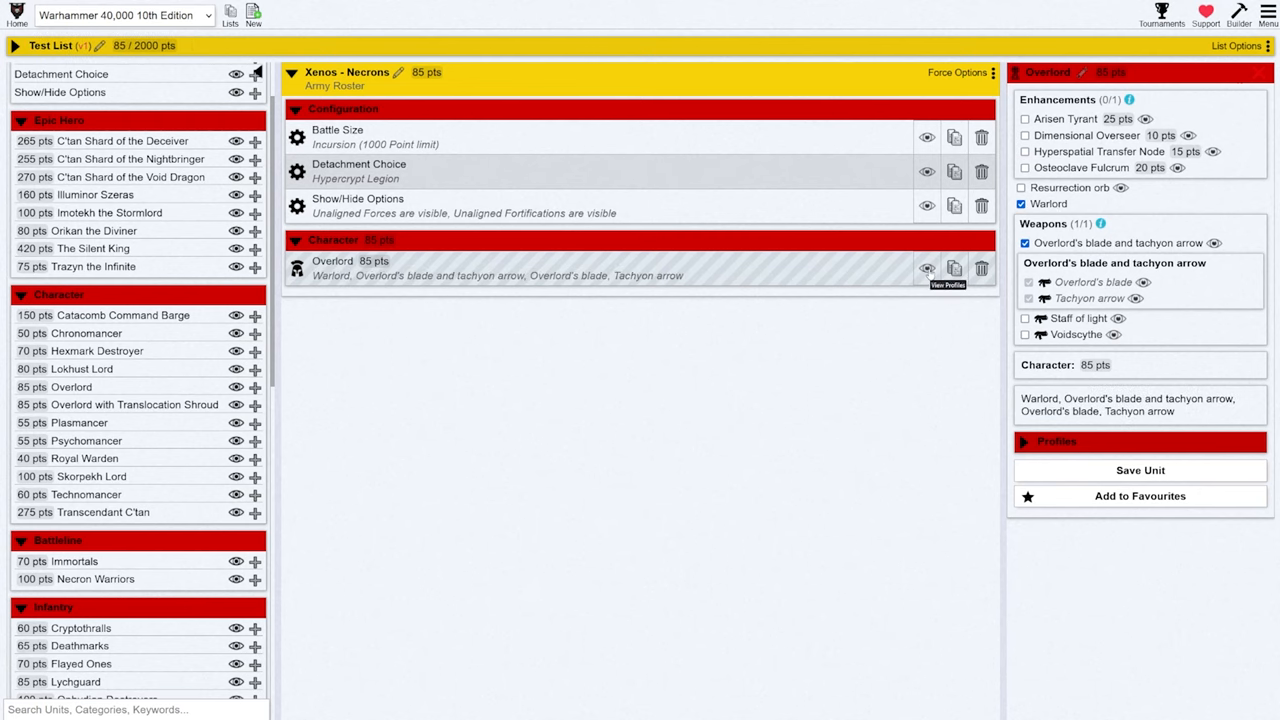
View the Overlord's datasheet and scroll through its stats, abilities and rules
click(928, 268)
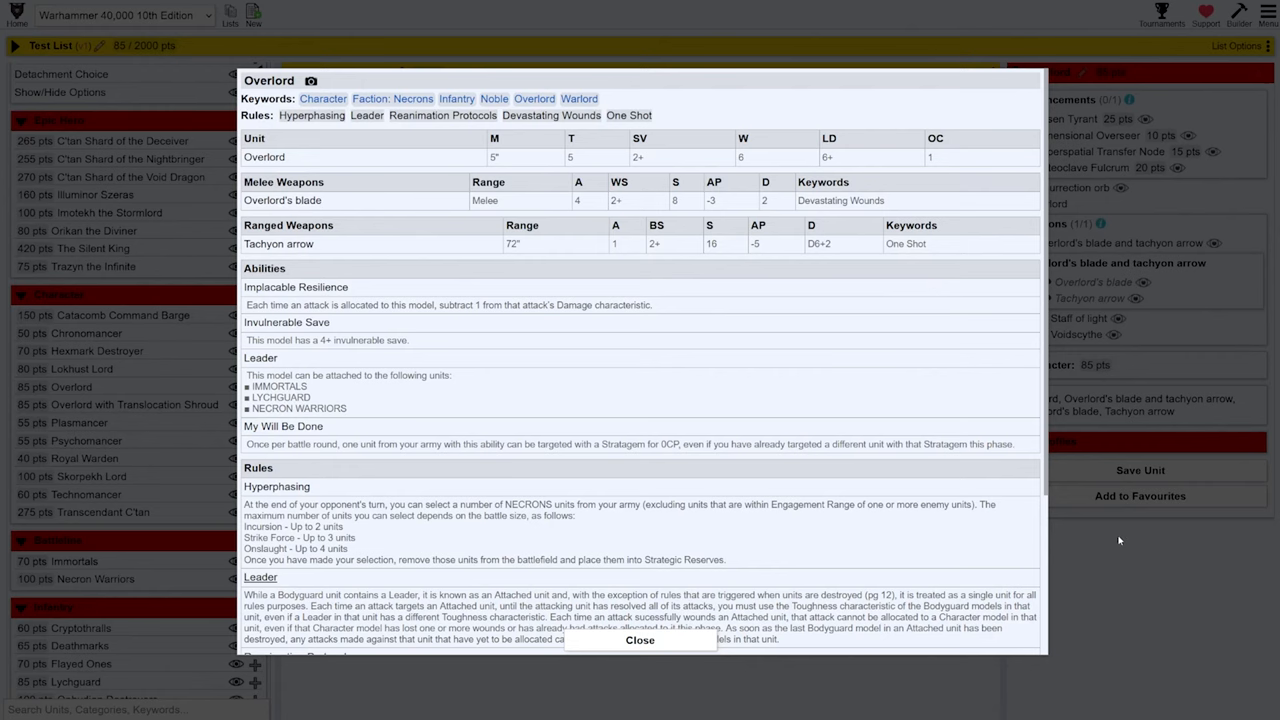
mouse_move(916, 472)
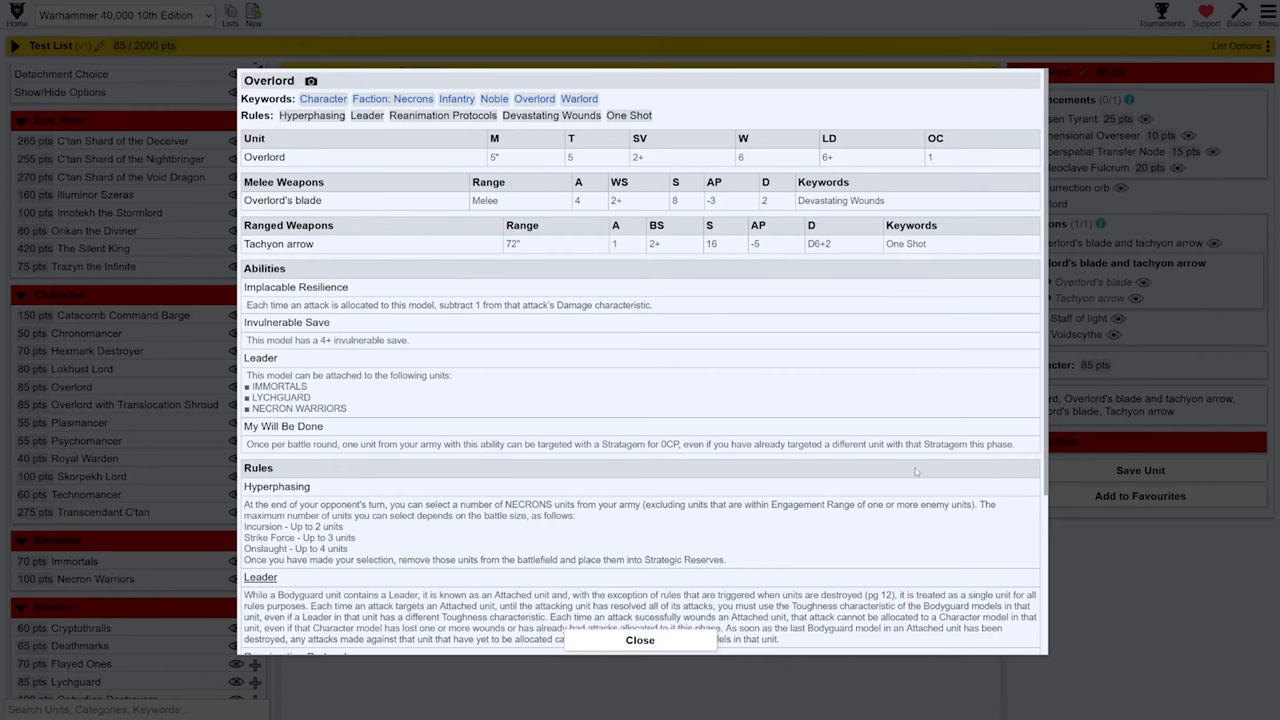
scroll(down, 3)
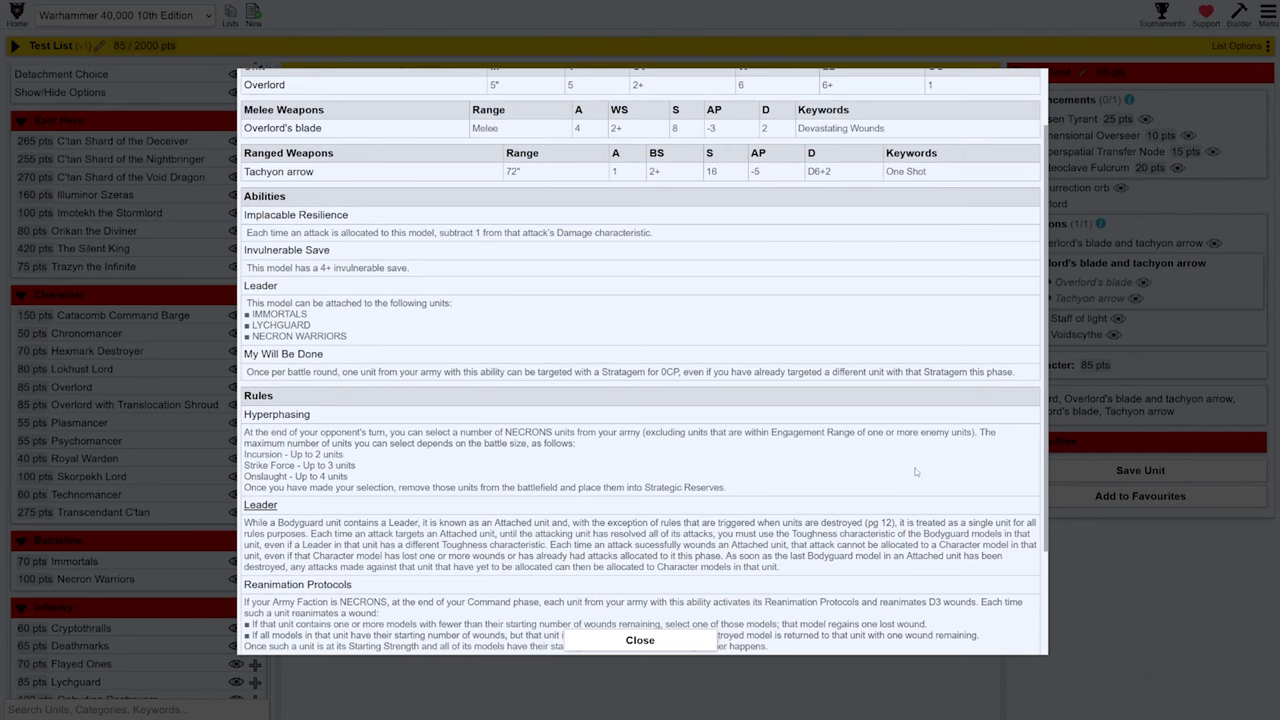
scroll(down, 3)
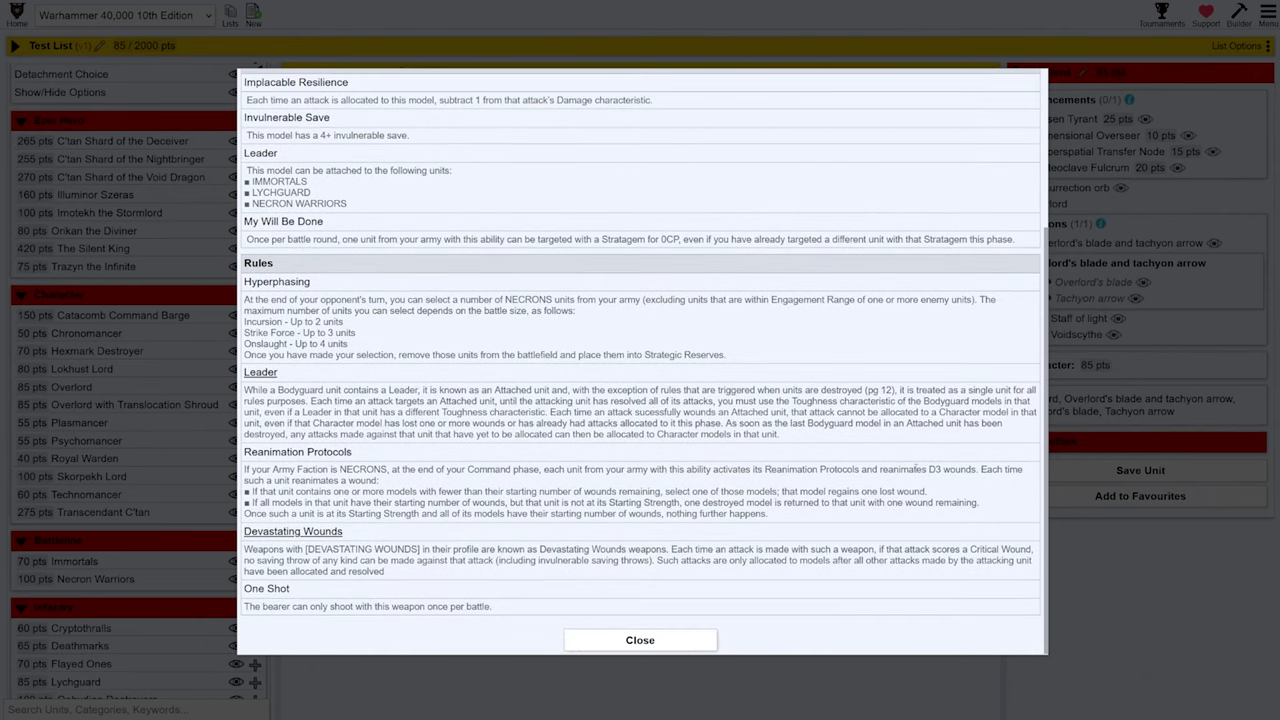
mouse_move(416, 598)
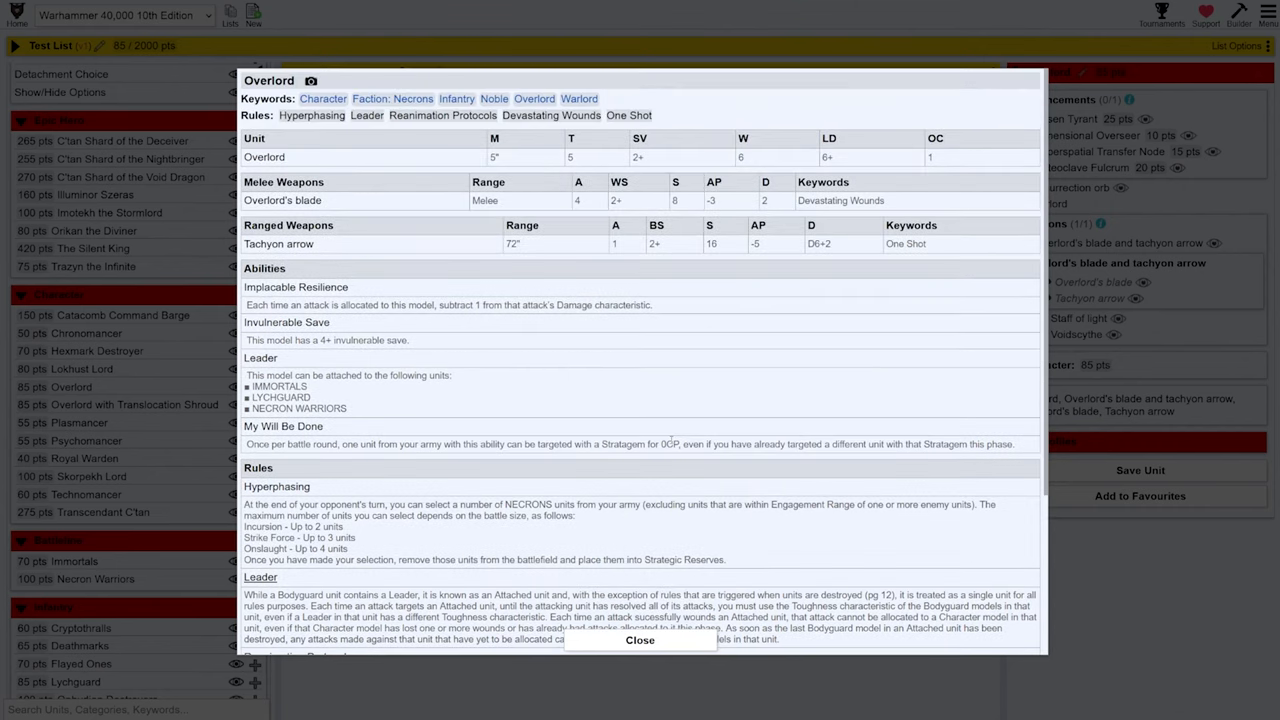
mouse_move(766, 360)
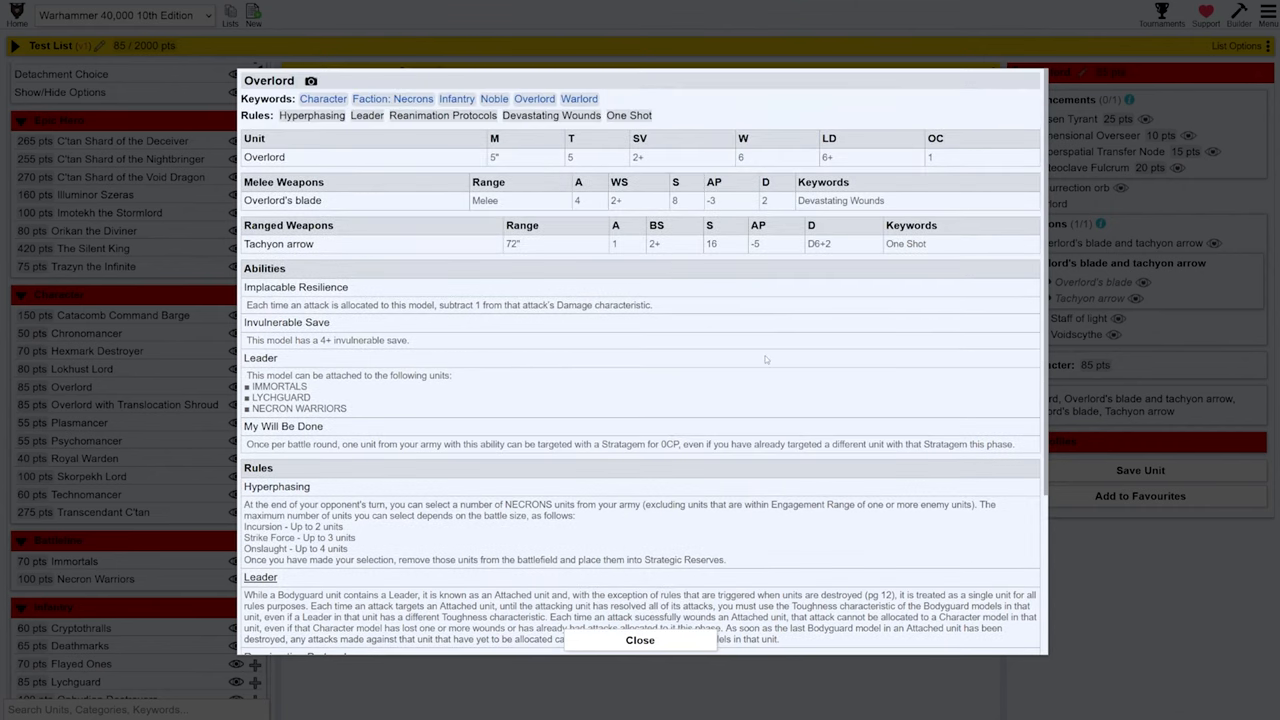
mouse_move(1148, 430)
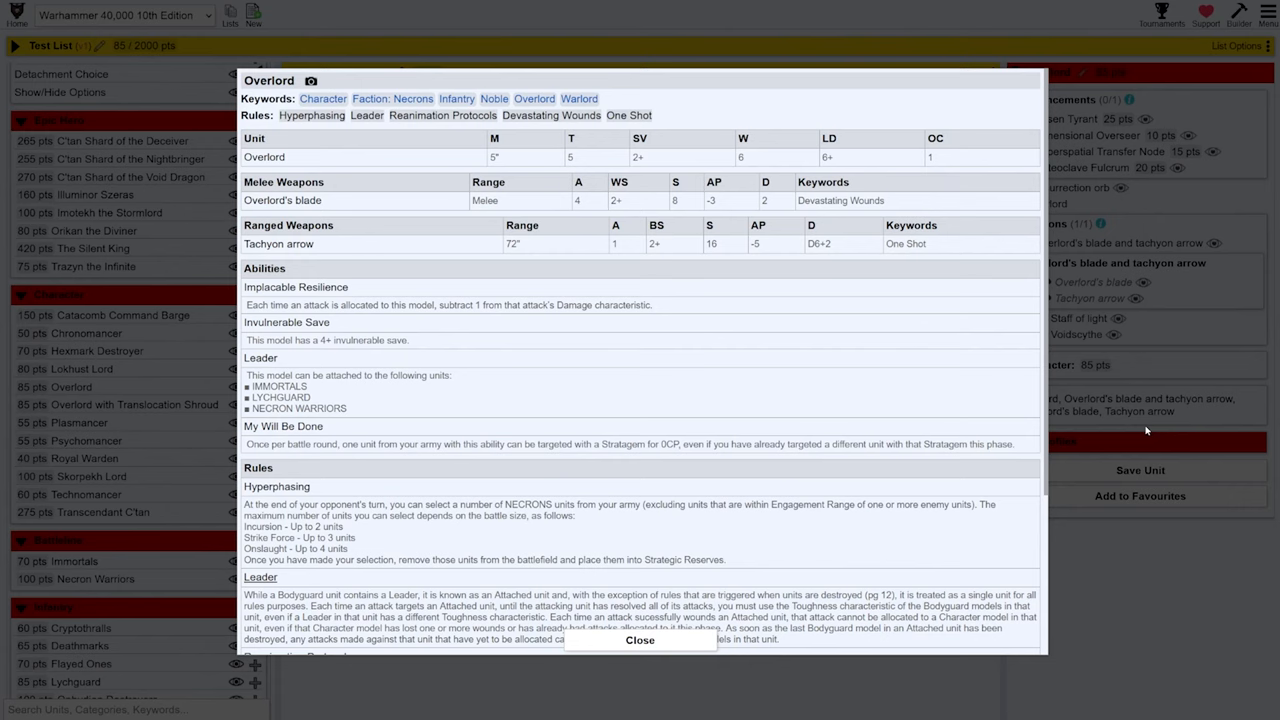
mouse_move(1104, 440)
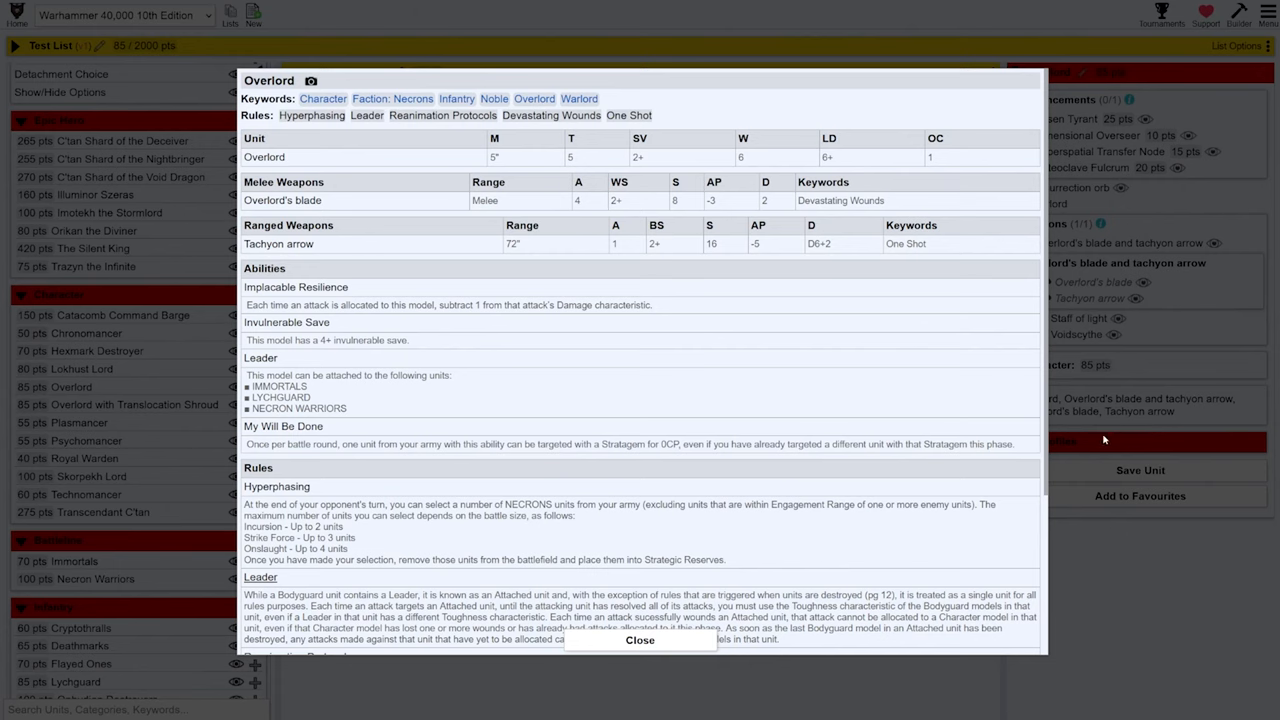
mouse_move(1118, 468)
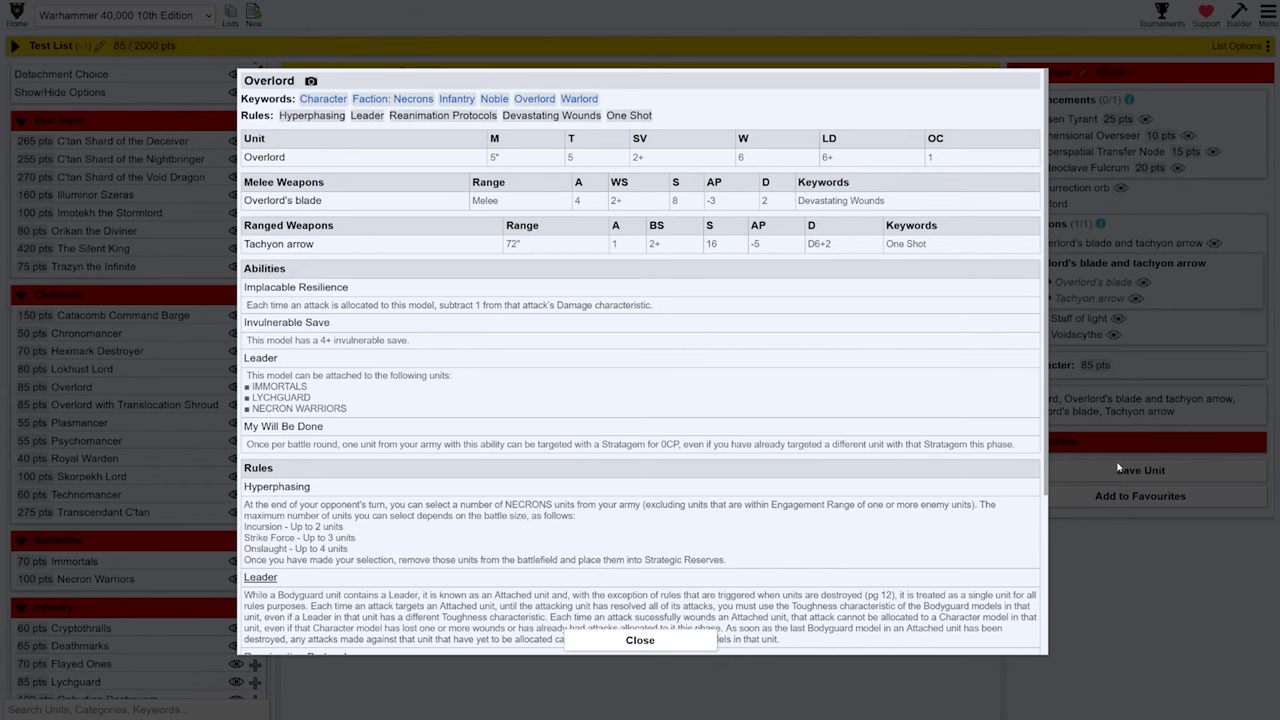
mouse_move(1124, 468)
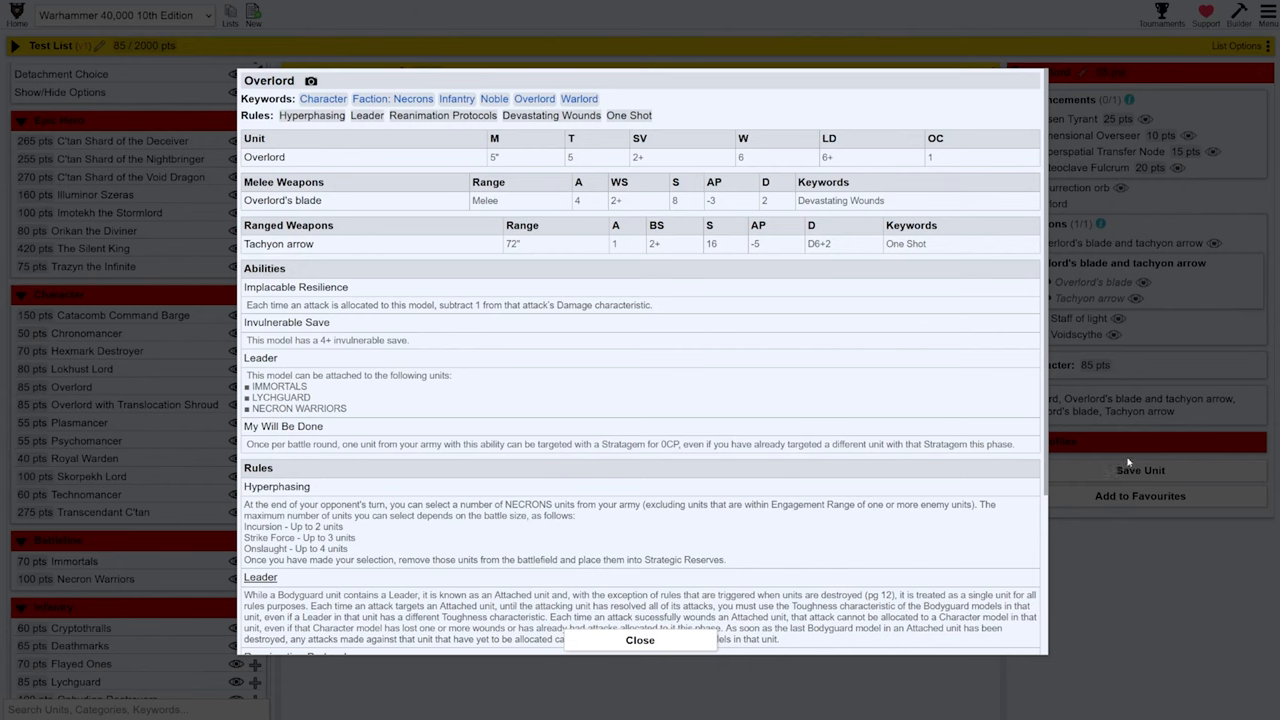
mouse_move(1088, 434)
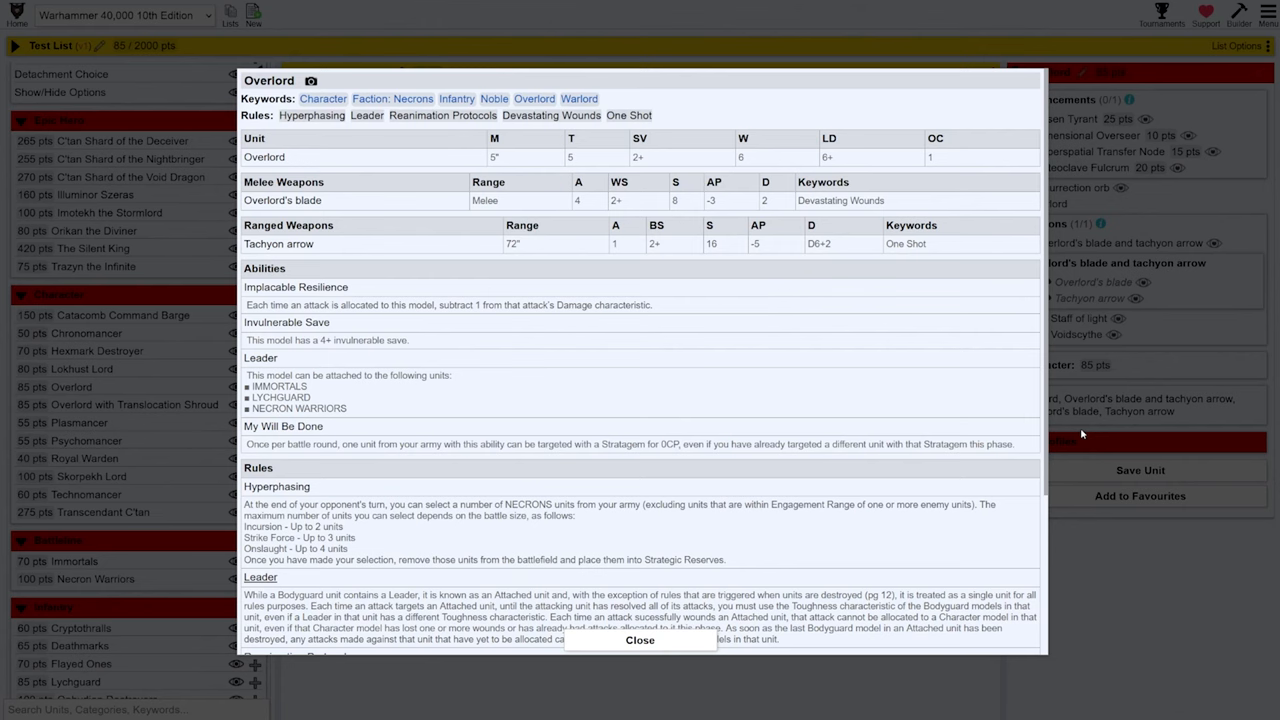
Close the datasheet and add a 10-model Necron Warriors unit, reaching 185 pts
click(640, 640)
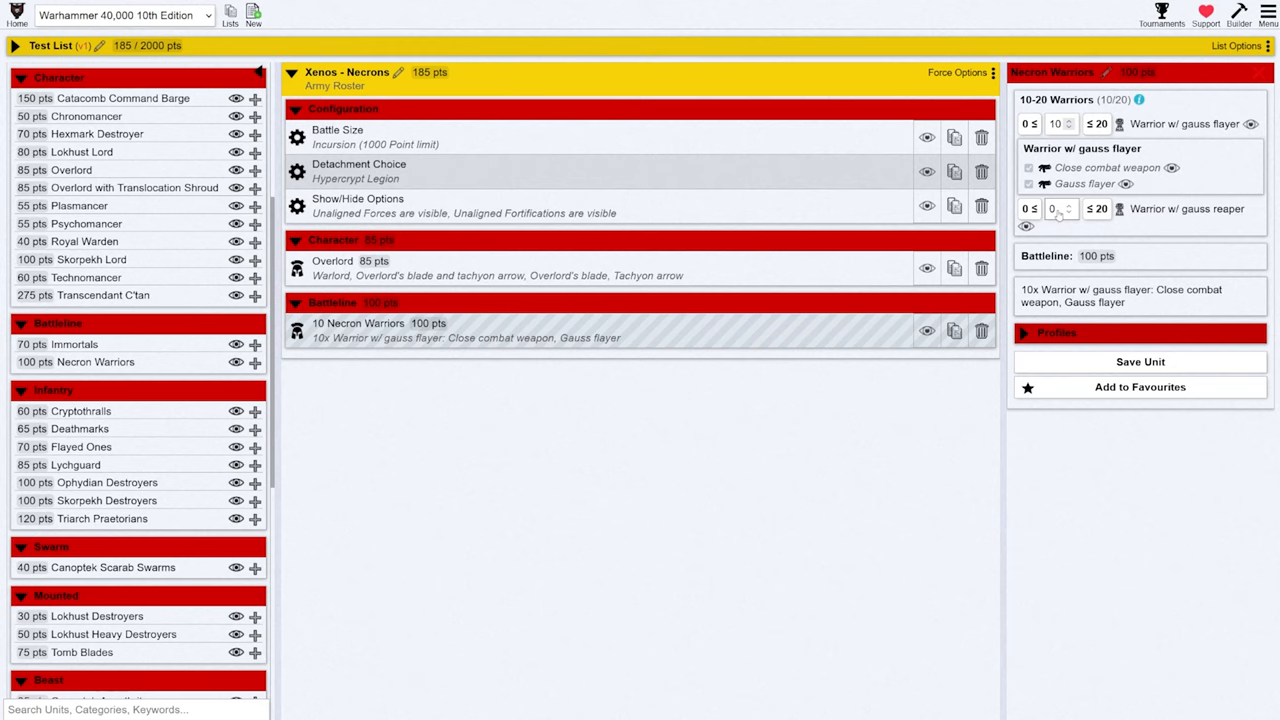
click(1066, 212)
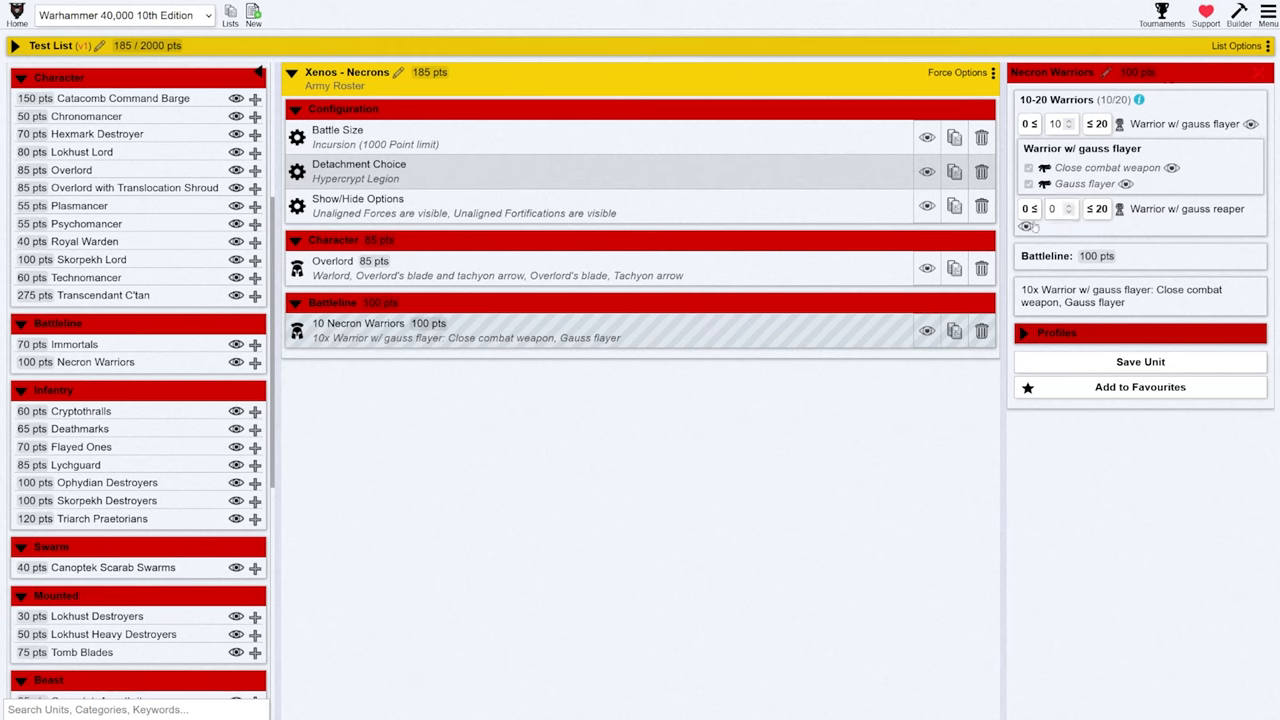
mouse_move(788, 512)
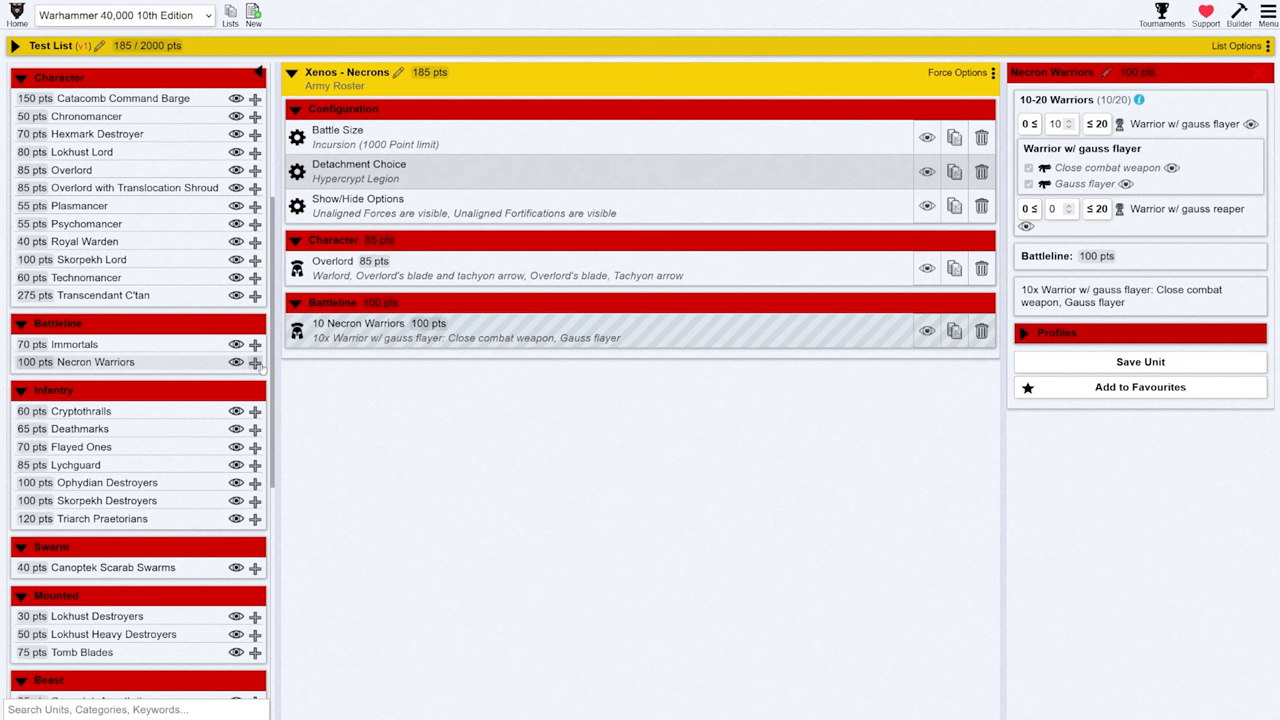
mouse_move(158, 432)
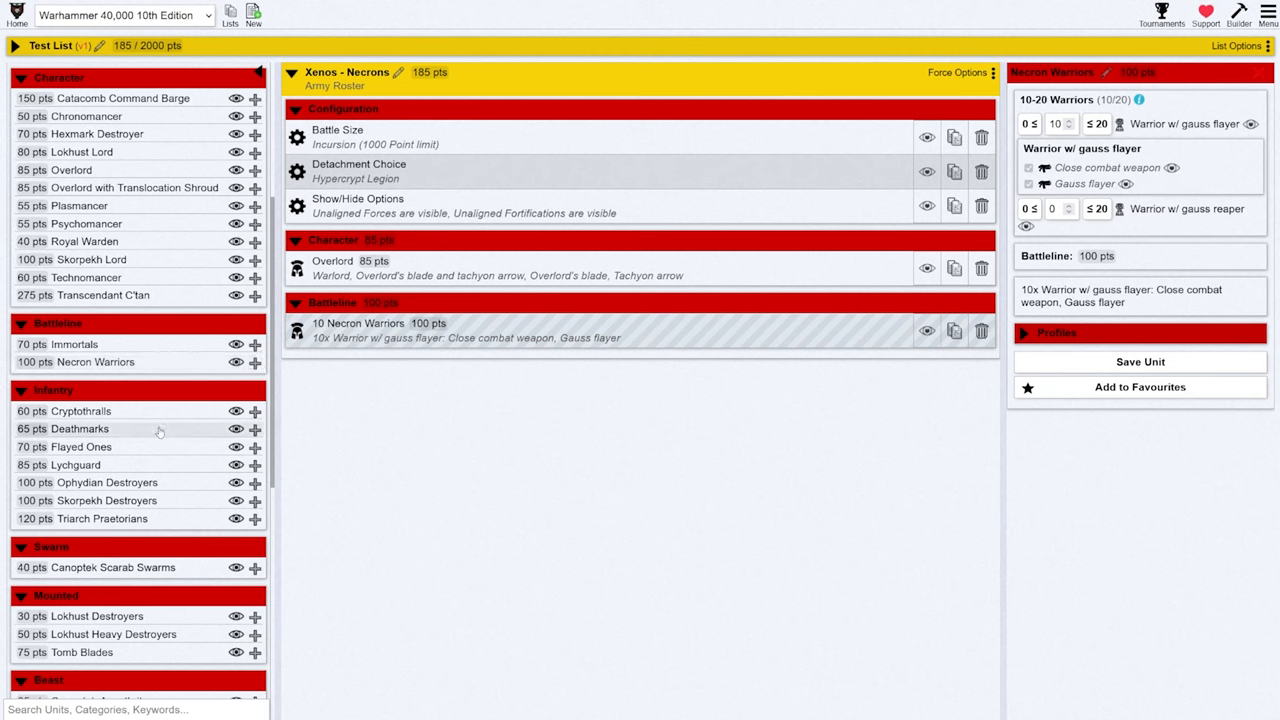
Keep three 5-model Lychguard units with warscythes by removing the extra fourth, totalling 440 pts
scroll(down, 3)
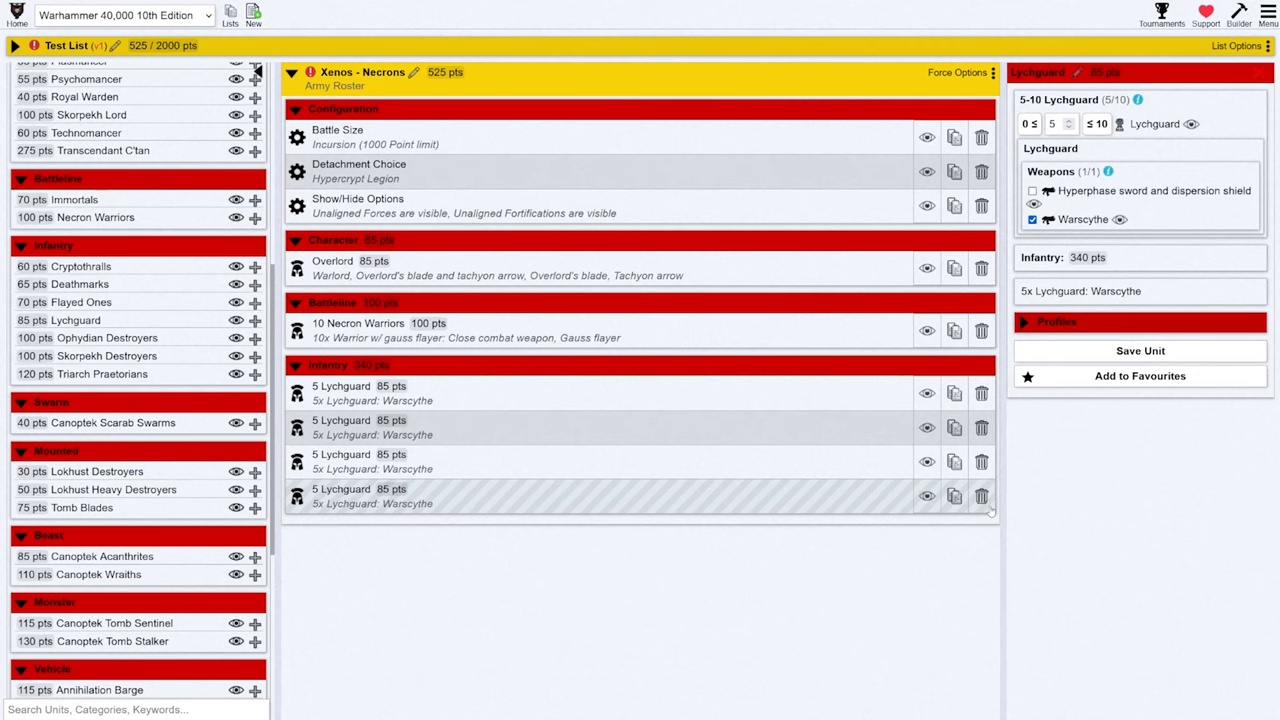
click(980, 496)
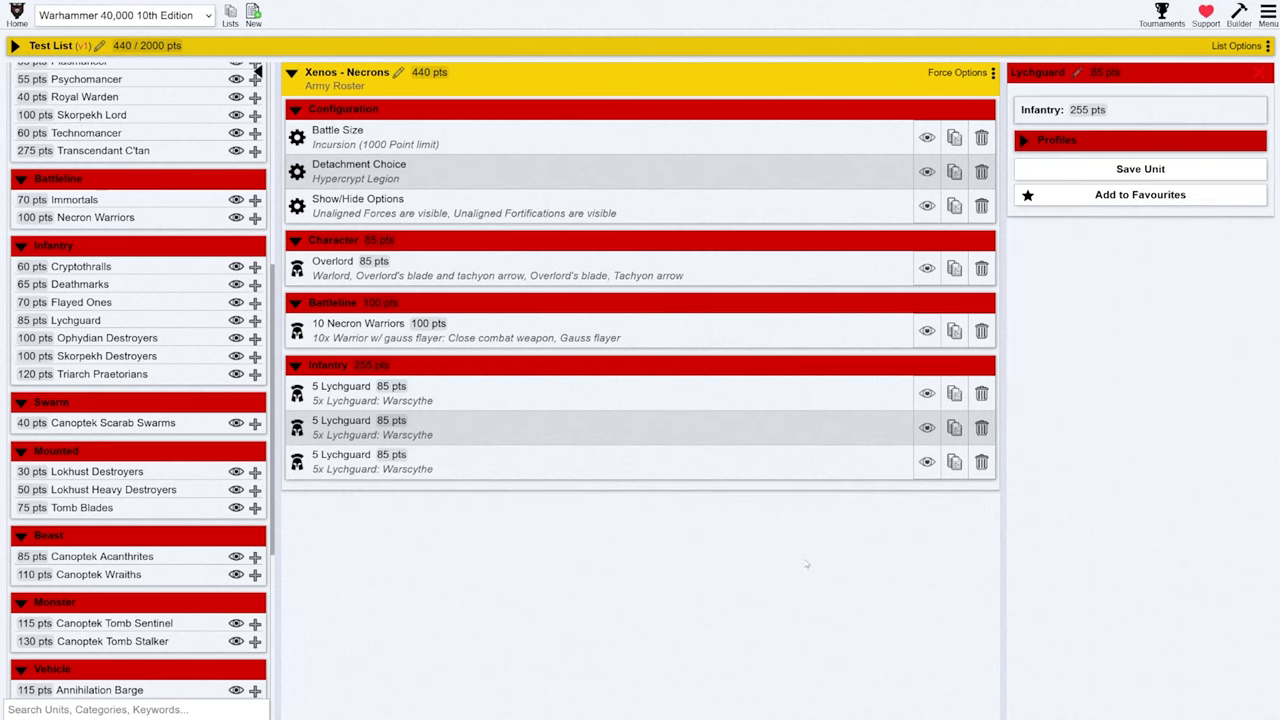
mouse_move(716, 580)
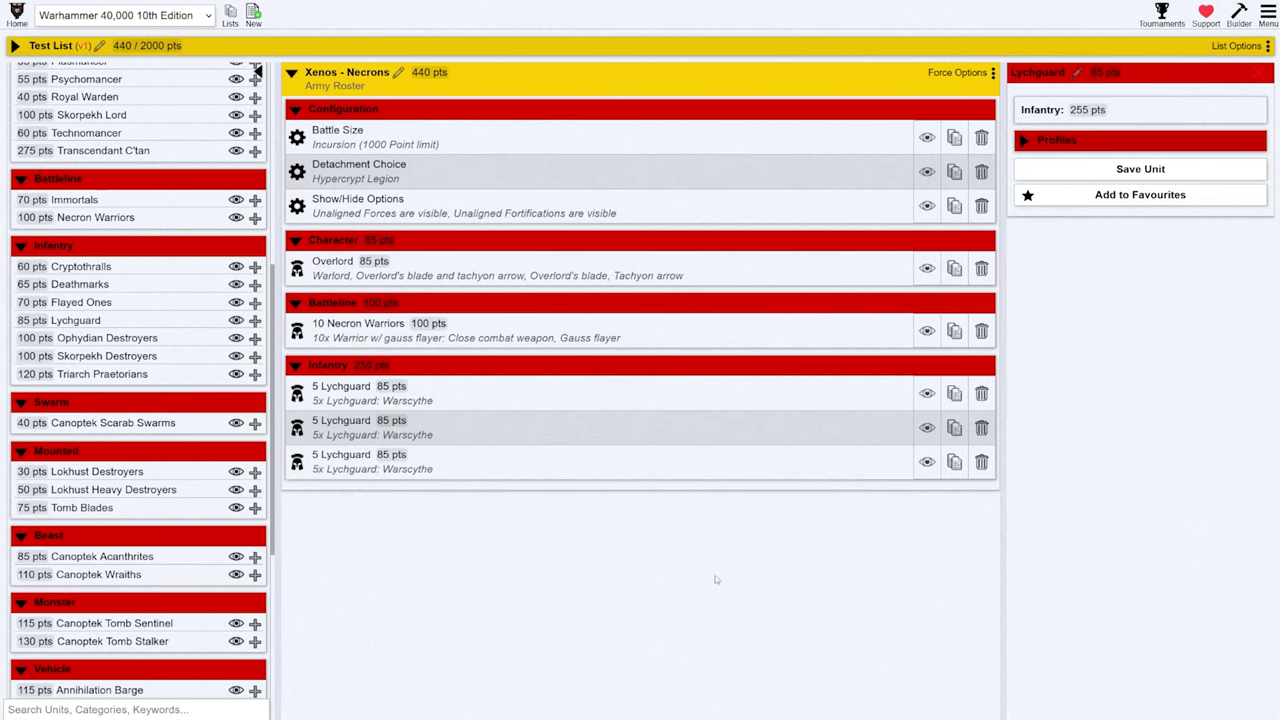
mouse_move(536, 558)
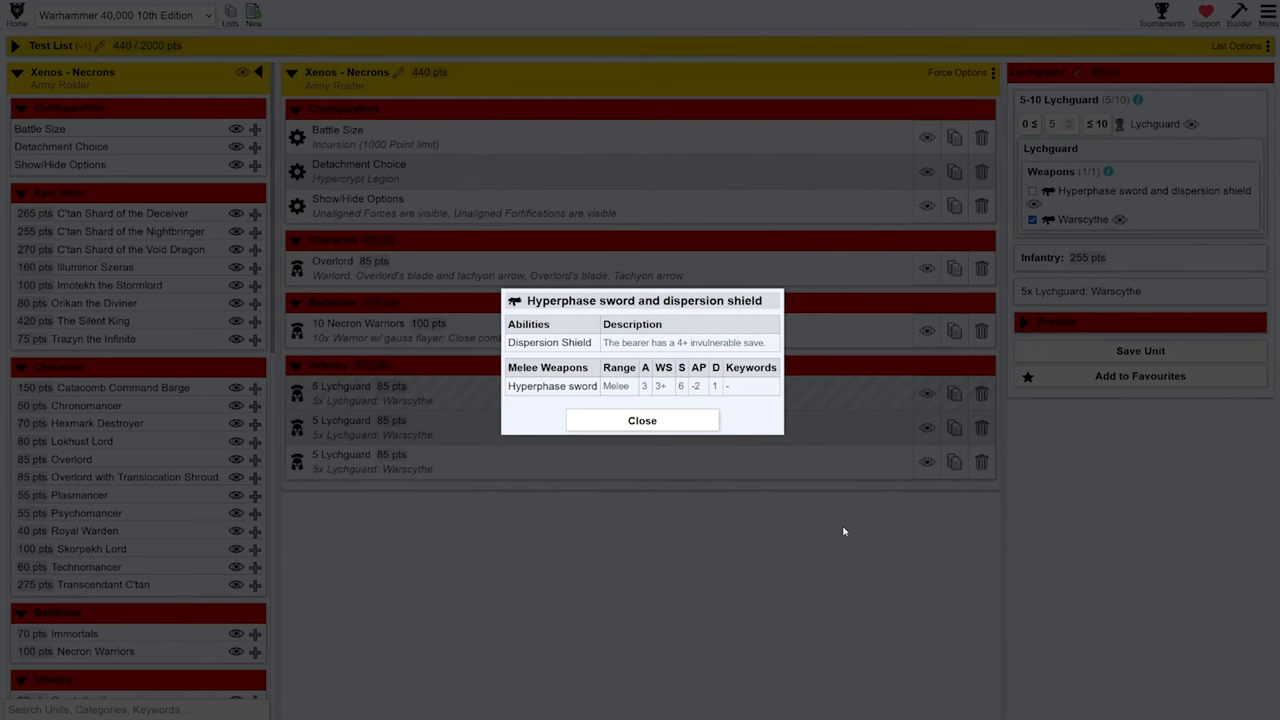
mouse_move(800, 424)
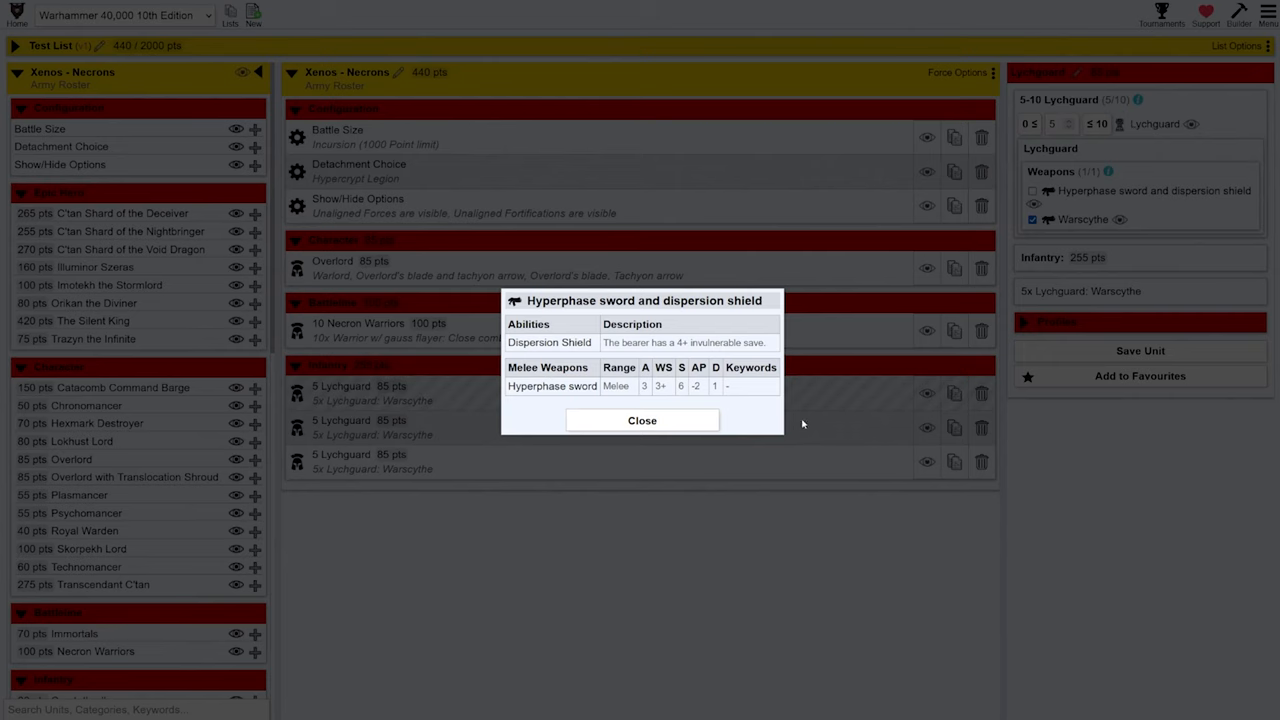
mouse_move(572, 328)
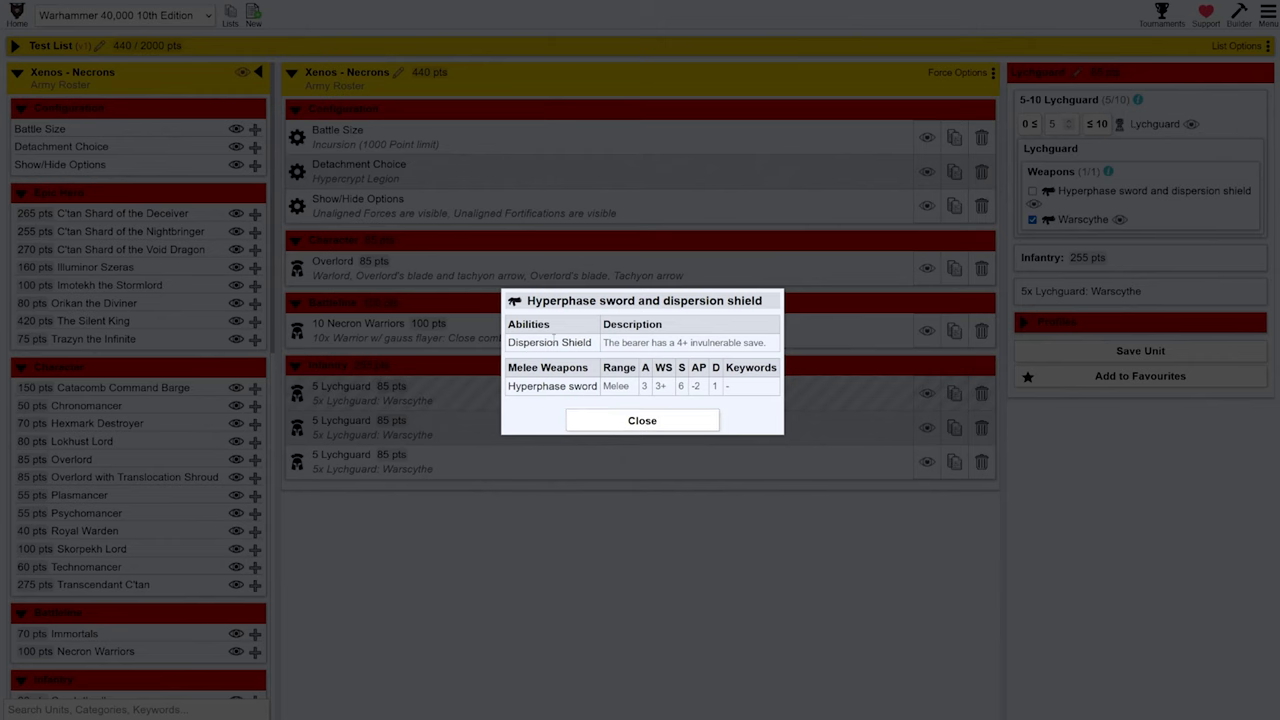
click(642, 420)
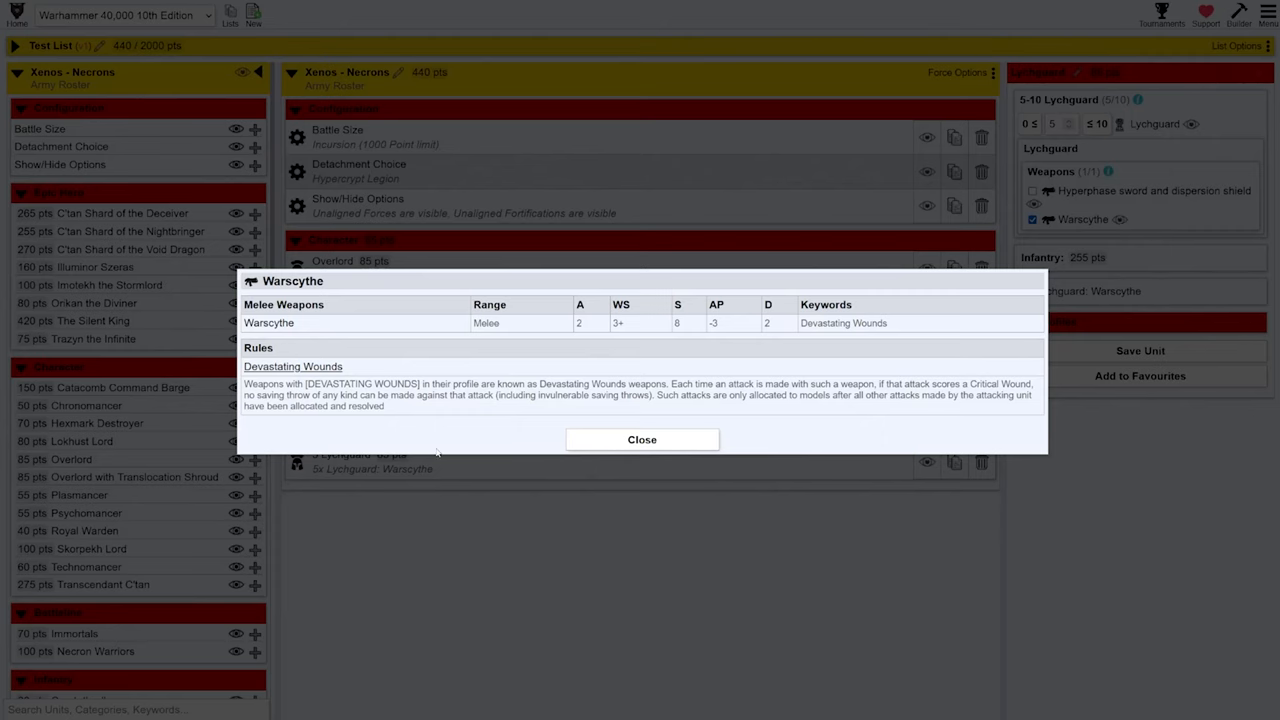
mouse_move(694, 328)
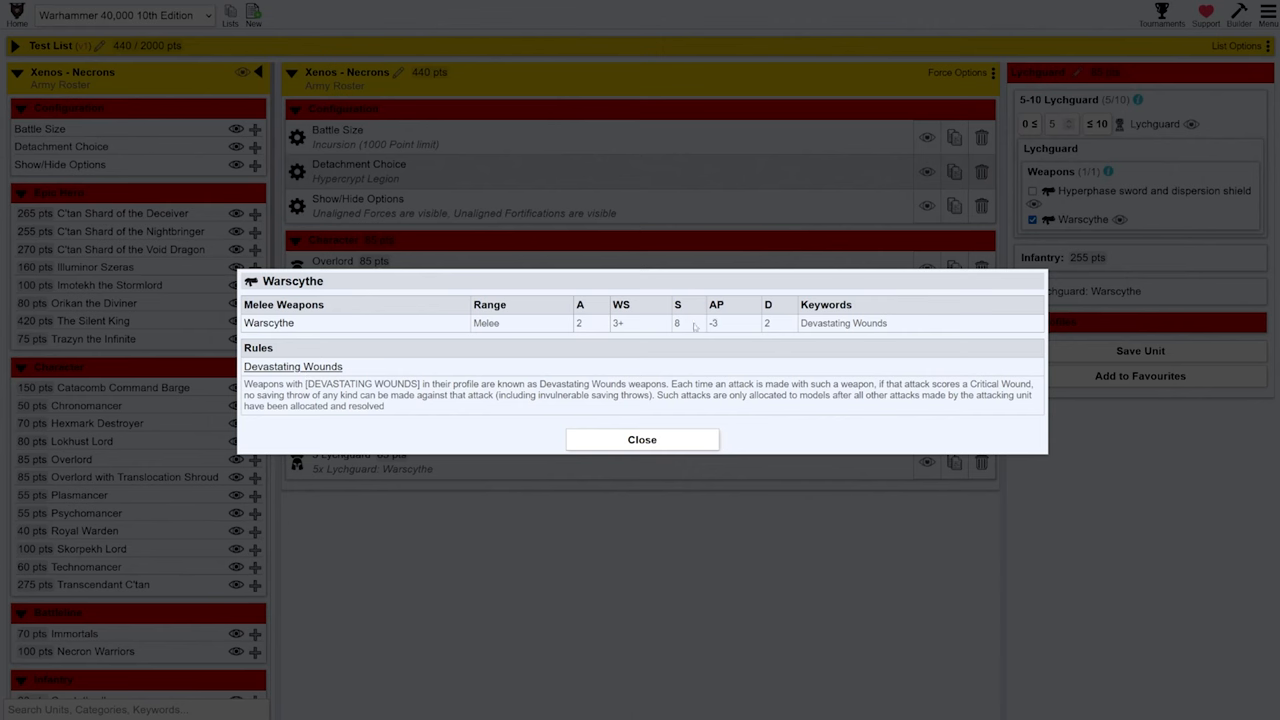
click(642, 440)
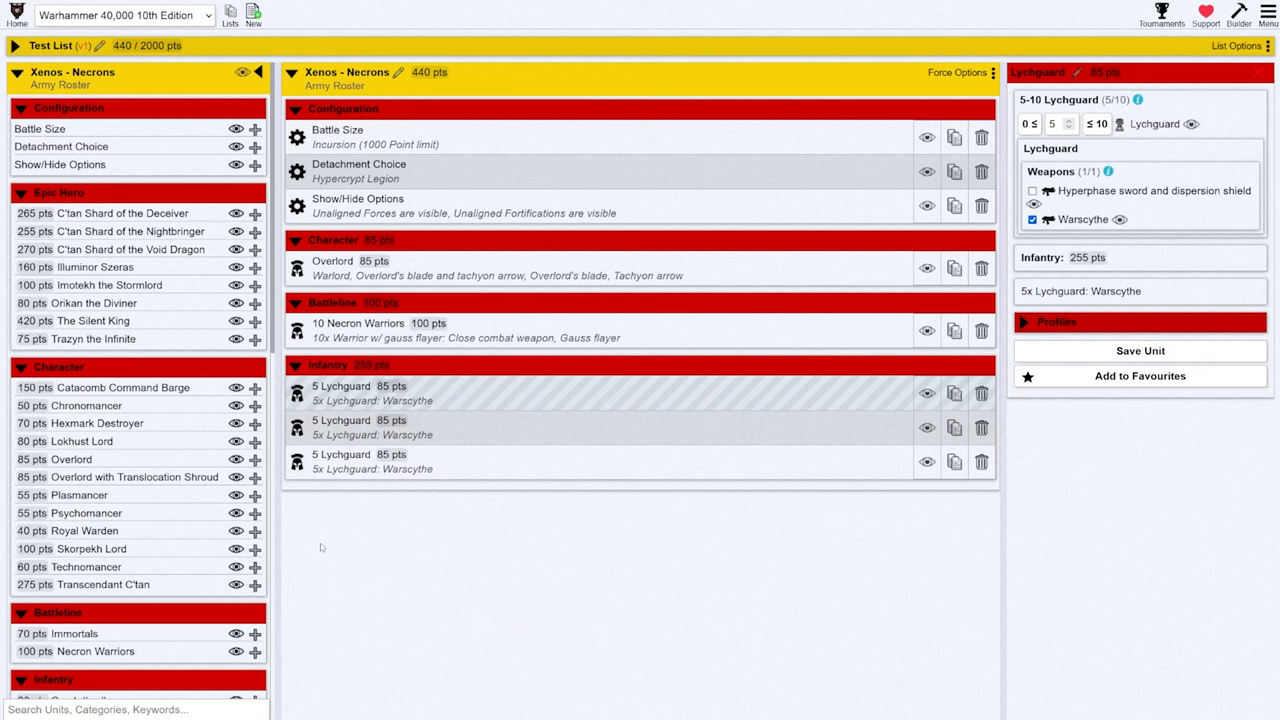
Bring up the List Options for Test List on the way to the menu page
scroll(down, 3)
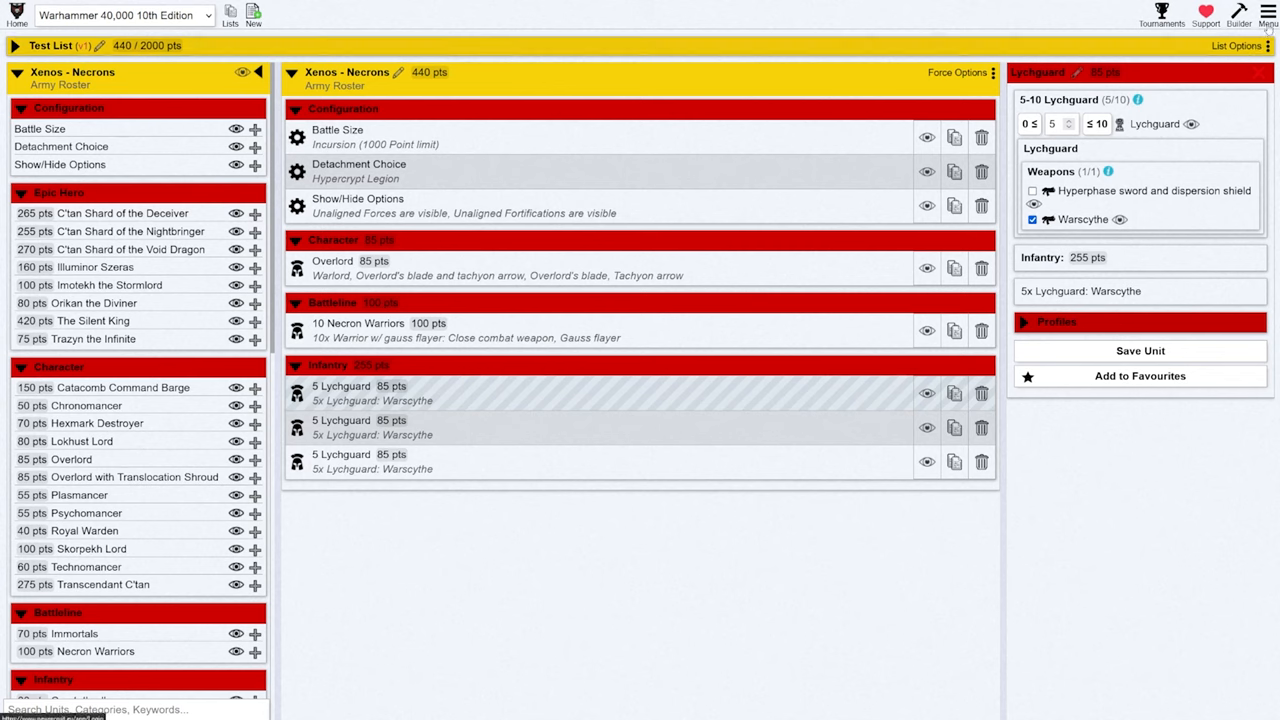
click(1236, 44)
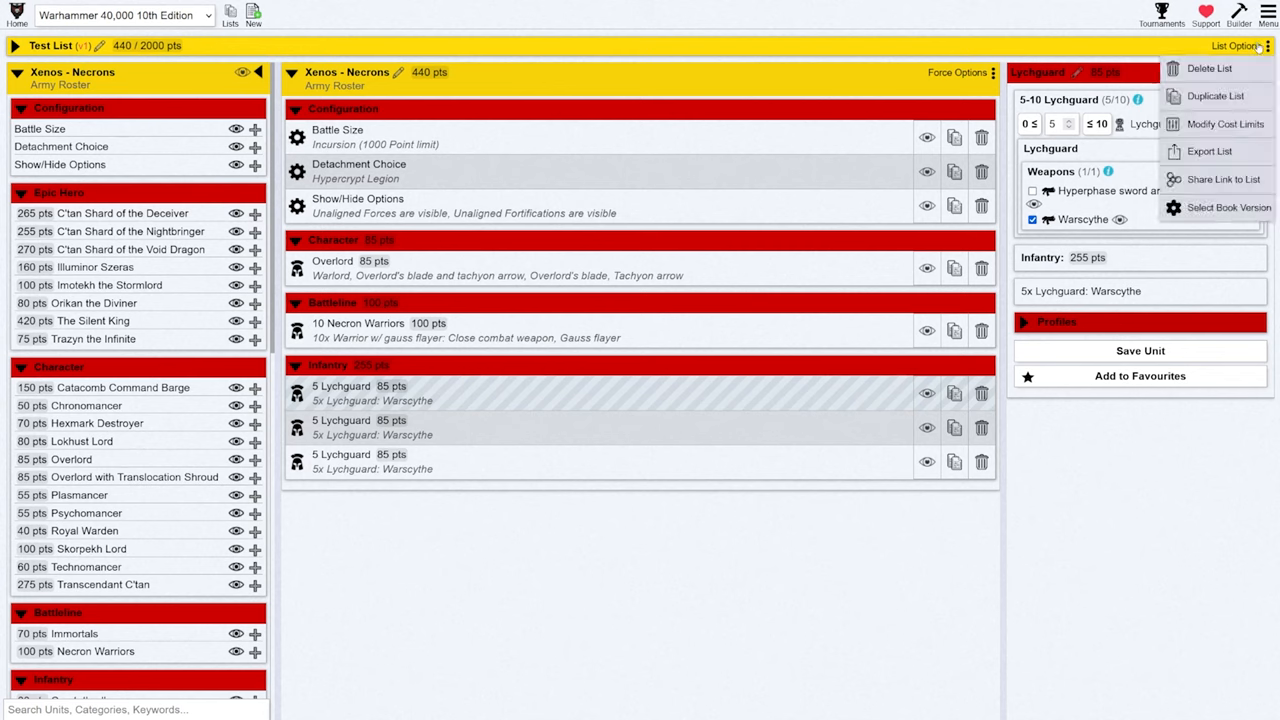
mouse_move(1216, 96)
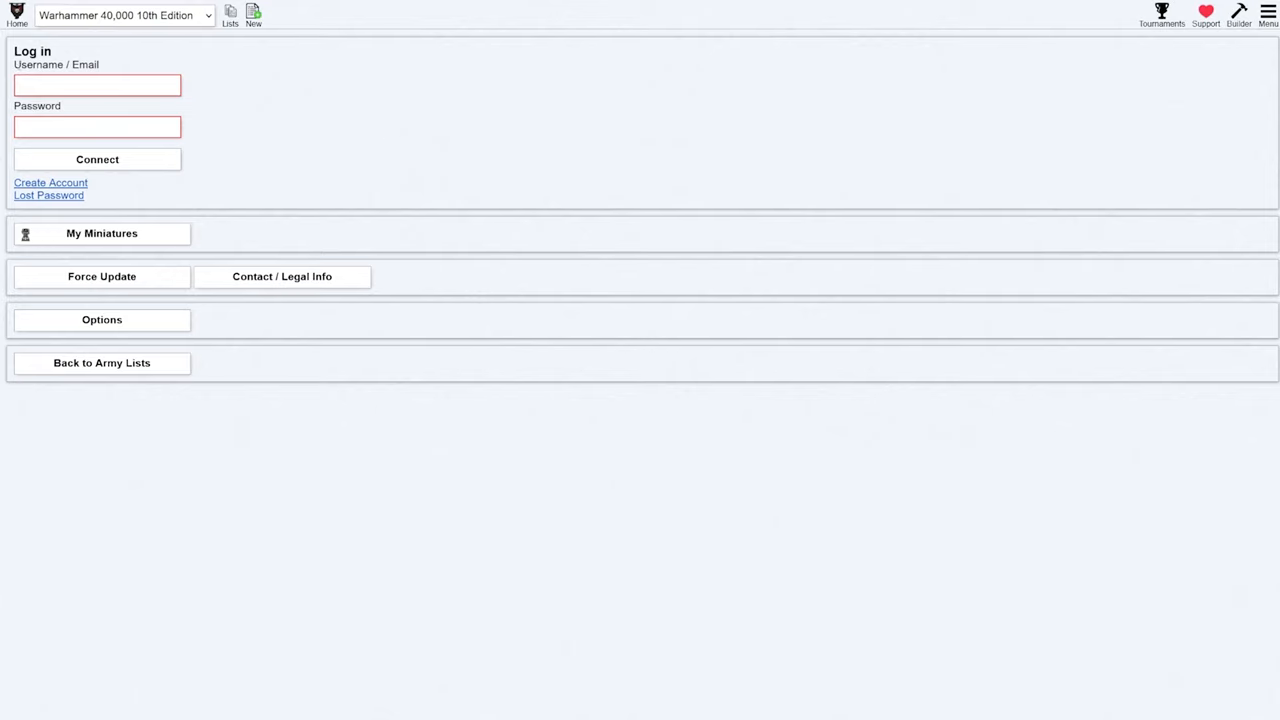
mouse_move(320, 166)
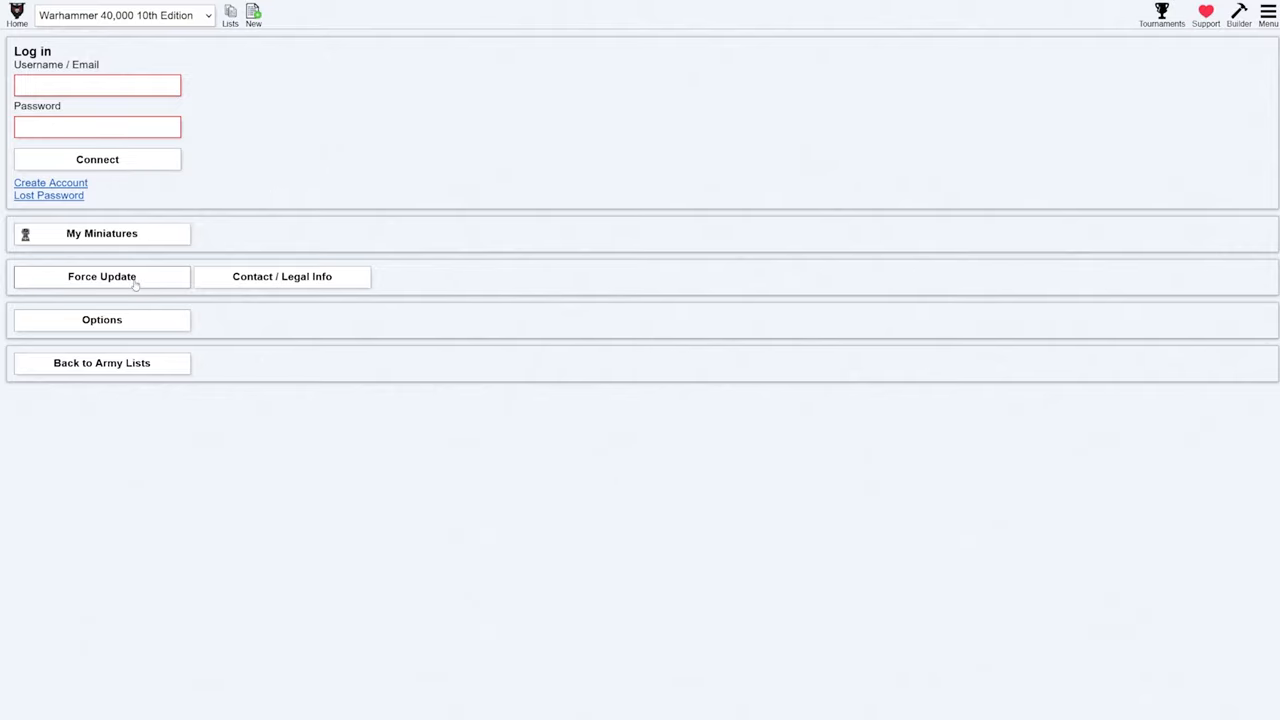
Enter New Recruit's Options page with theme, colour and font settings
click(100, 320)
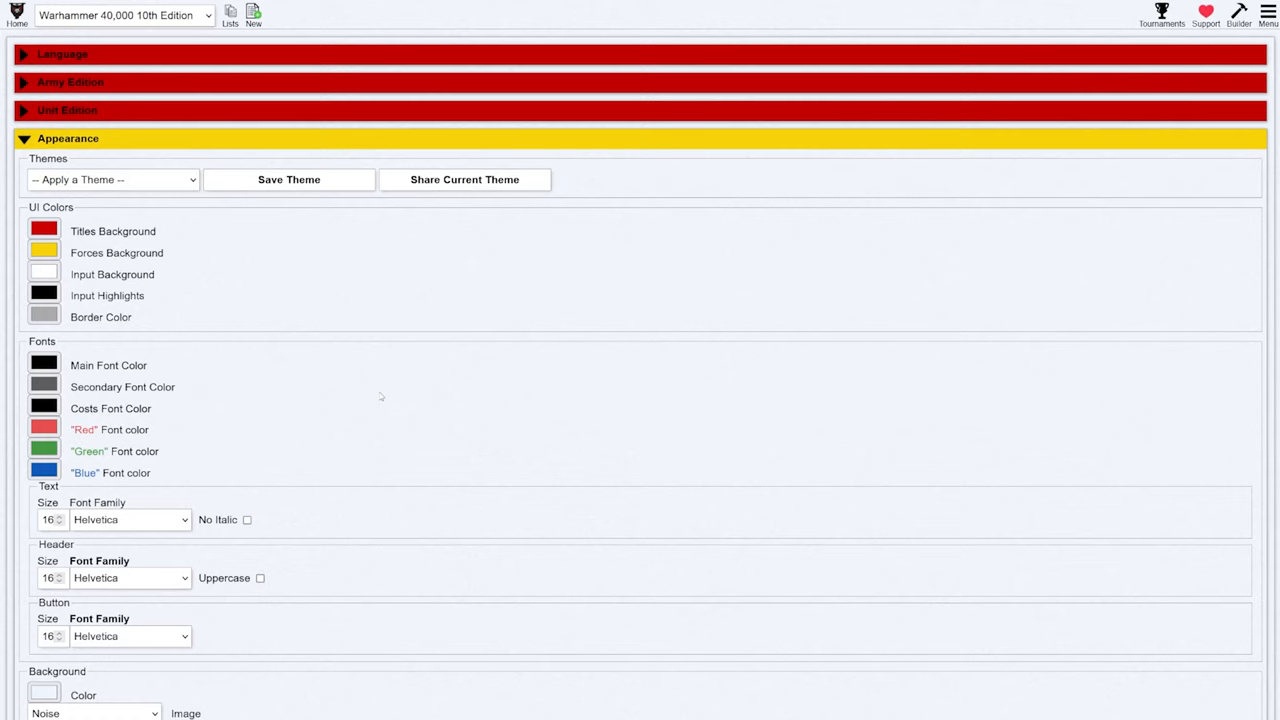
mouse_move(370, 394)
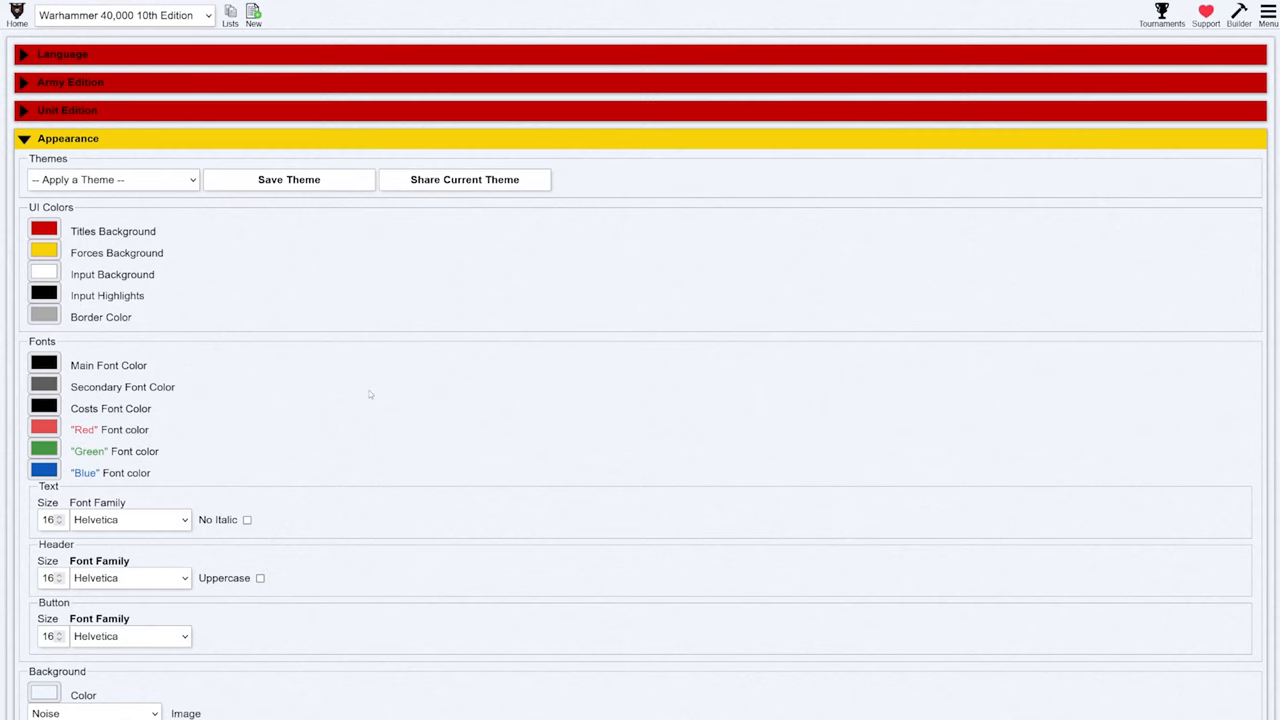
mouse_move(330, 398)
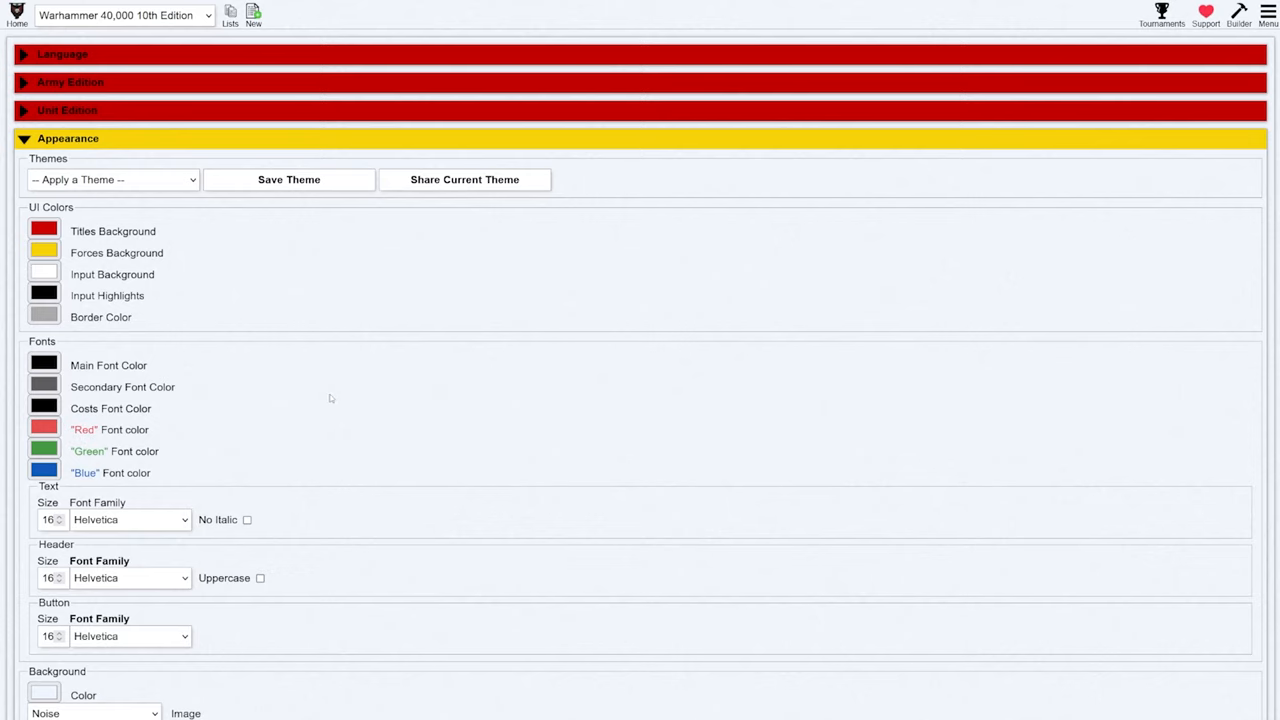
mouse_move(316, 320)
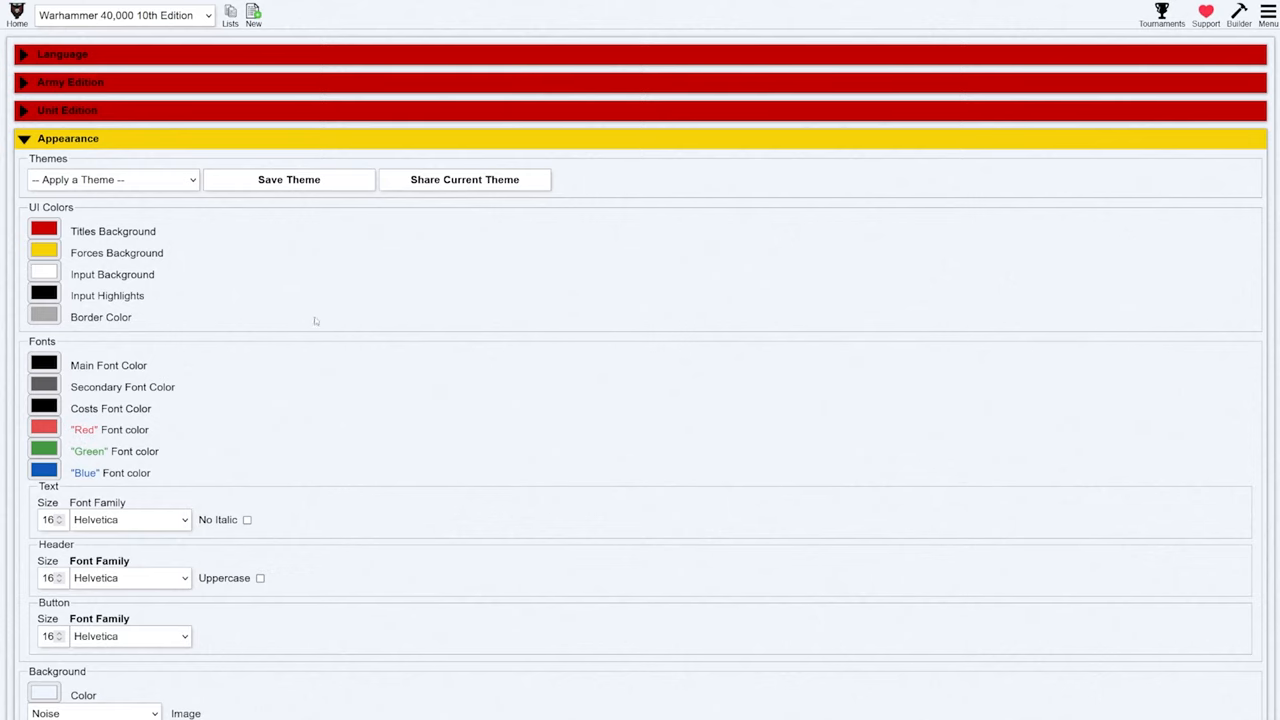
mouse_move(270, 332)
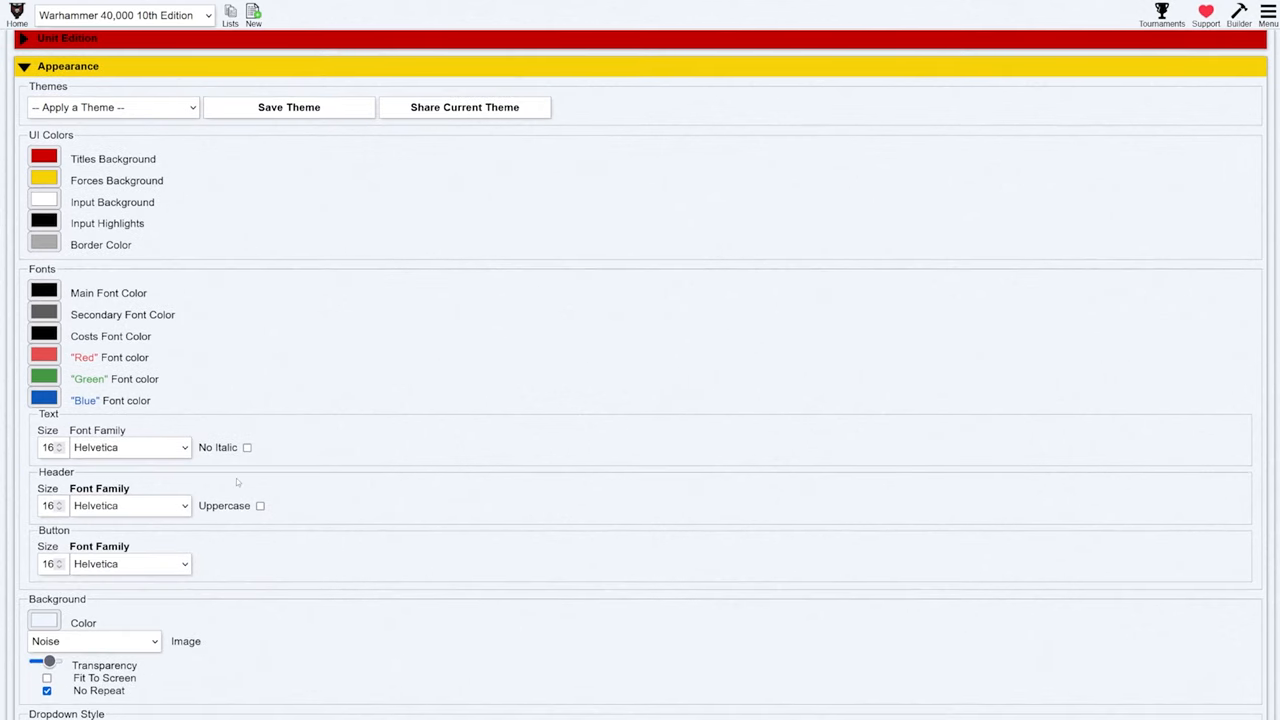
Expand the Appearance section, scroll through its options, then collapse it again
click(130, 448)
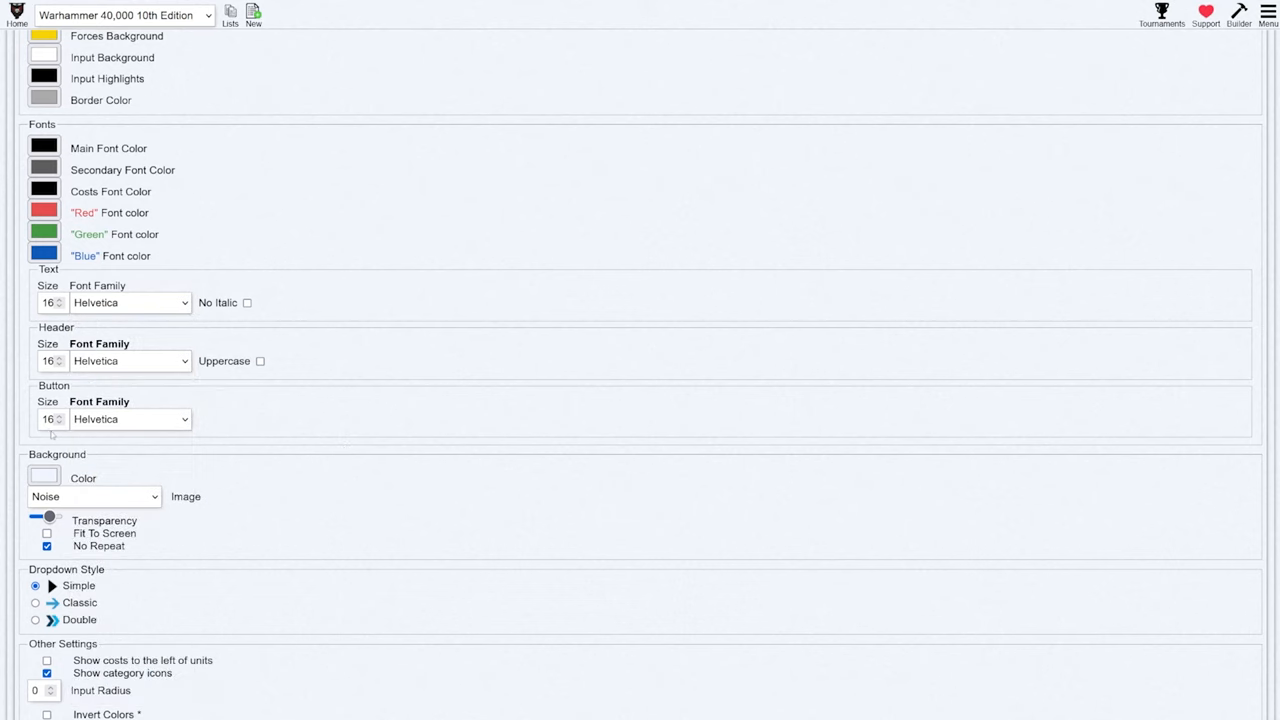
scroll(down, 3)
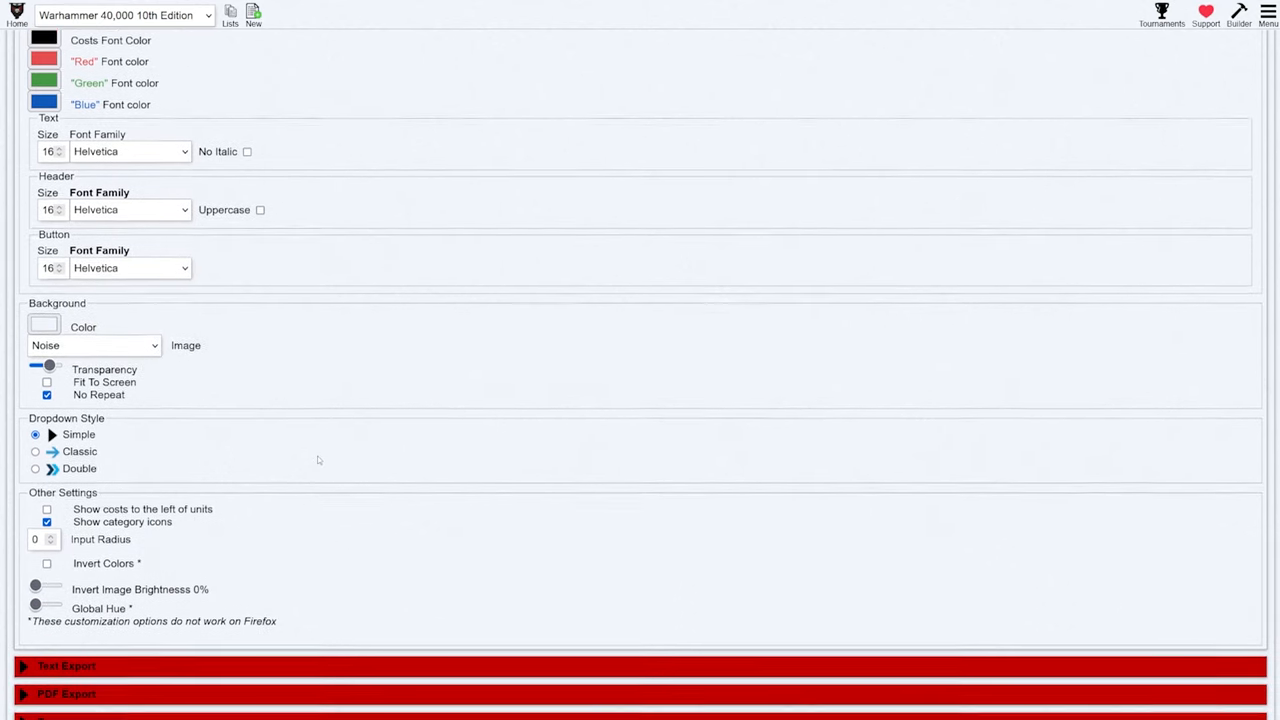
scroll(down, 3)
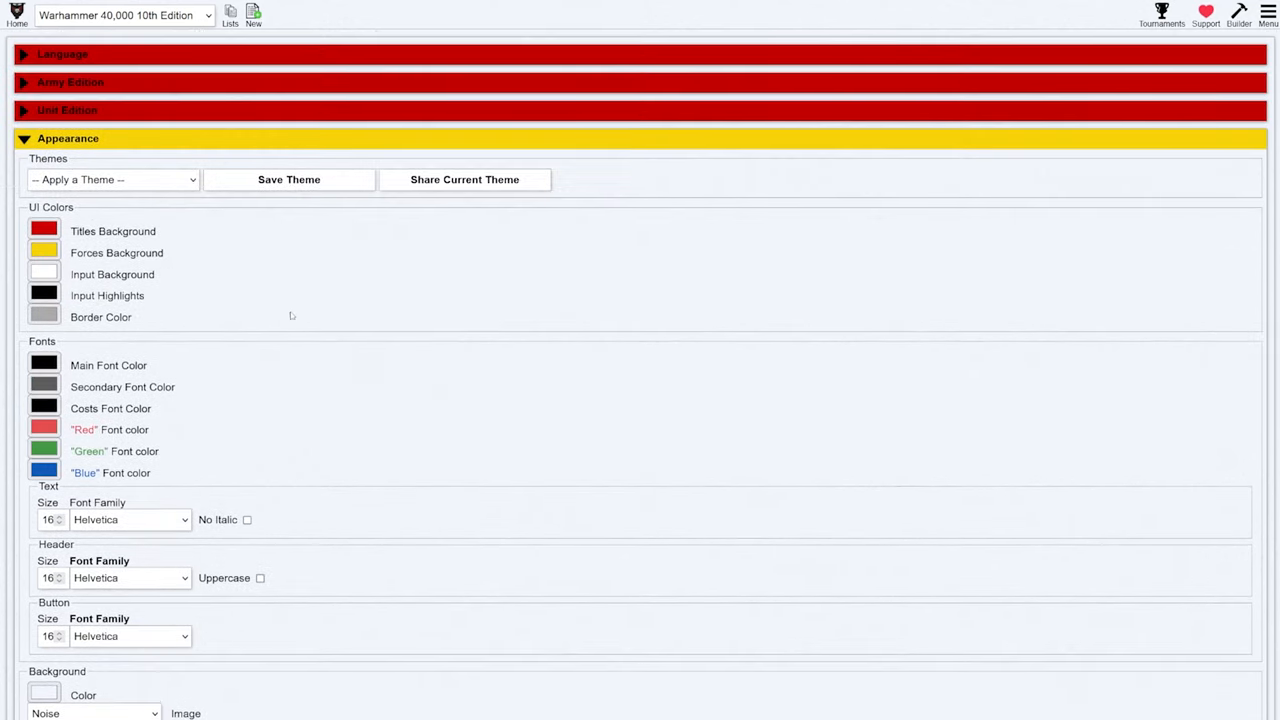
click(68, 138)
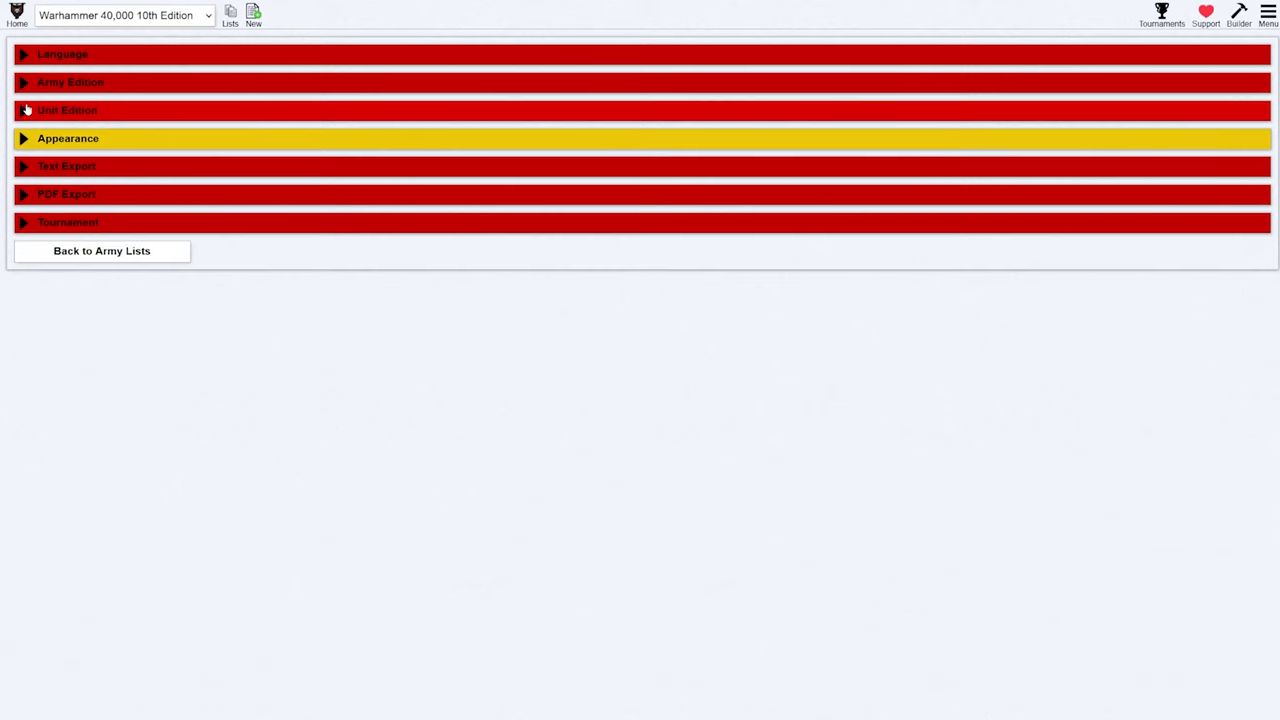
Expand the Unit Edition and Army Edition sections and peek at the Language choices
click(68, 110)
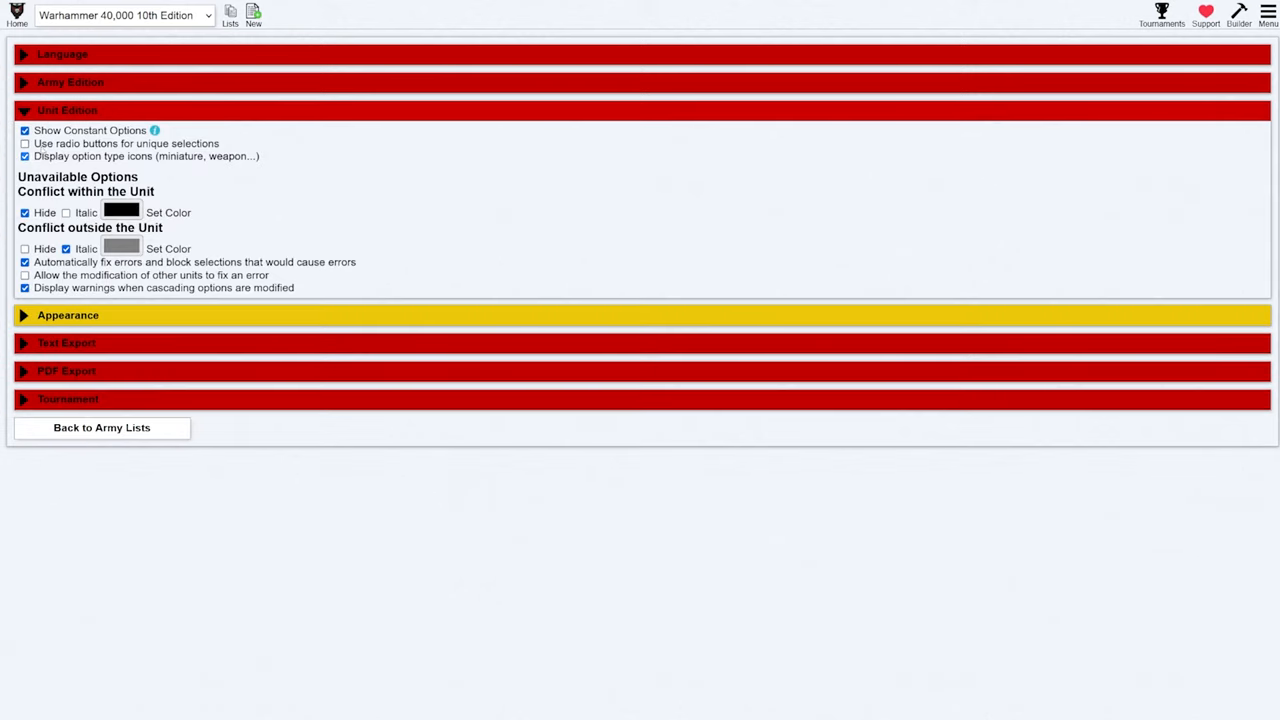
click(70, 82)
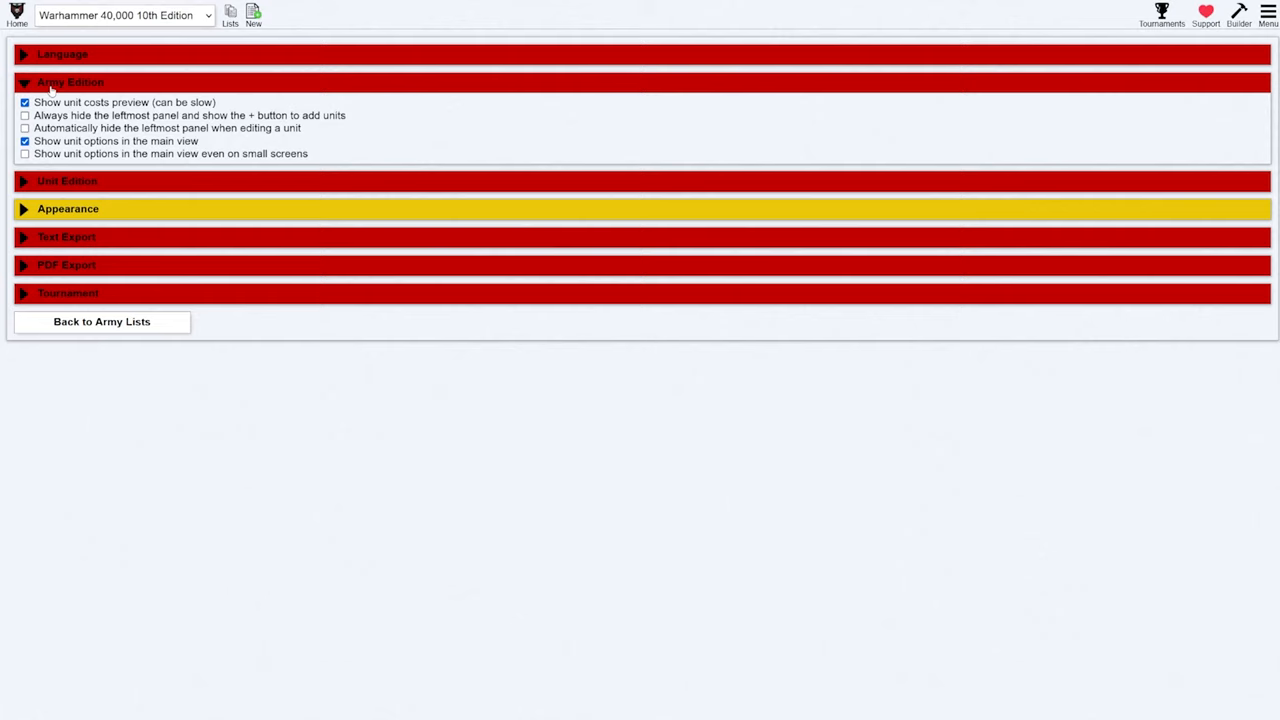
click(62, 54)
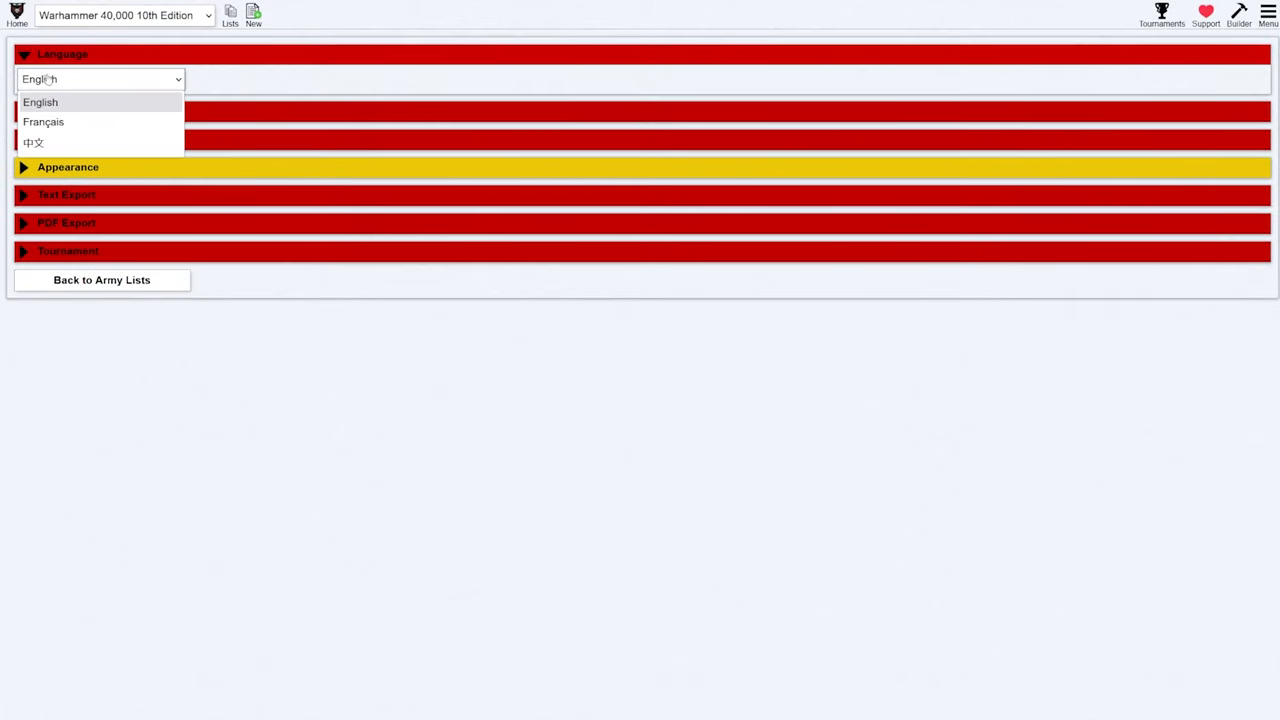
click(62, 54)
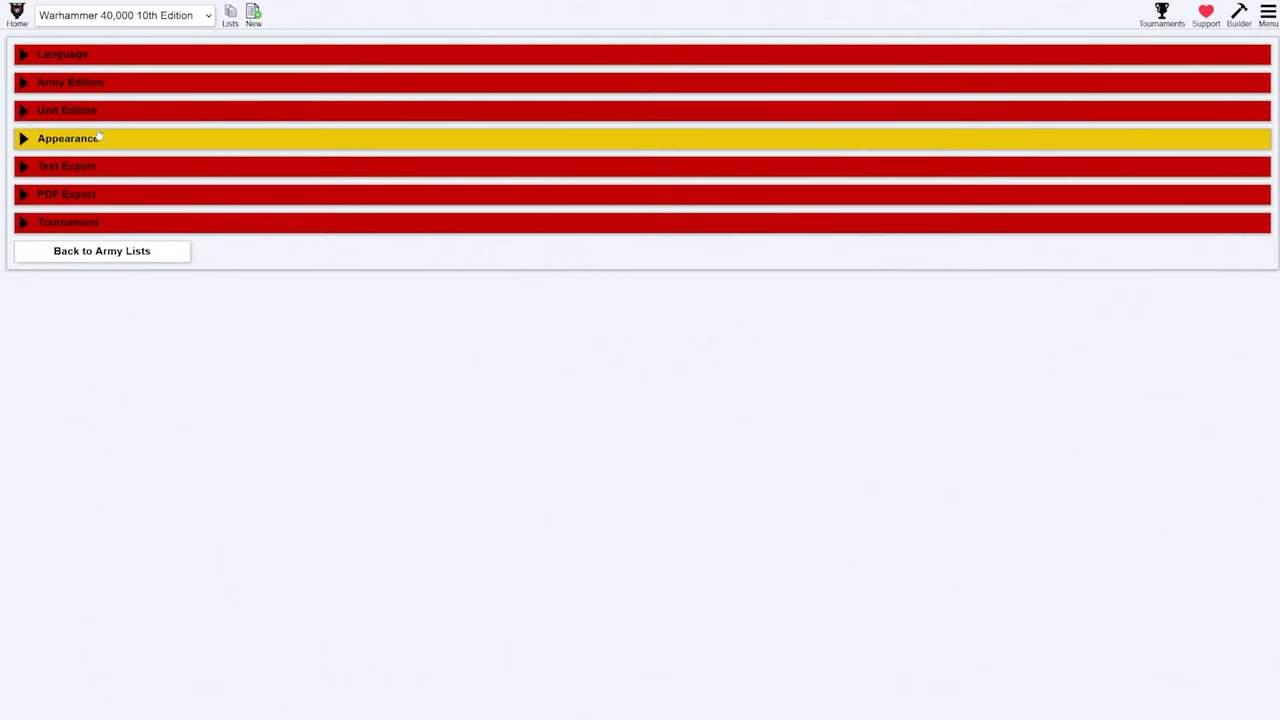
Review the PDF Export settings, then return to the Home page of saved lists
click(68, 166)
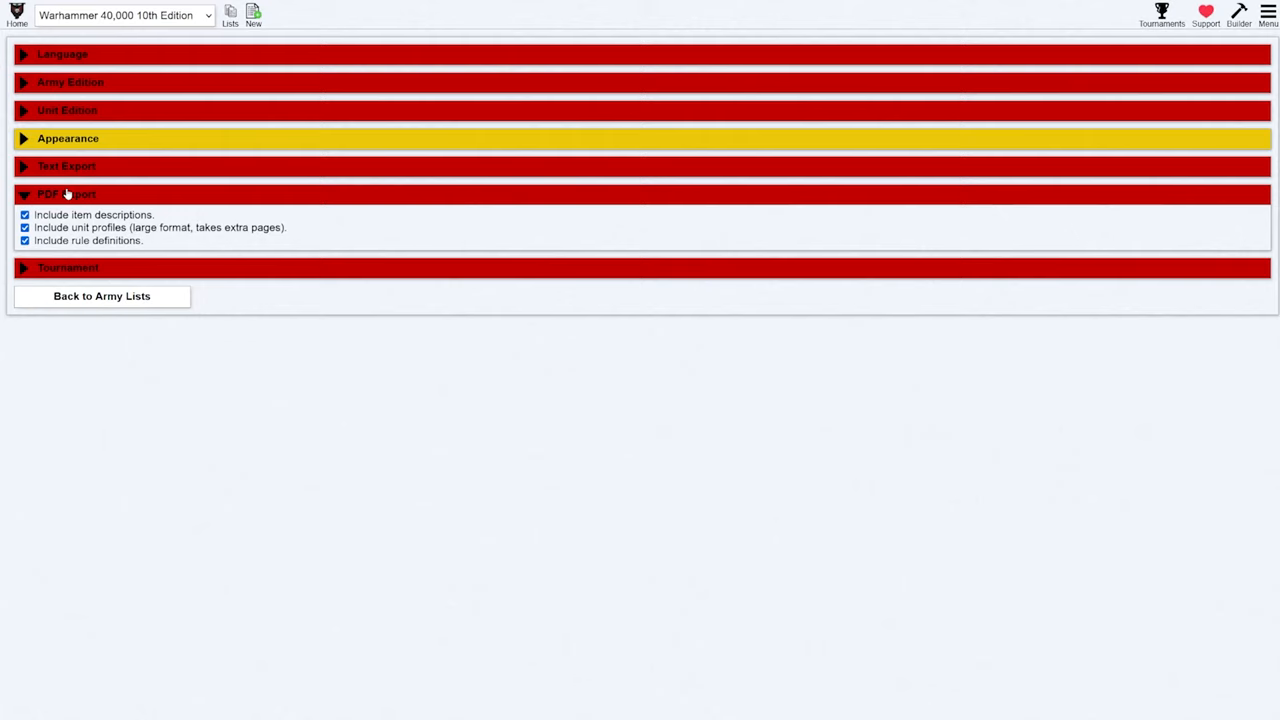
click(66, 194)
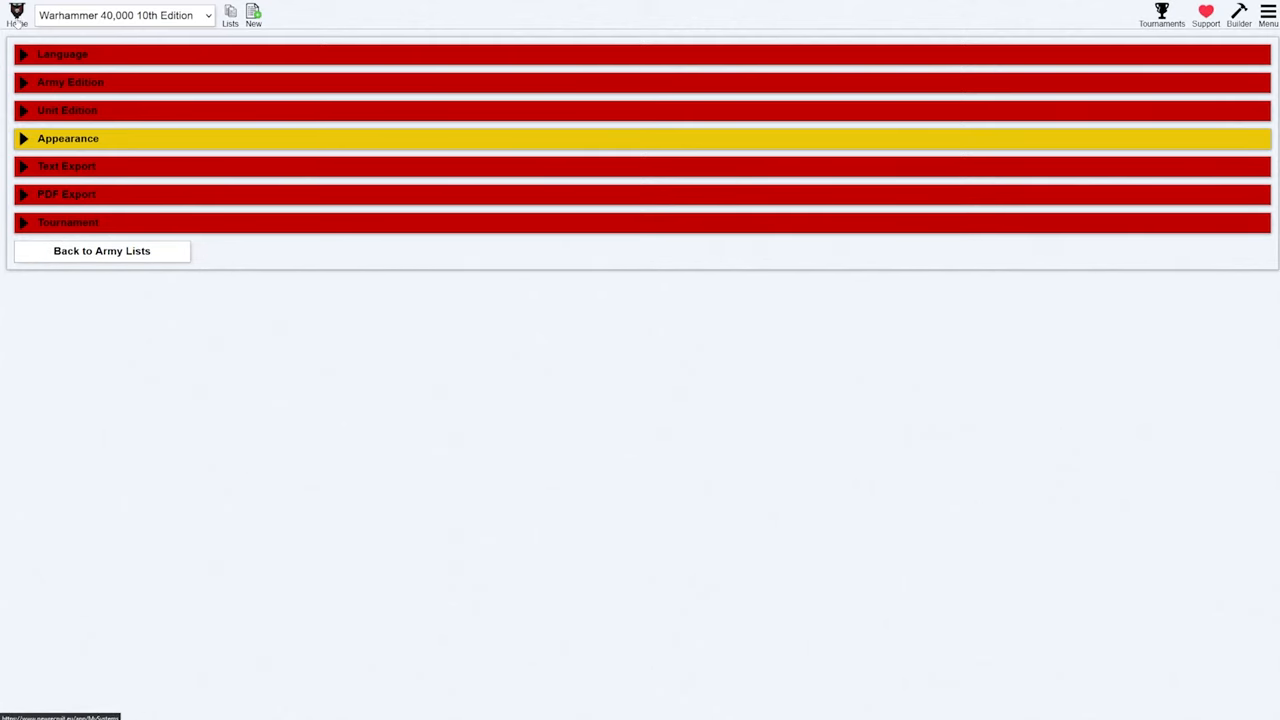
click(16, 14)
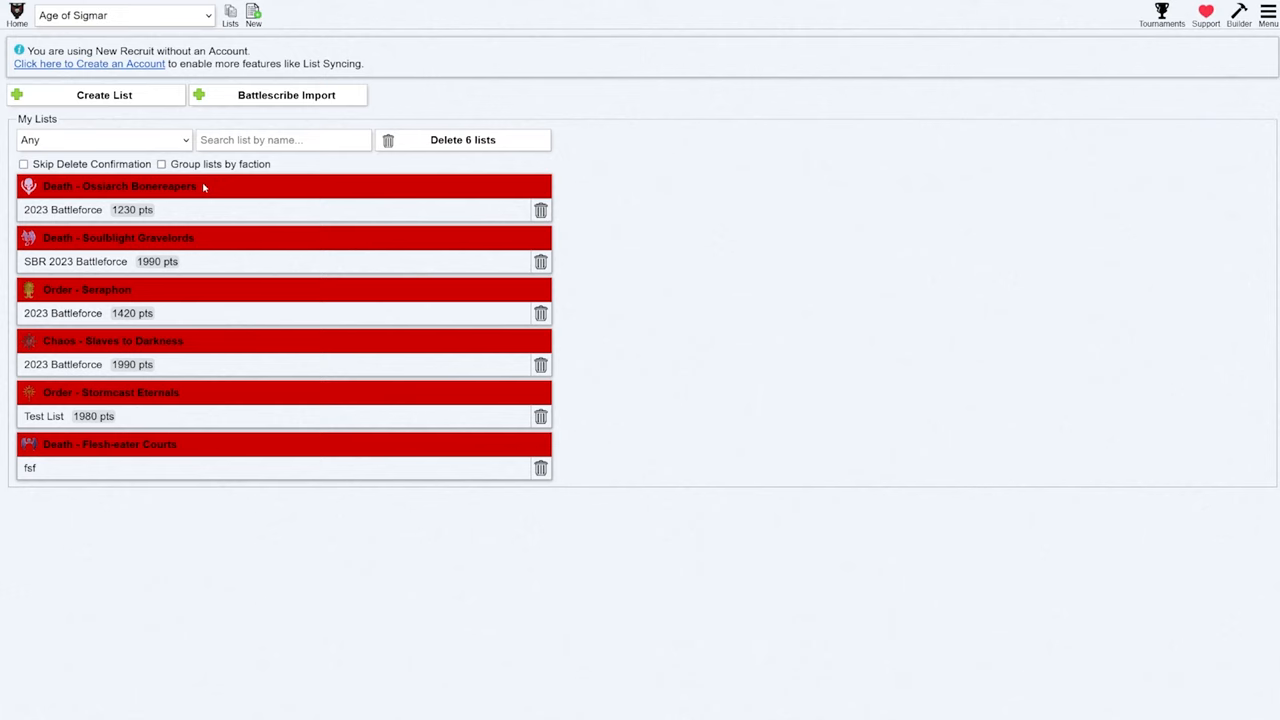
mouse_move(132, 240)
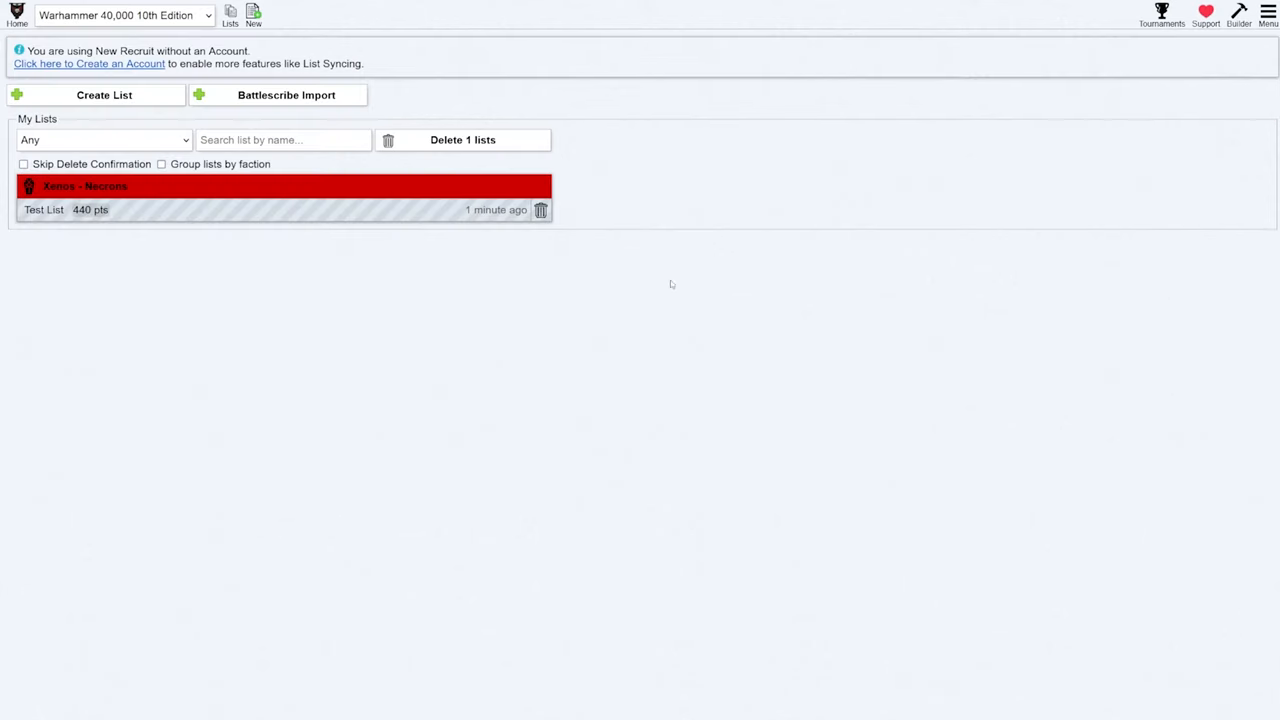
mouse_move(128, 198)
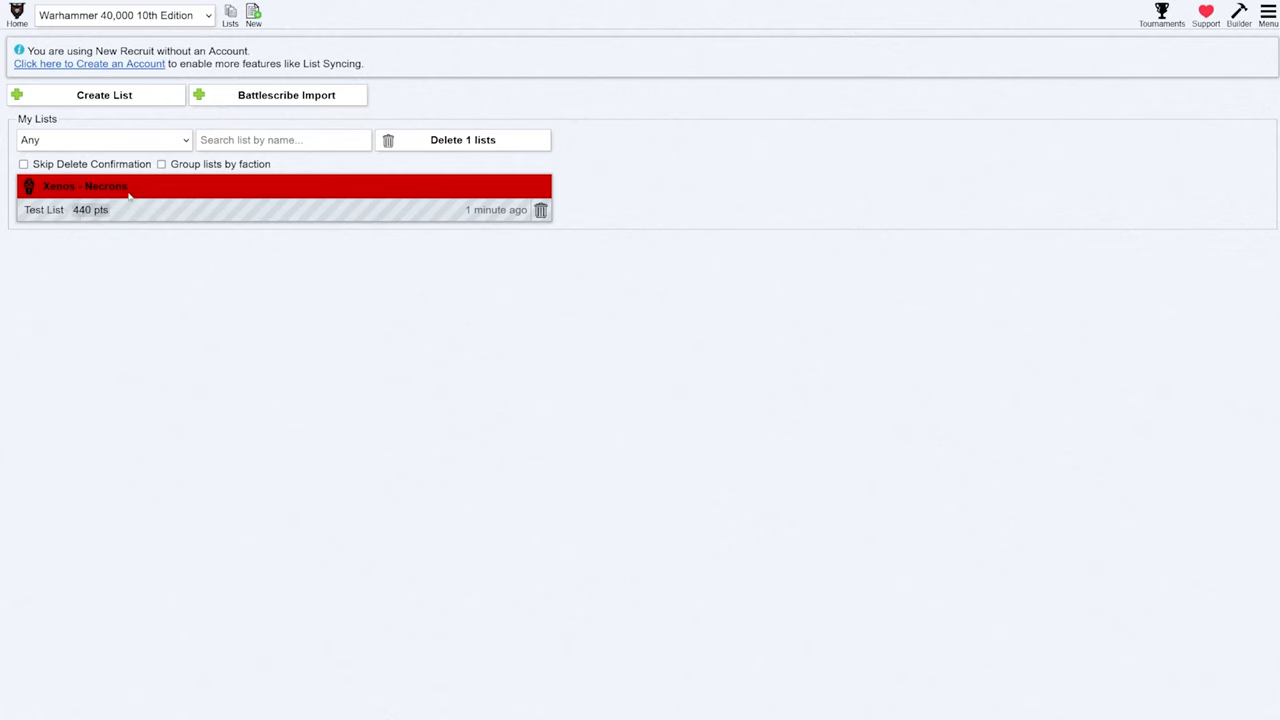
mouse_move(200, 222)
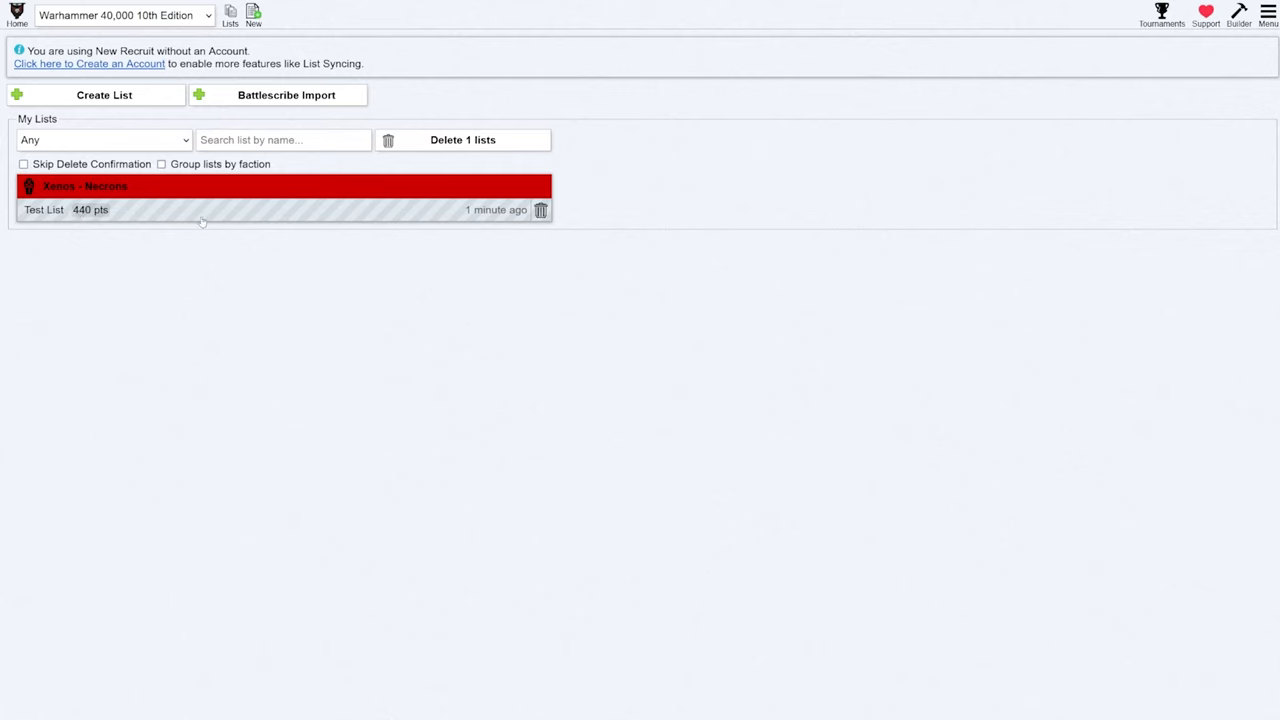
mouse_move(136, 212)
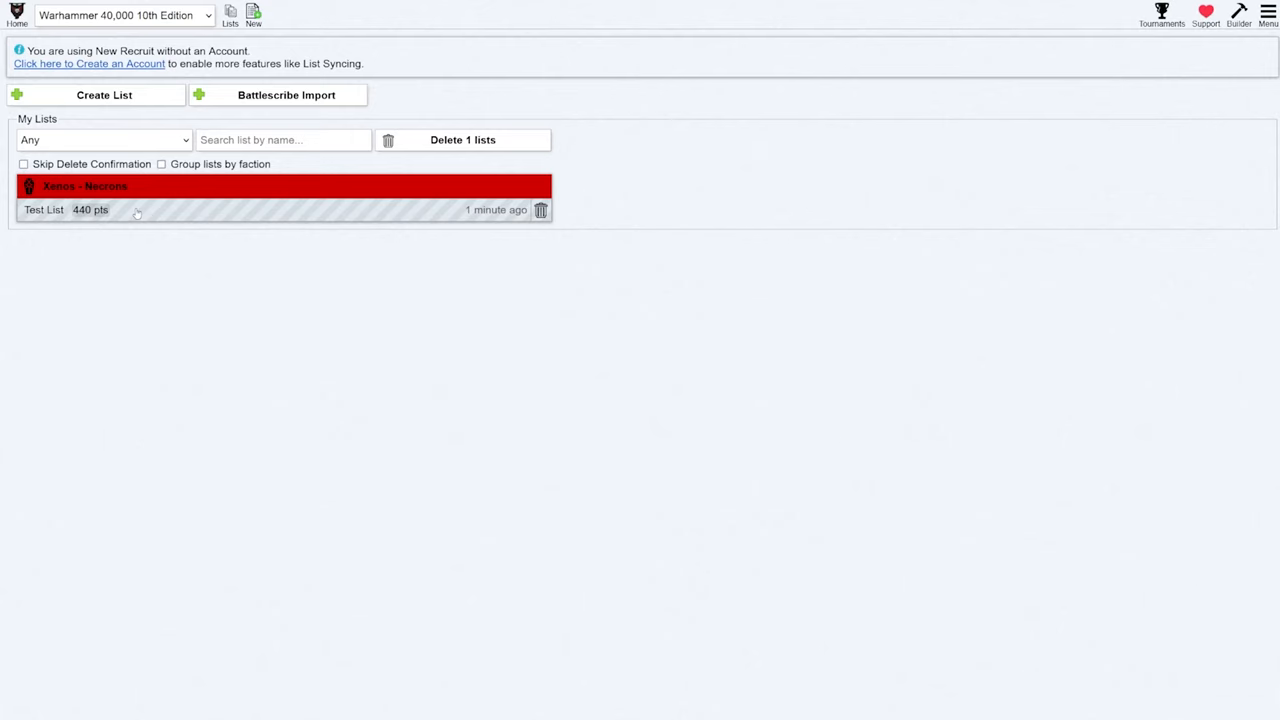